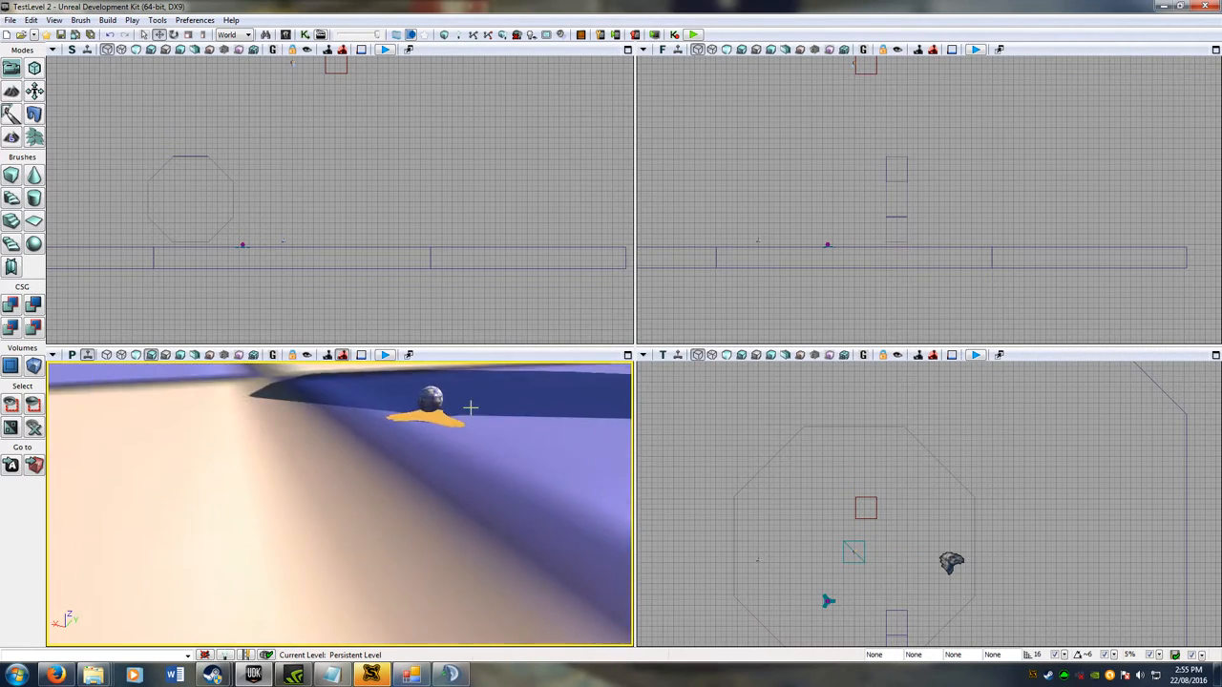
Step: Build an eight-sided cylinder brush enclosing the octagonal platform
{"action": "left_click", "coordinate": [429, 401]}
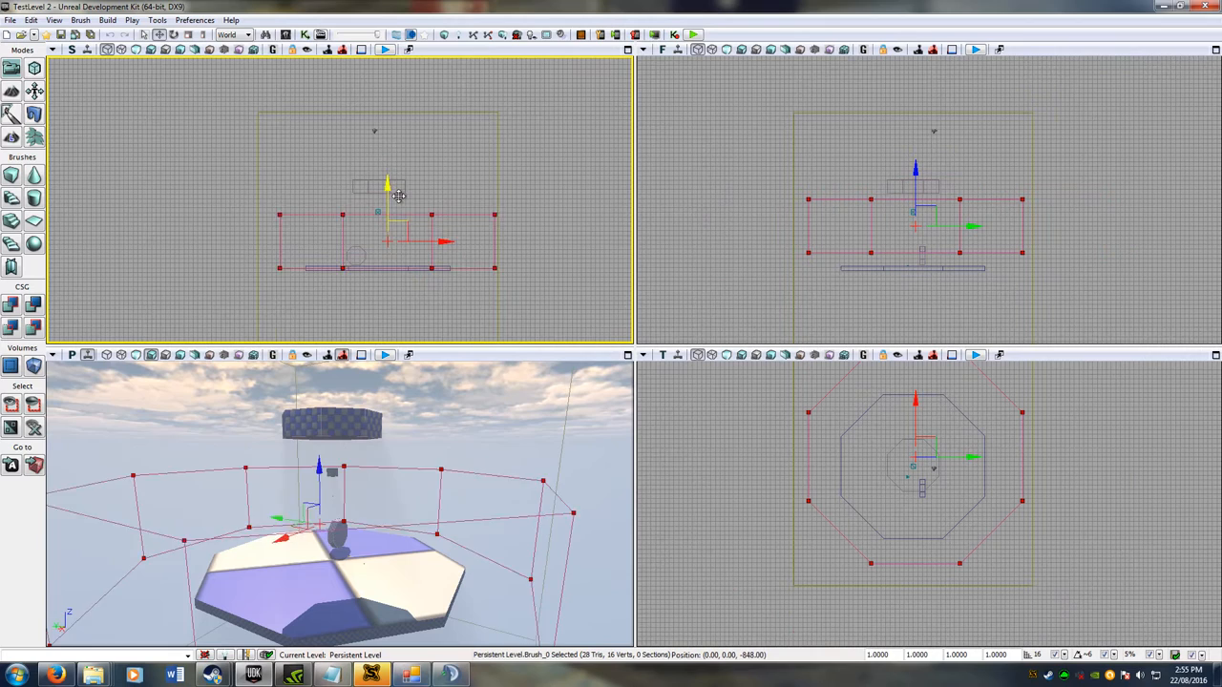
Step: Drag the cylinder brush vertically so it sits settled around the platform
{"action": "left_click_drag", "start_coordinate": [386, 187], "coordinate": [385, 233]}
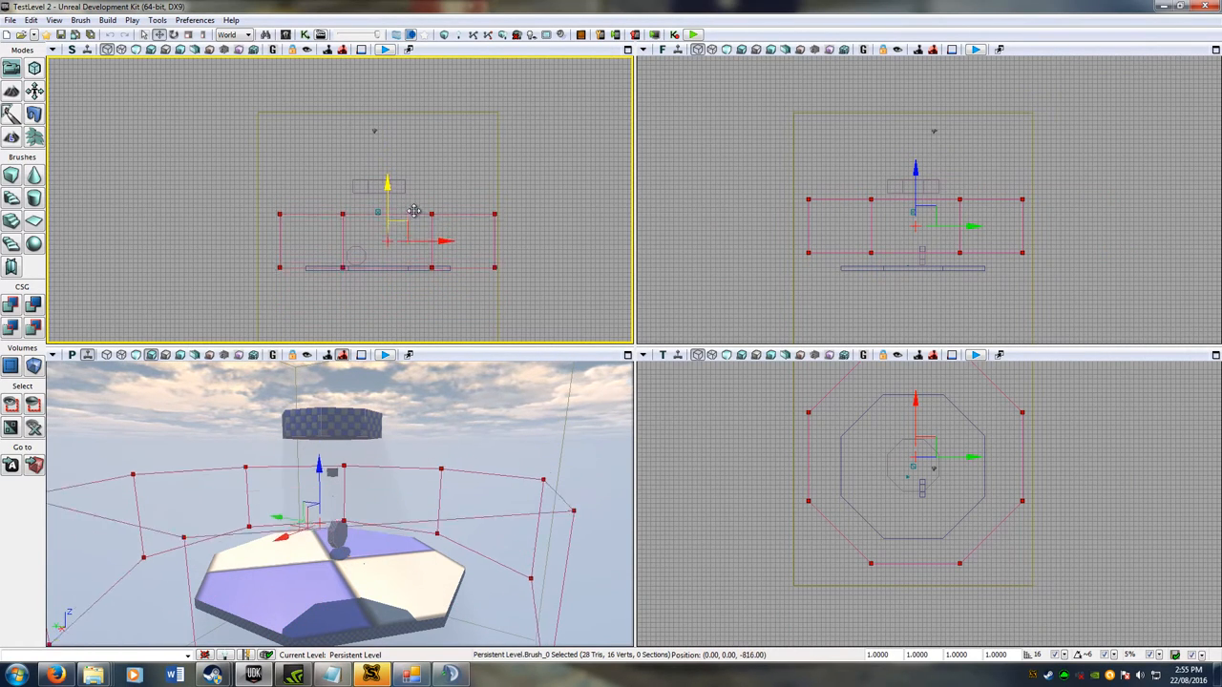
{"action": "left_click_drag", "start_coordinate": [412, 210], "coordinate": [412, 214]}
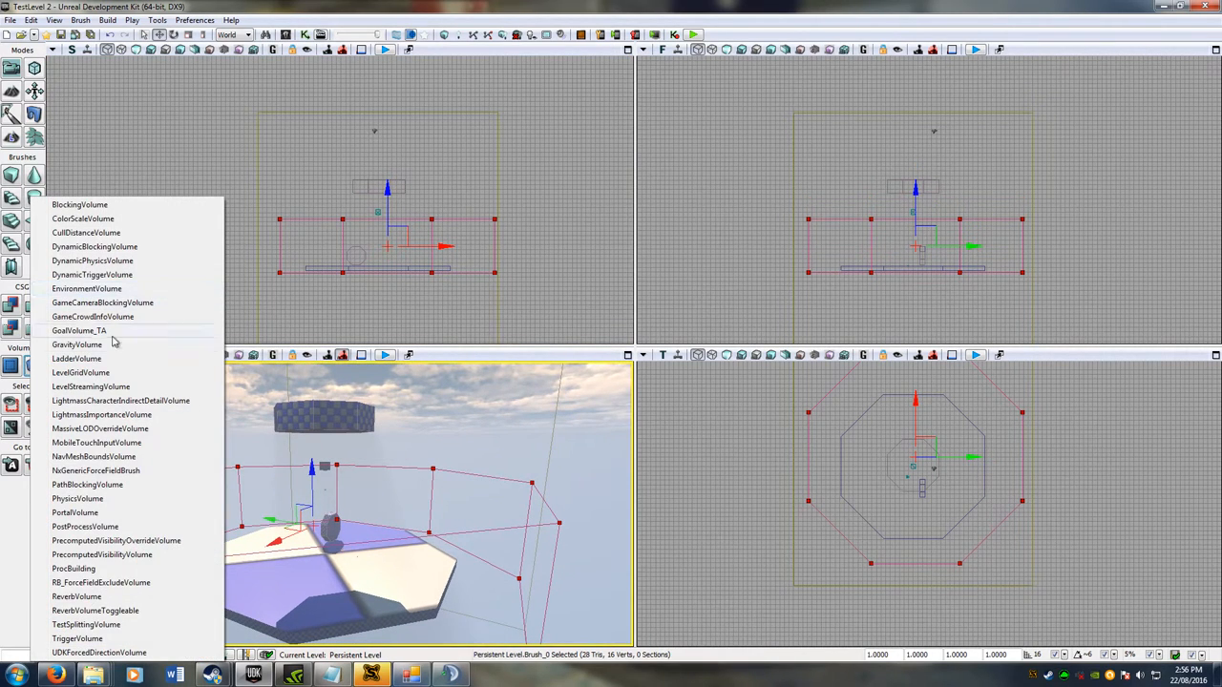
{"action": "mouse_move", "coordinate": [290, 491]}
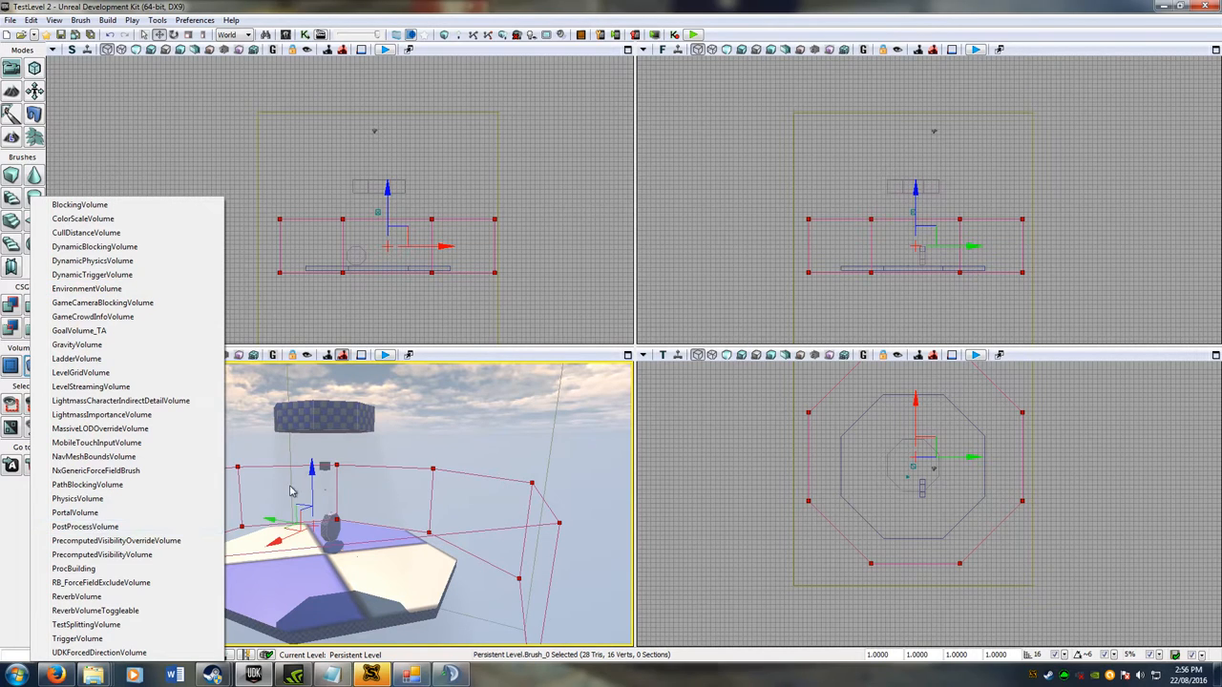
{"action": "mouse_move", "coordinate": [189, 546]}
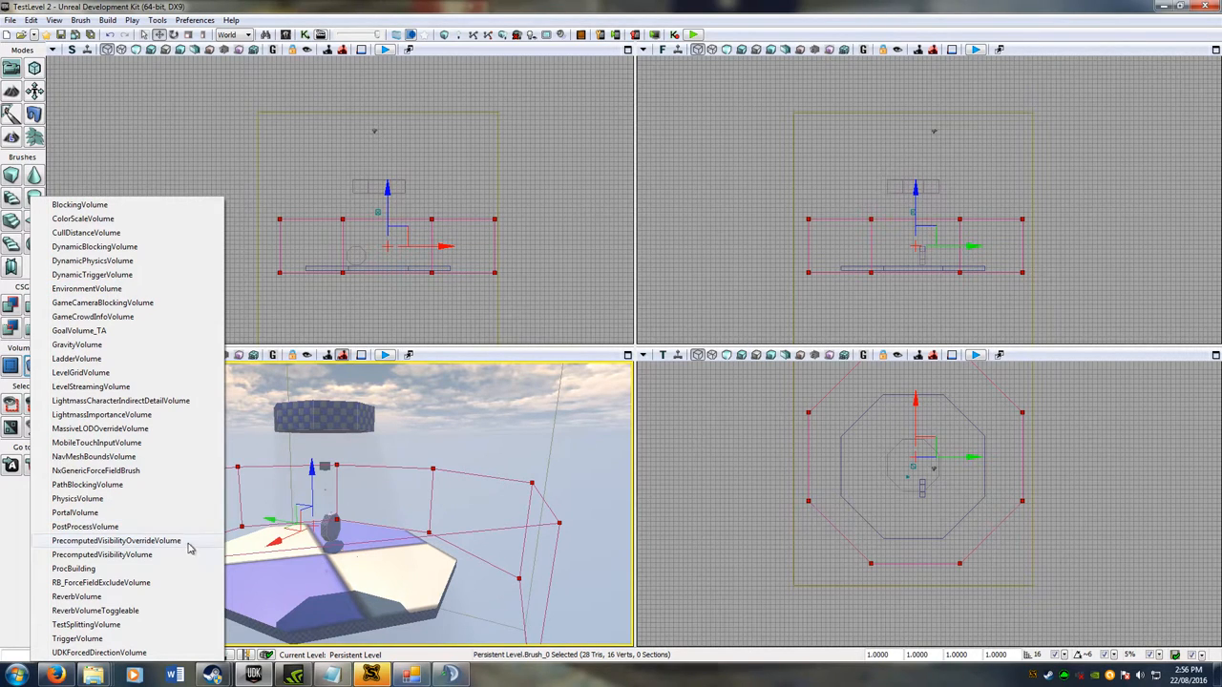
{"action": "mouse_move", "coordinate": [111, 317]}
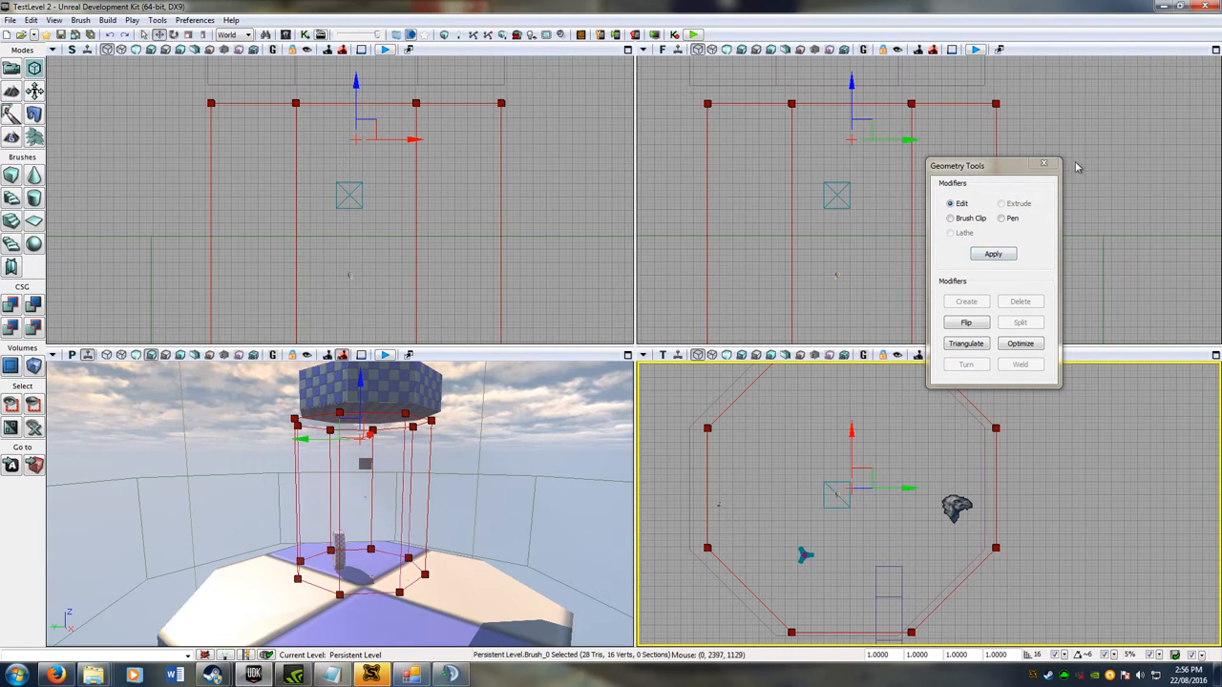
Step: Leave Geometry Tools and shift the tall column brush sideways into place in the arena
{"action": "left_click", "coordinate": [1042, 165]}
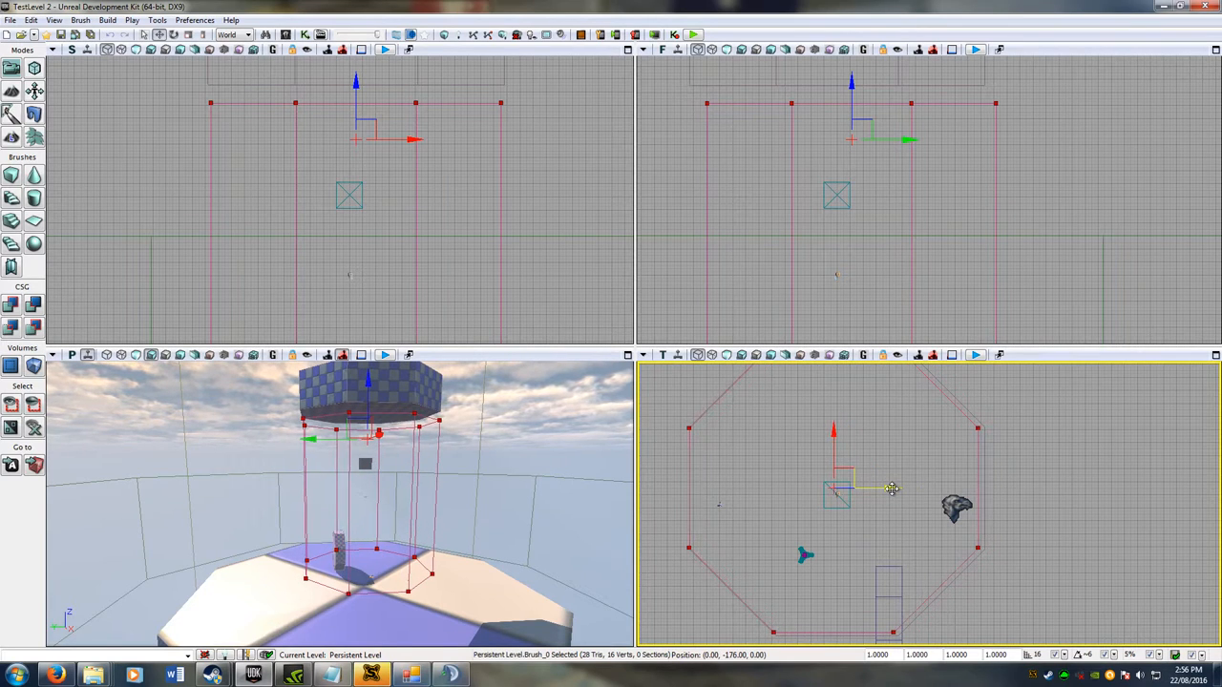
{"action": "left_click_drag", "start_coordinate": [894, 489], "coordinate": [897, 493]}
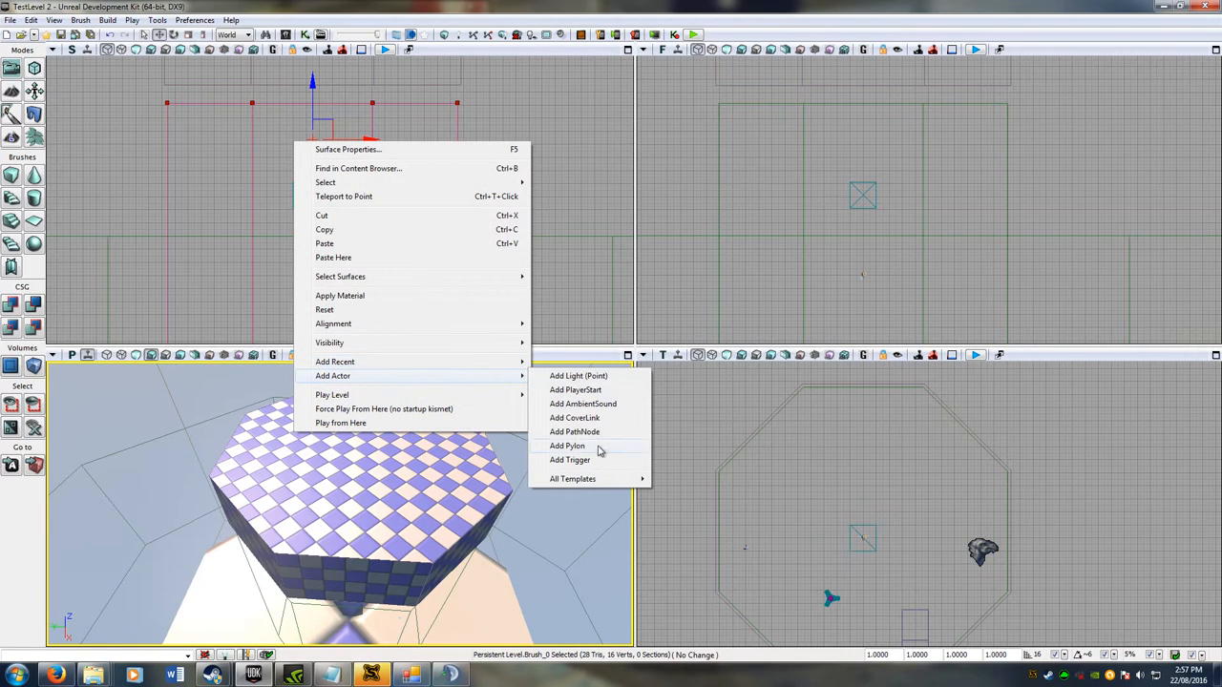
Step: Place two PathNode actors above the platform as teleport destinations
{"action": "left_click", "coordinate": [577, 432]}
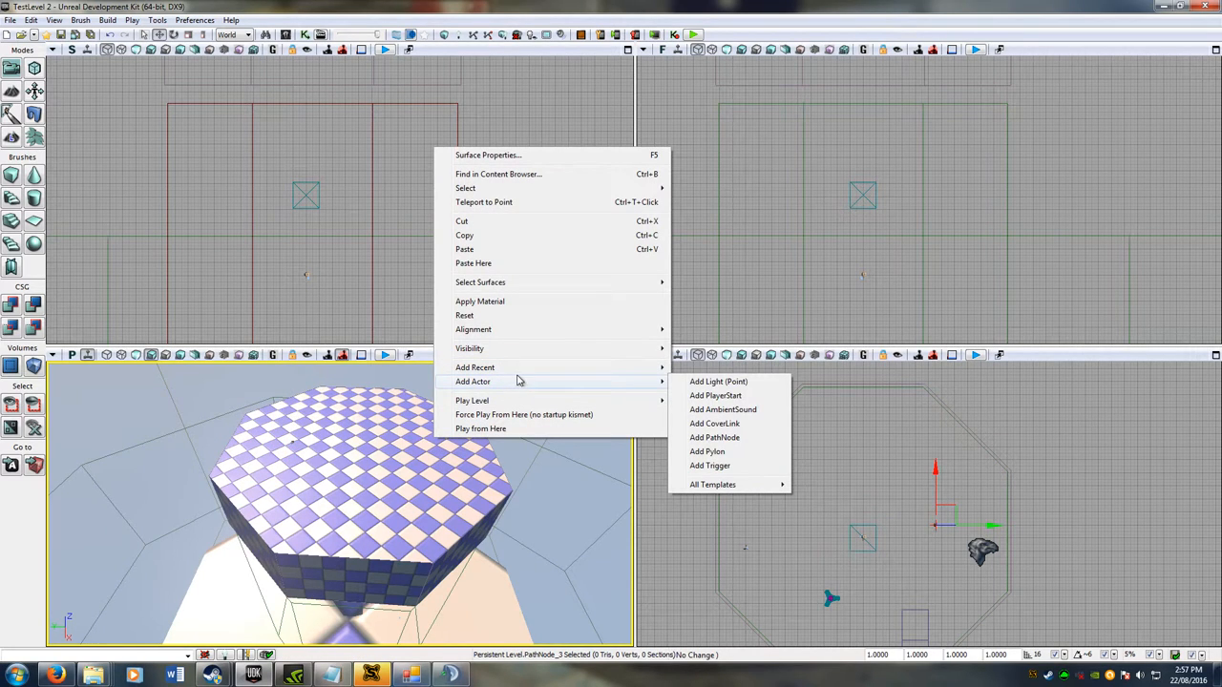
{"action": "left_click", "coordinate": [714, 438]}
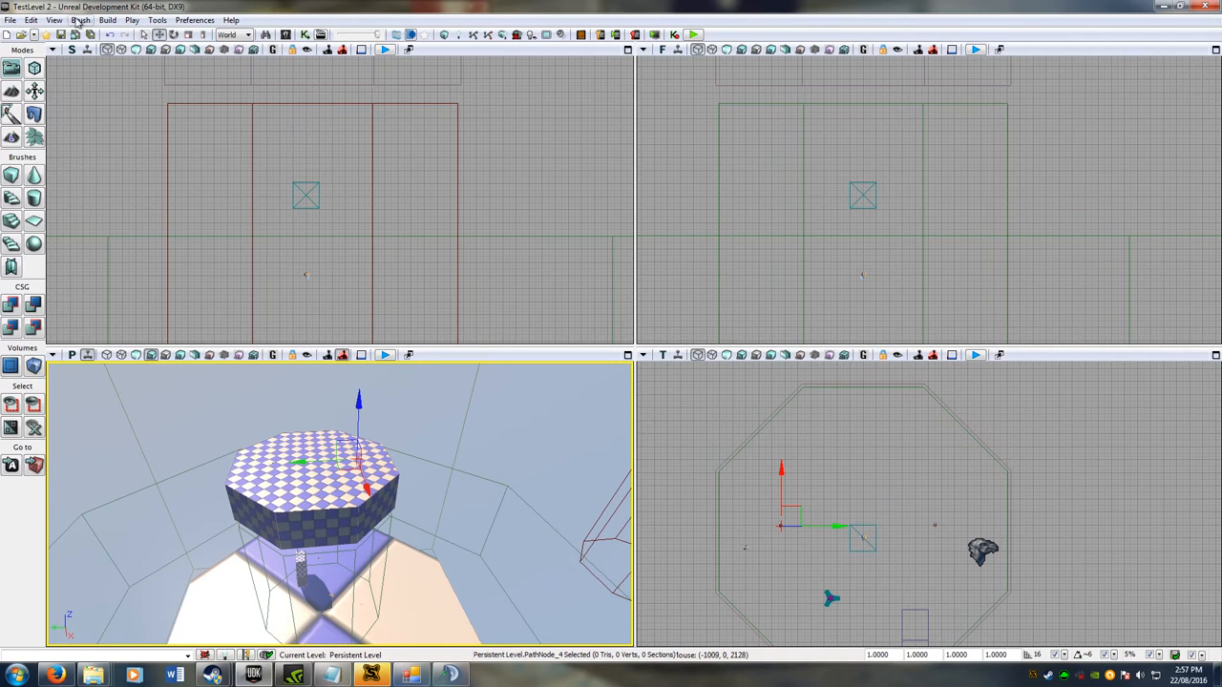
Step: Launch UnrealKismet from the View menu and add a TriggerVolume_4 Touch event
{"action": "left_click", "coordinate": [54, 20]}
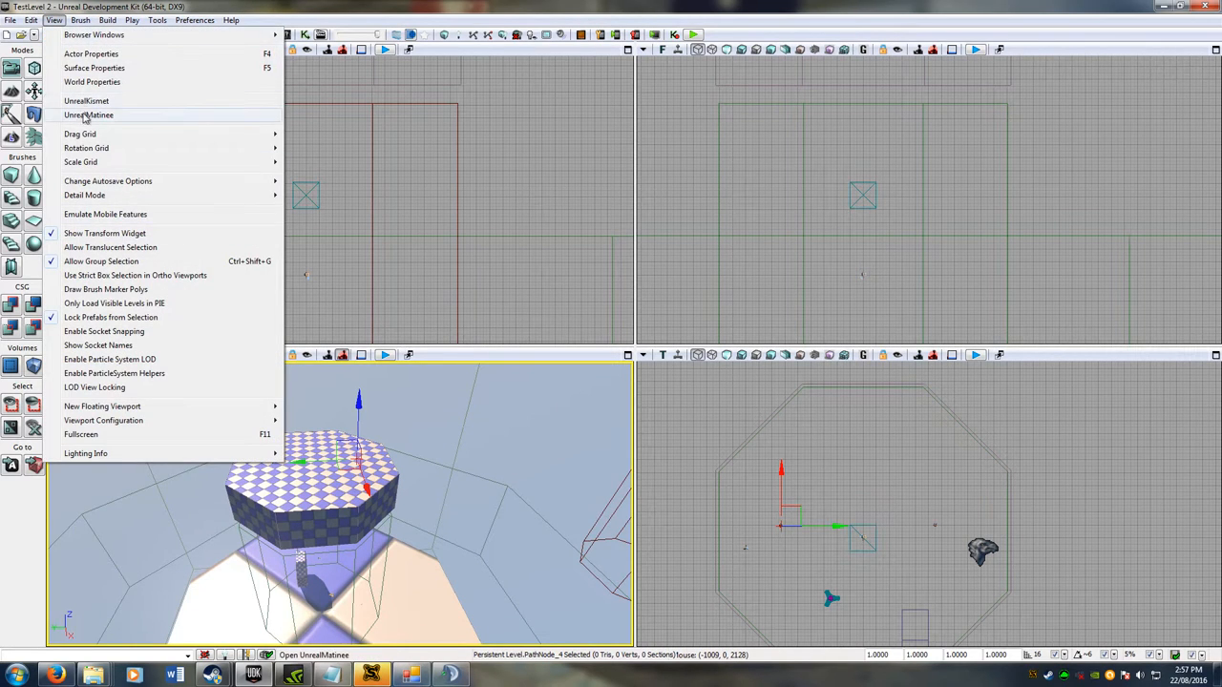
{"action": "left_click", "coordinate": [87, 100]}
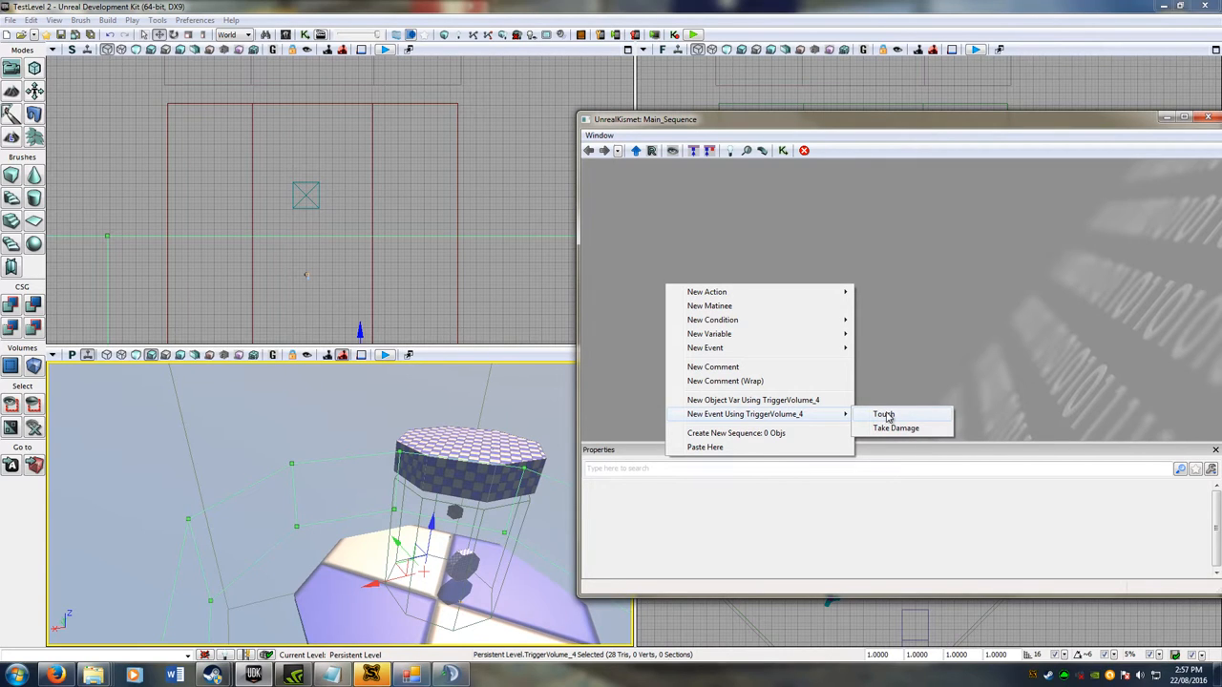
{"action": "left_click", "coordinate": [882, 415]}
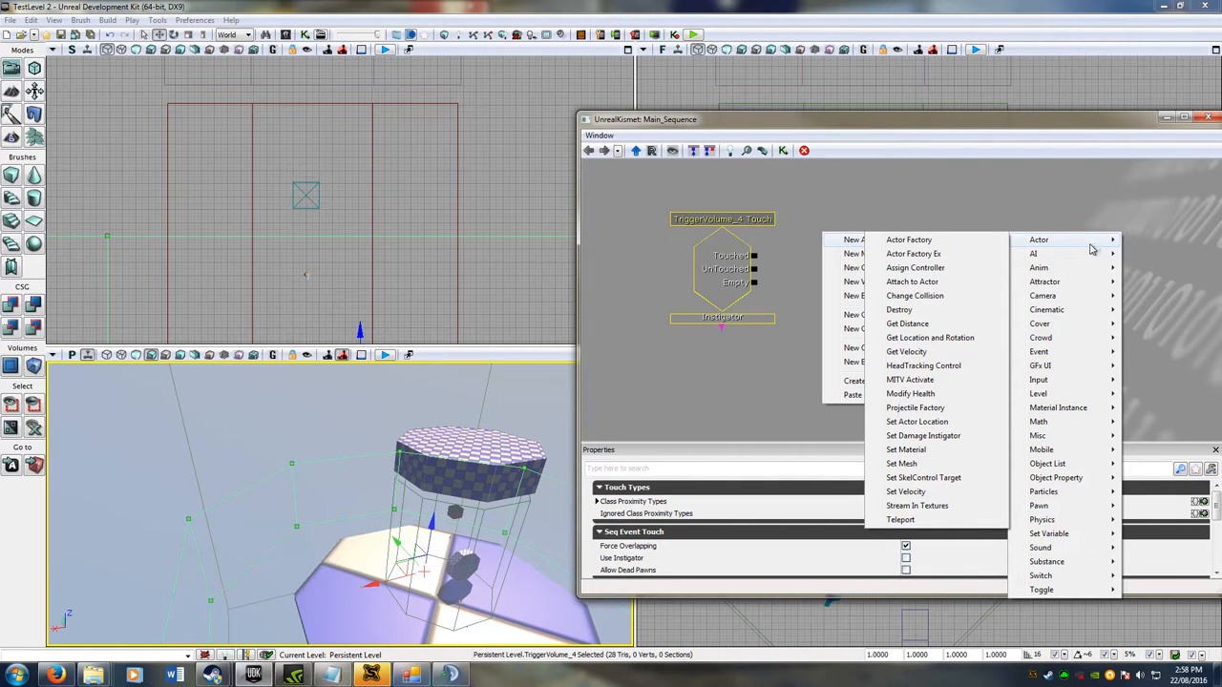
{"action": "mouse_move", "coordinate": [1060, 252]}
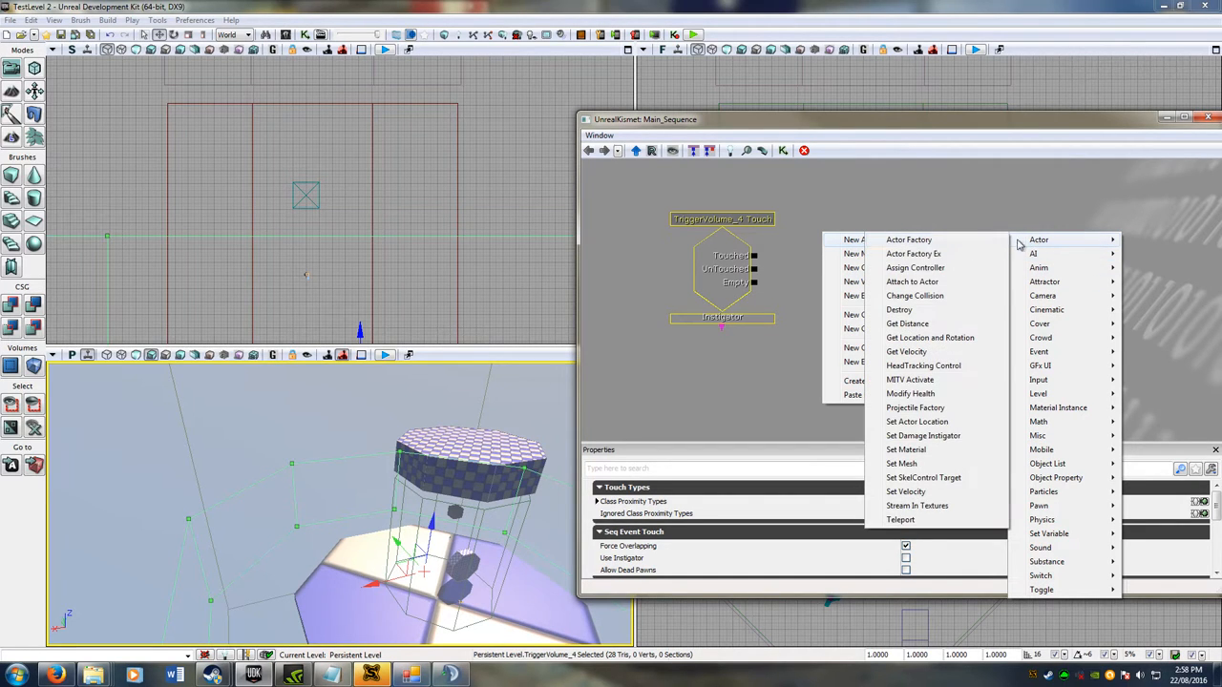
Step: Add a Get Location and Rotation action and place it beside the Touch event
{"action": "left_click", "coordinate": [930, 336]}
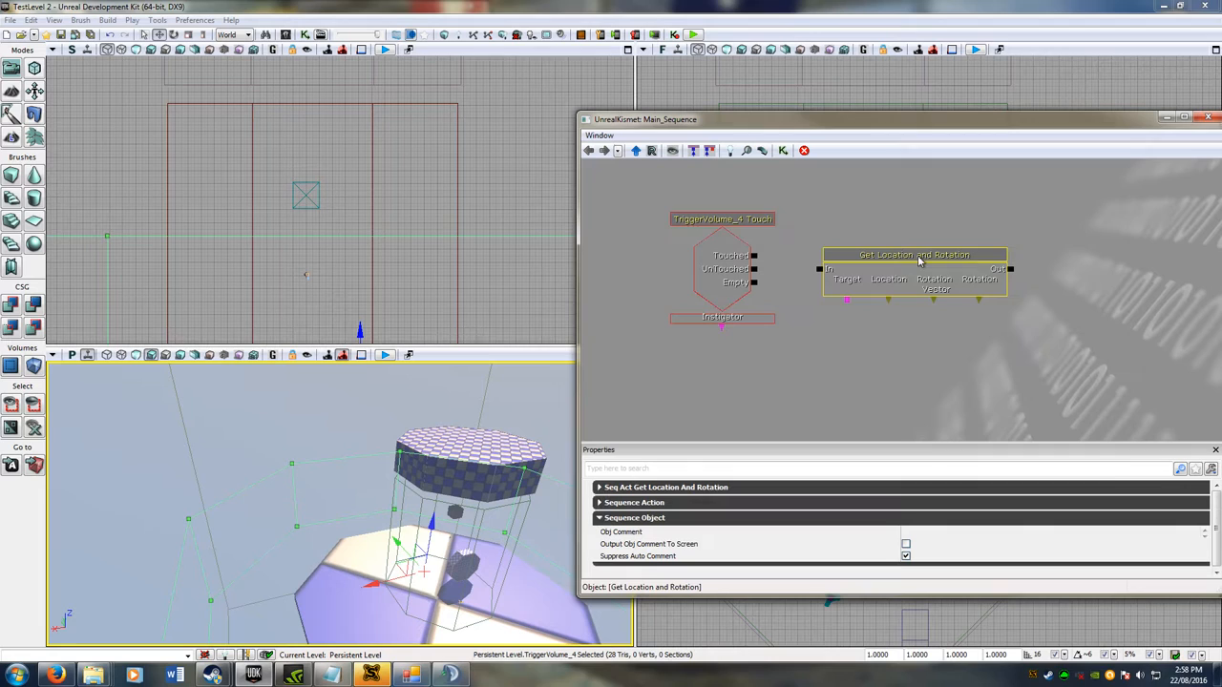
{"action": "left_click_drag", "start_coordinate": [915, 256], "coordinate": [888, 240]}
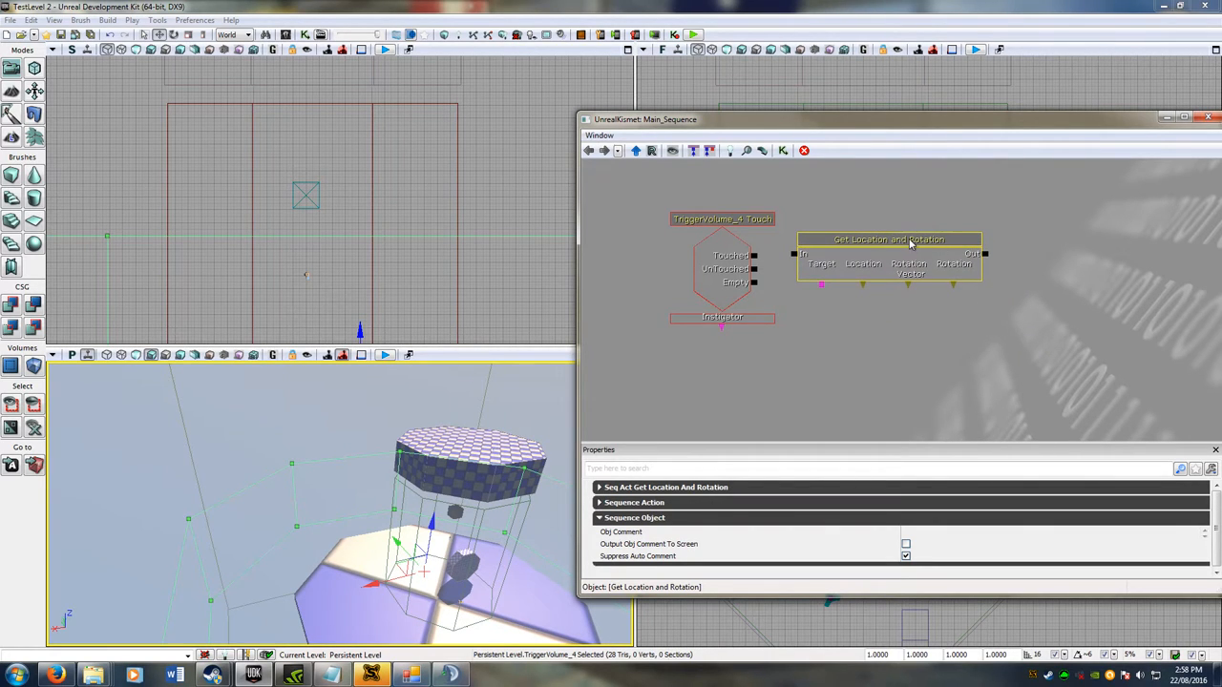
{"action": "left_click", "coordinate": [1031, 241]}
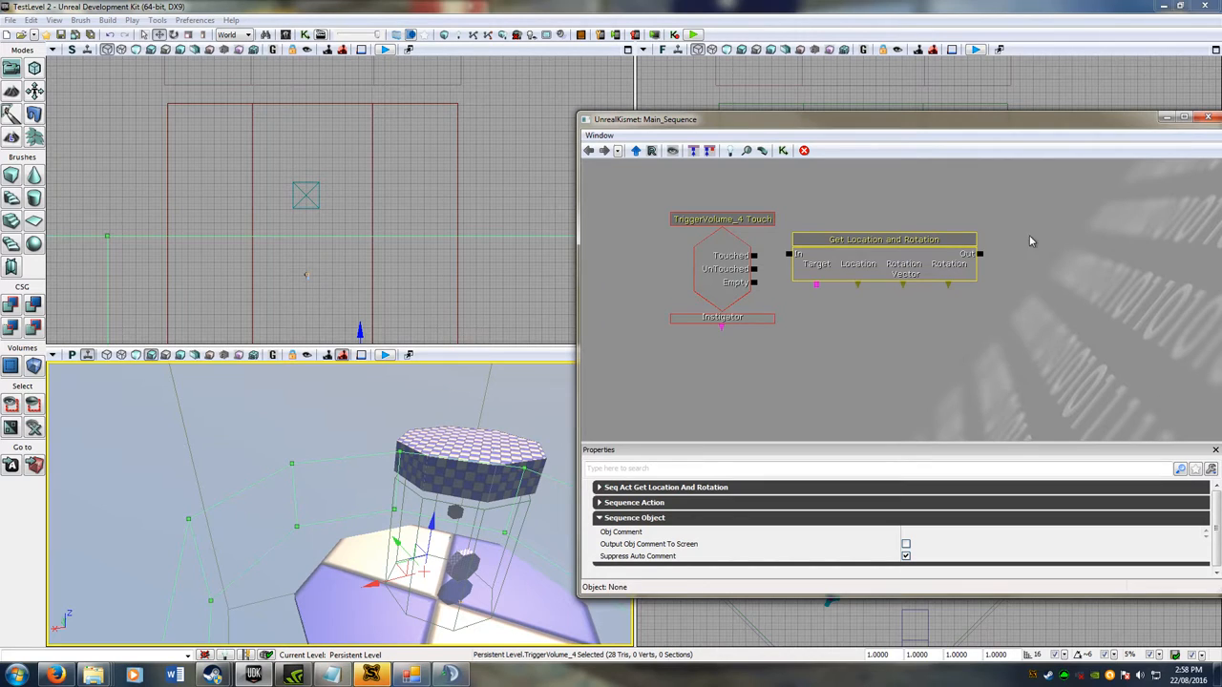
{"action": "right_click", "coordinate": [1031, 241]}
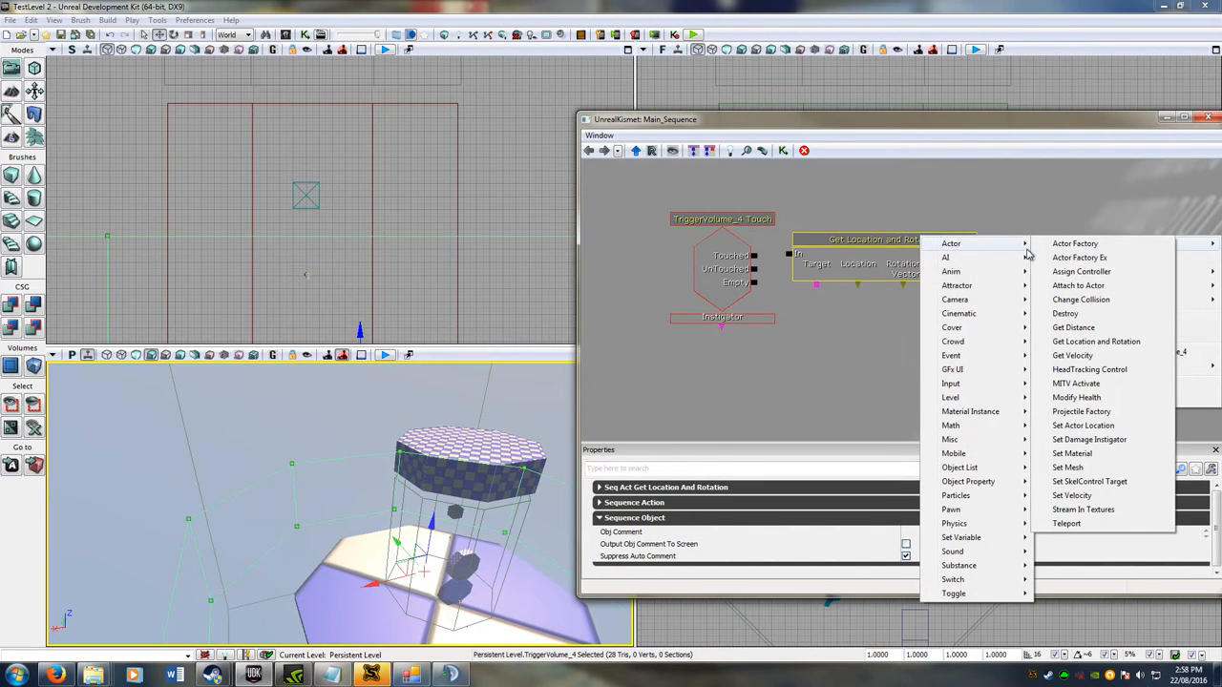
{"action": "mouse_move", "coordinate": [1098, 439]}
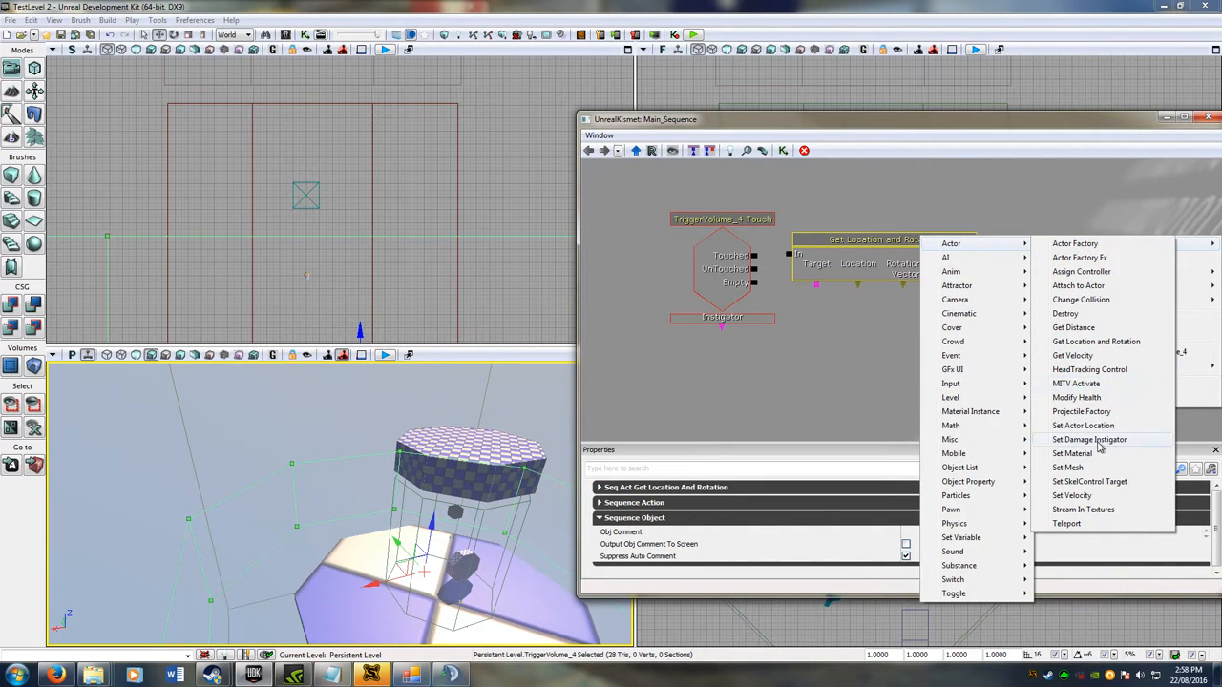
{"action": "mouse_move", "coordinate": [1084, 425]}
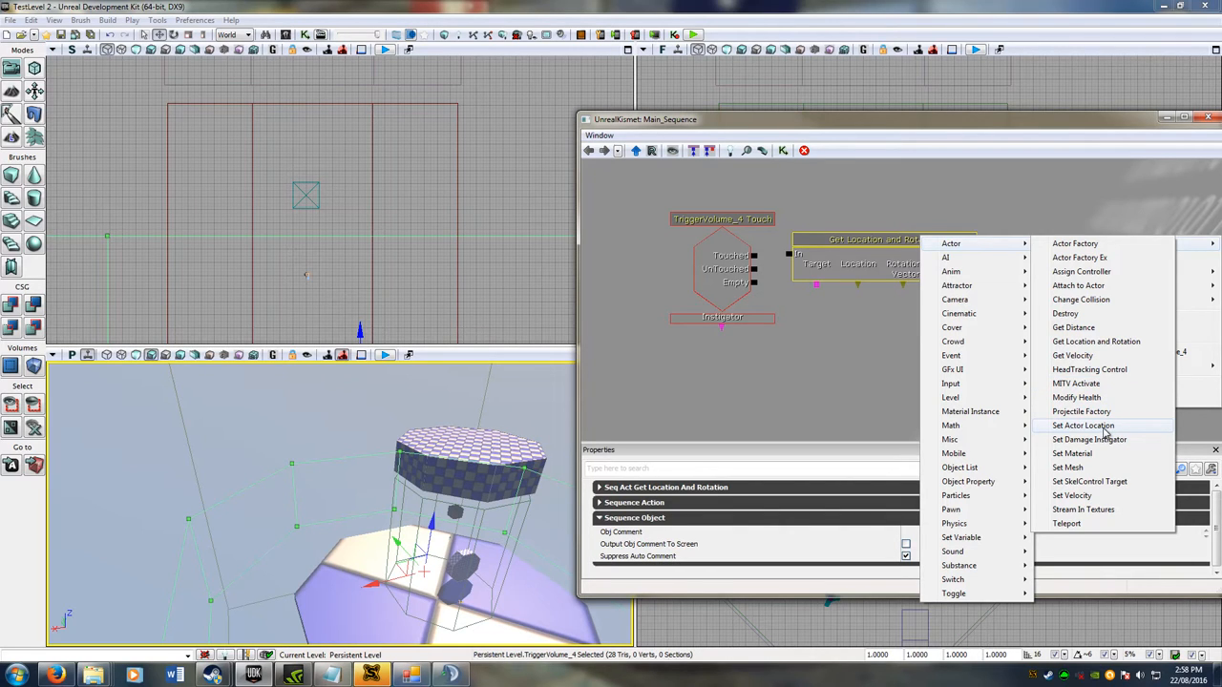
Step: Add a Set Actor Location action and wire the Touch event into Get Location and Rotation
{"action": "left_click", "coordinate": [1085, 424]}
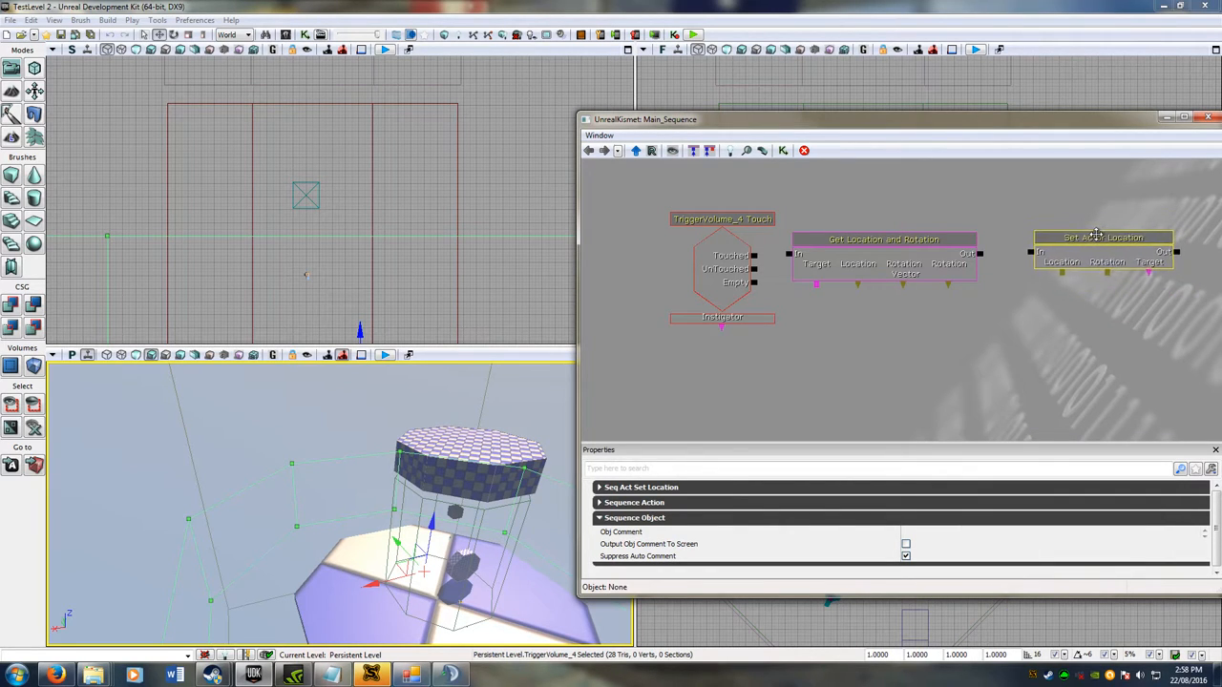
{"action": "left_click", "coordinate": [1104, 237]}
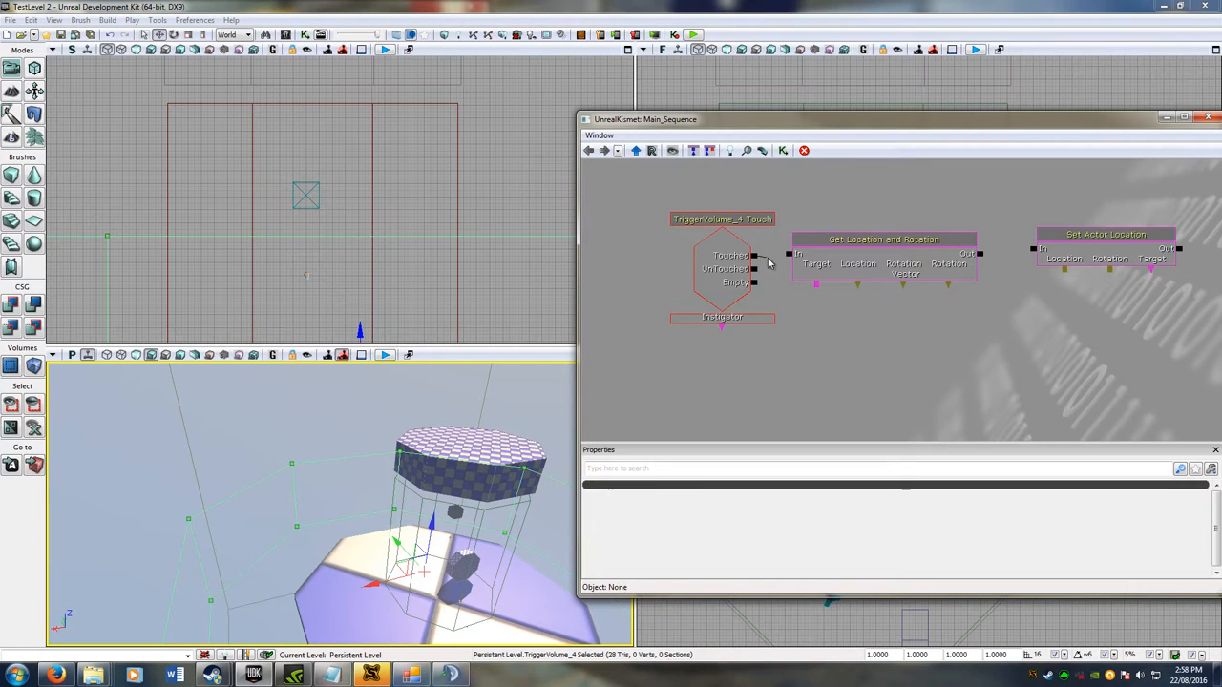
{"action": "left_click", "coordinate": [882, 238]}
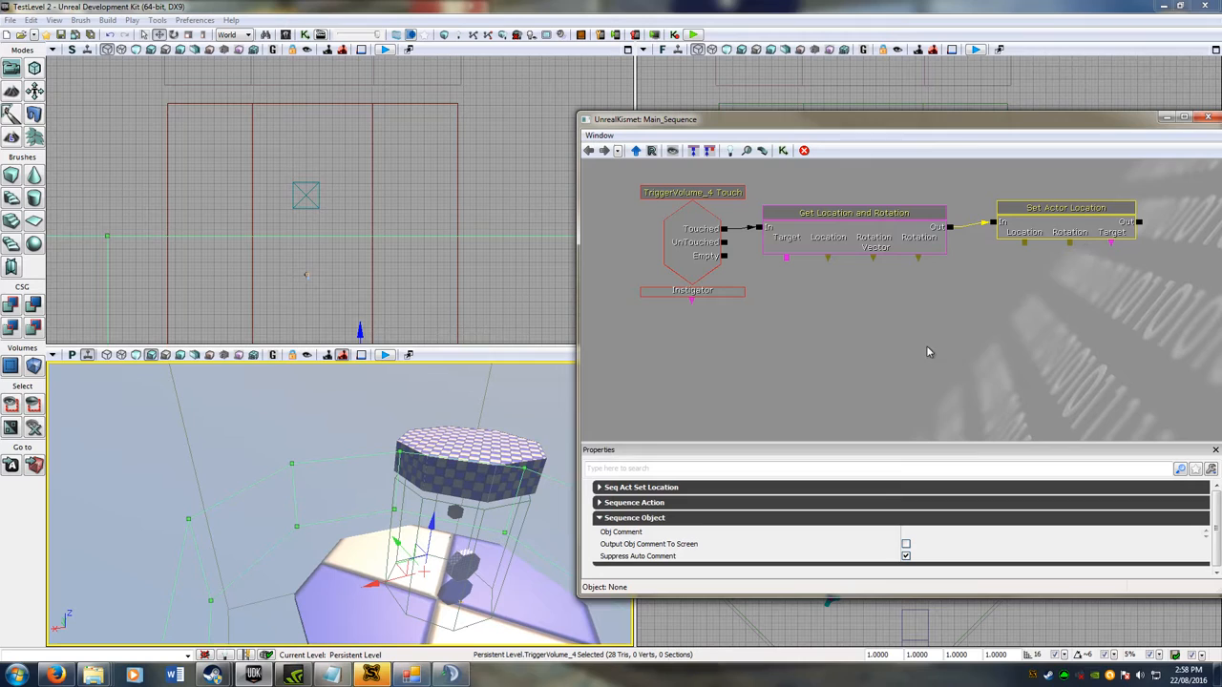
{"action": "left_click", "coordinate": [854, 214]}
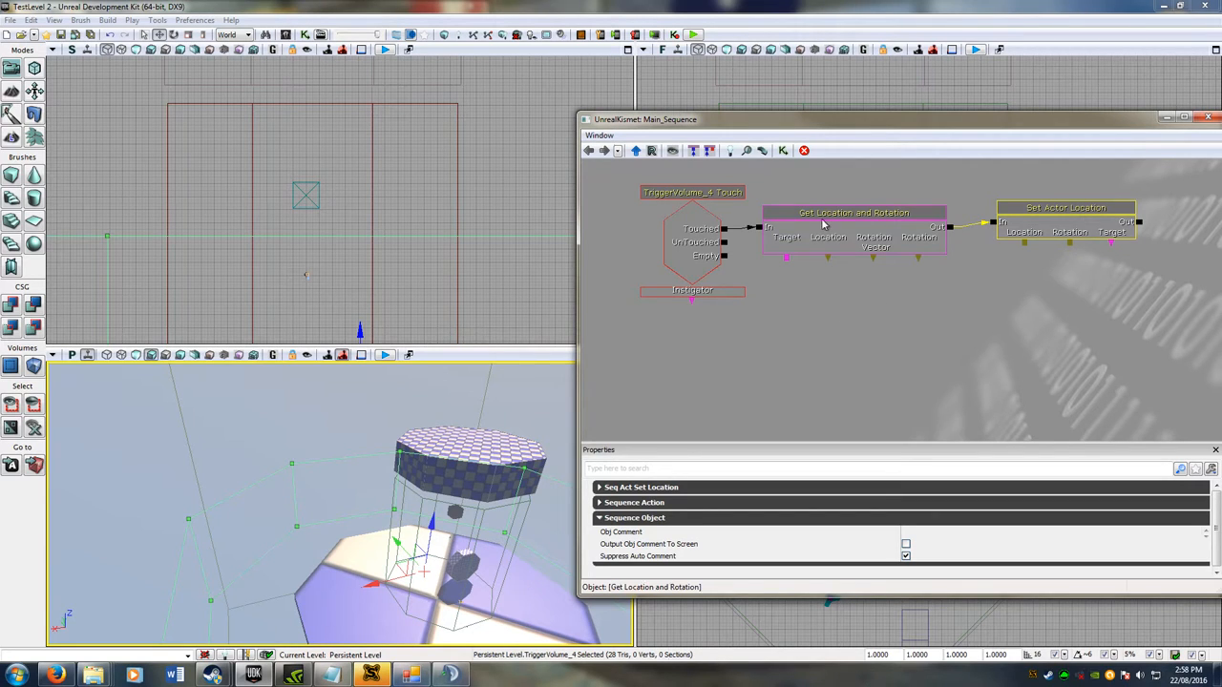
{"action": "mouse_move", "coordinate": [782, 253]}
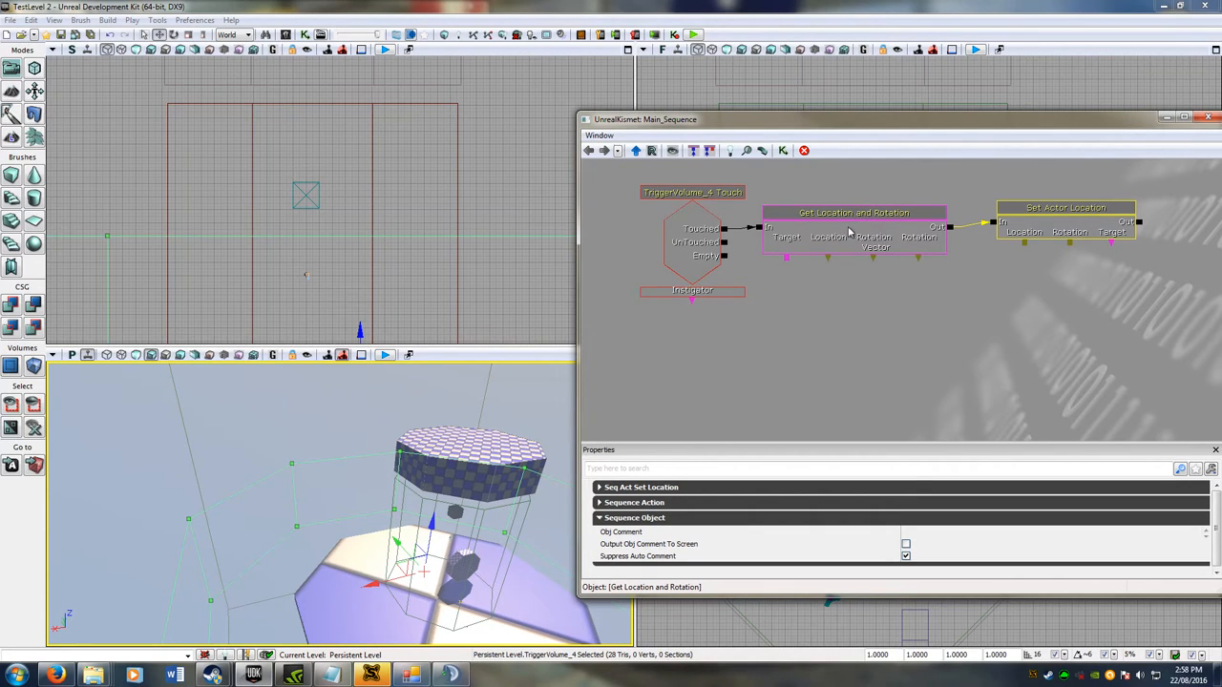
{"action": "mouse_move", "coordinate": [830, 229]}
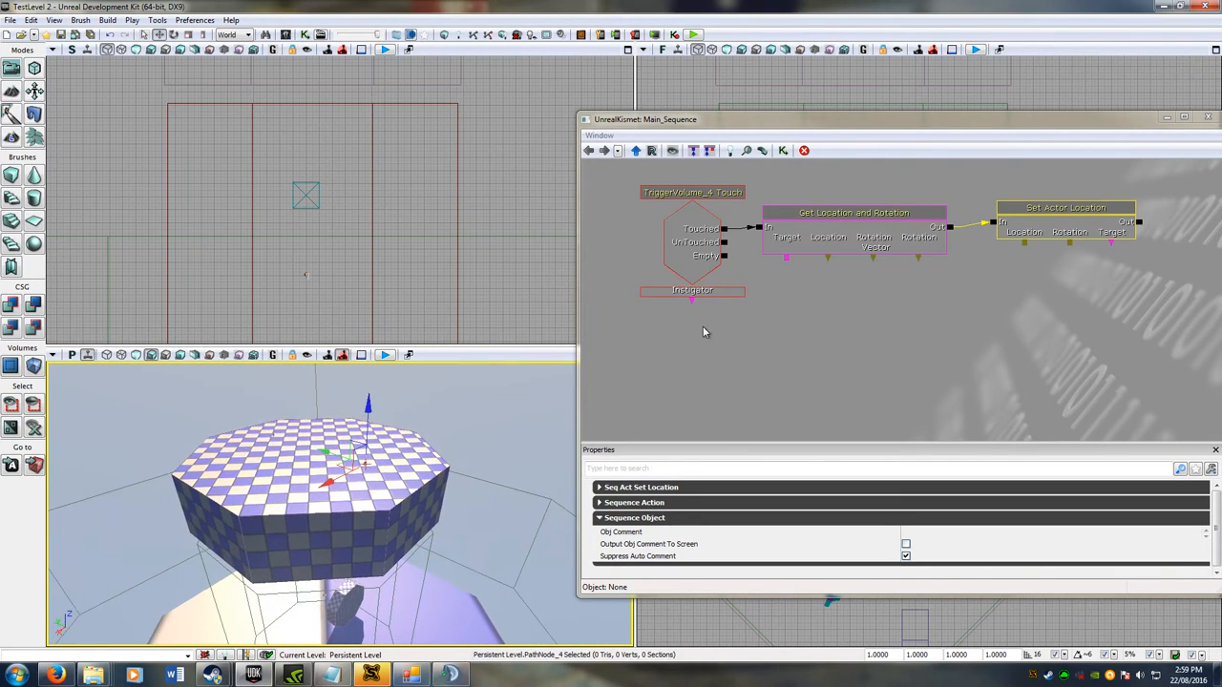
{"action": "mouse_move", "coordinate": [768, 319]}
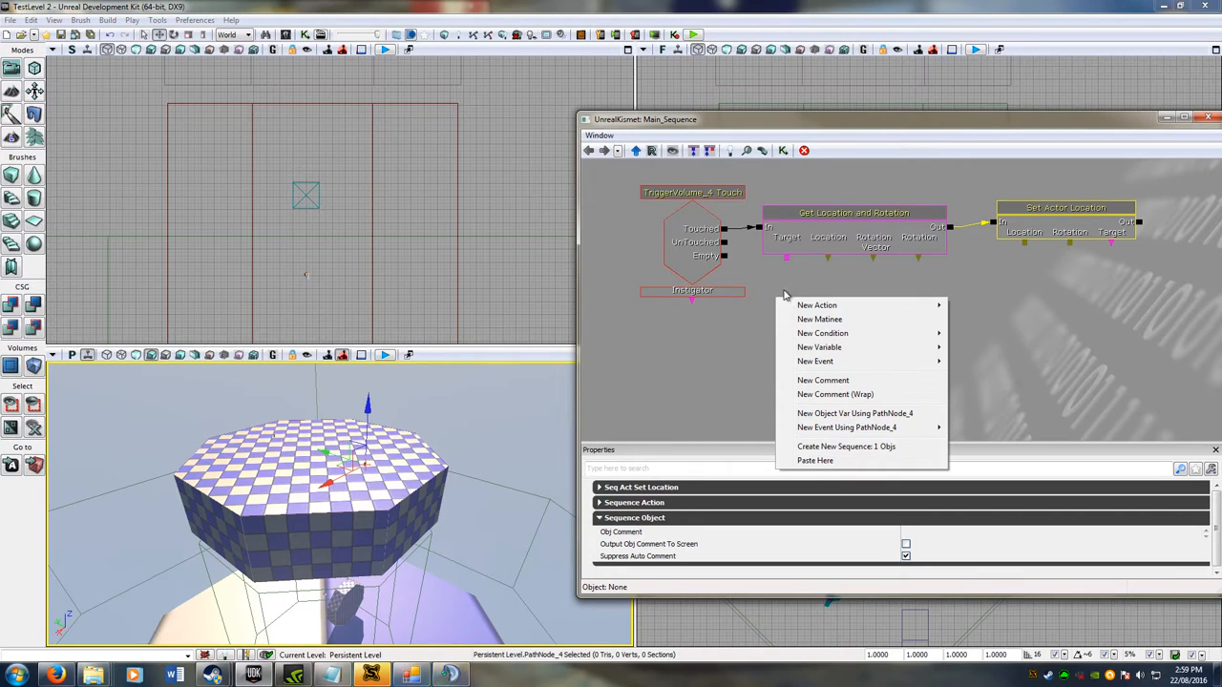
{"action": "mouse_move", "coordinate": [844, 420]}
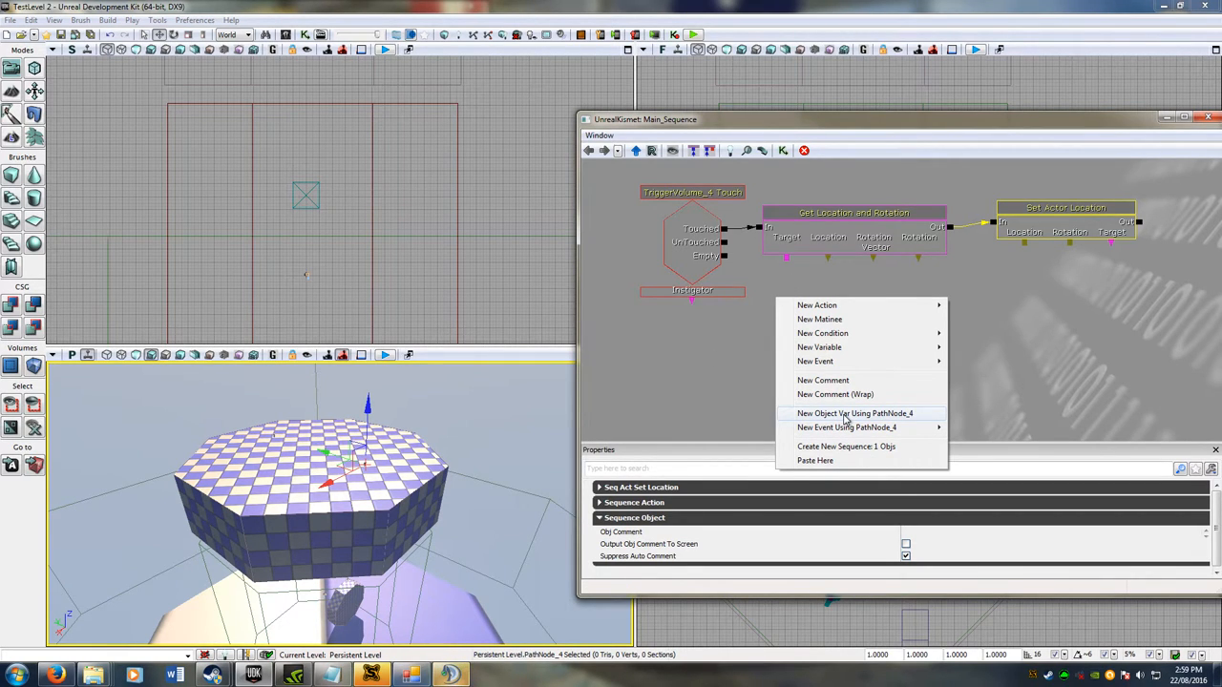
Step: Add a PathNode_4 object variable and wire it to Get Location and Rotation's Target
{"action": "left_click", "coordinate": [856, 413]}
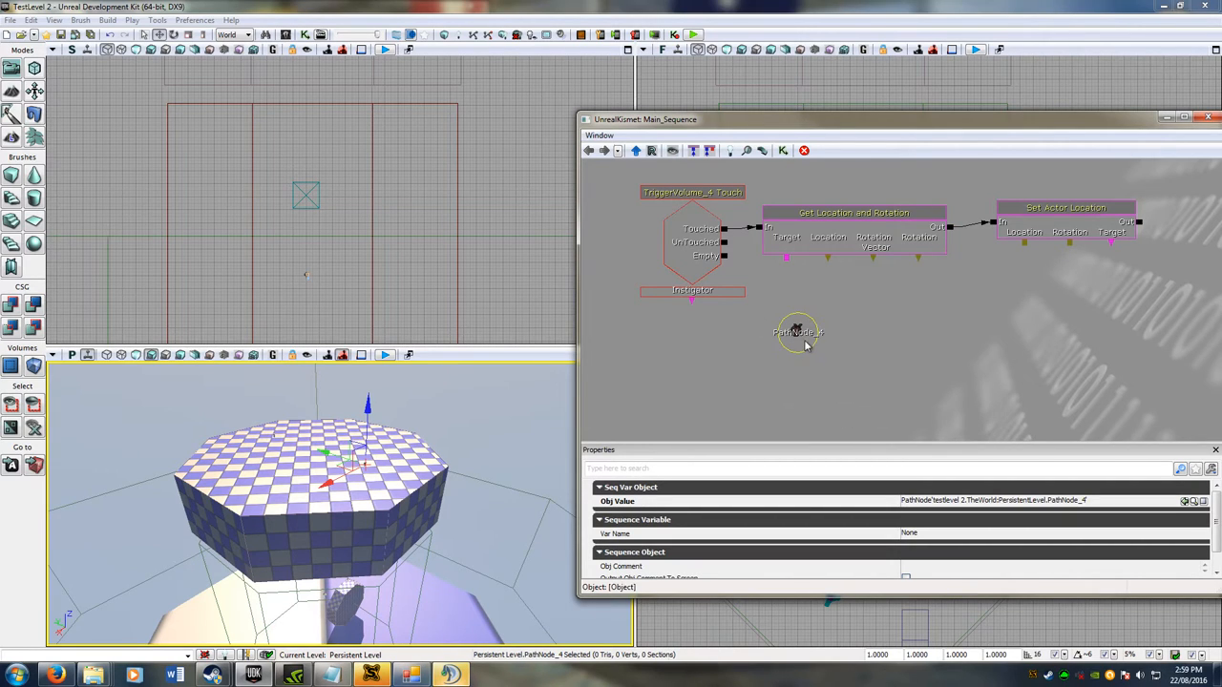
{"action": "left_click_drag", "start_coordinate": [798, 332], "coordinate": [792, 295]}
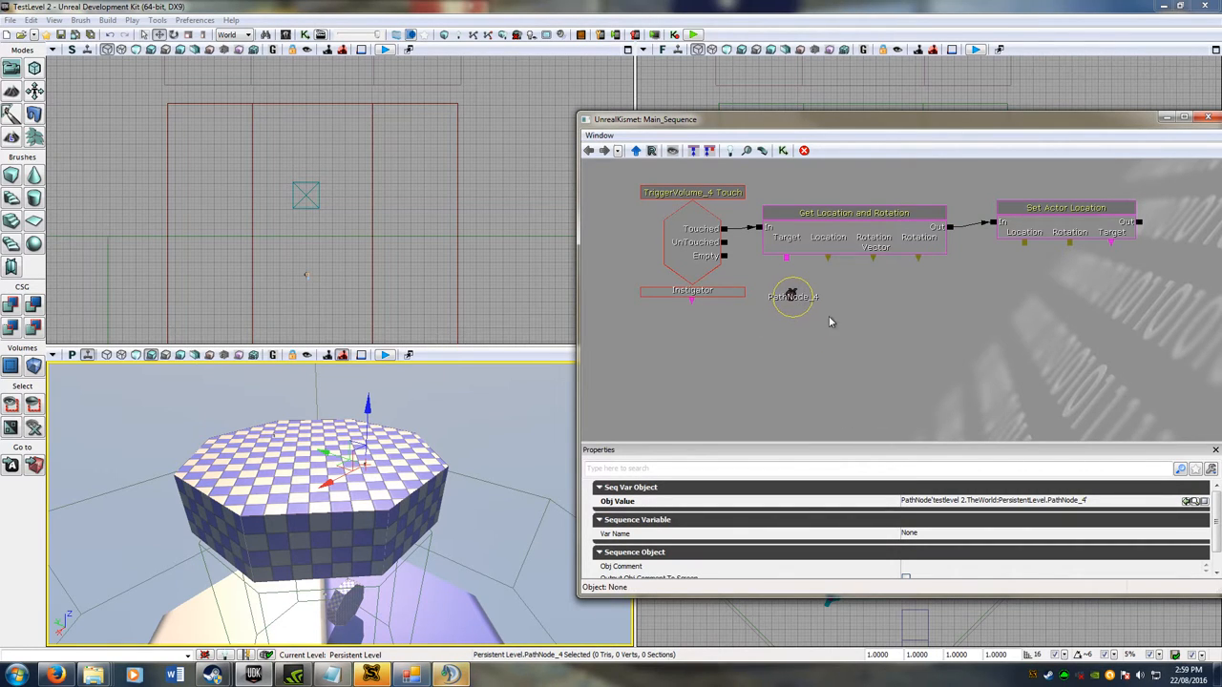
{"action": "left_click", "coordinate": [855, 225]}
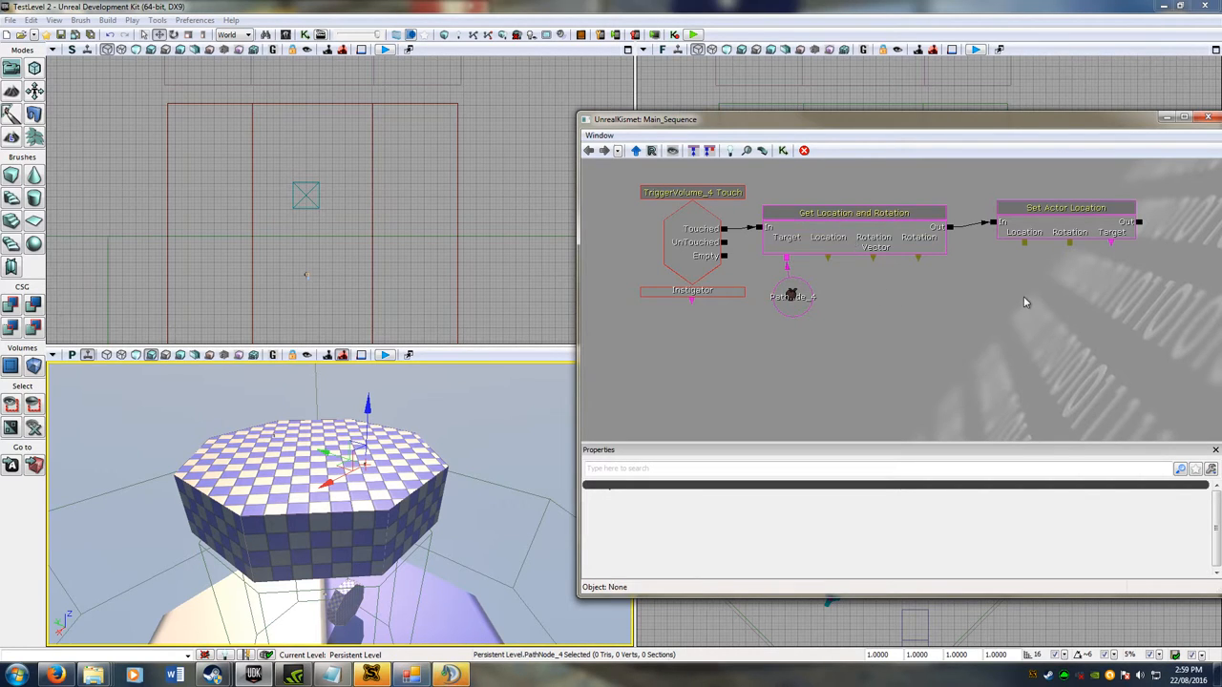
{"action": "mouse_move", "coordinate": [832, 340]}
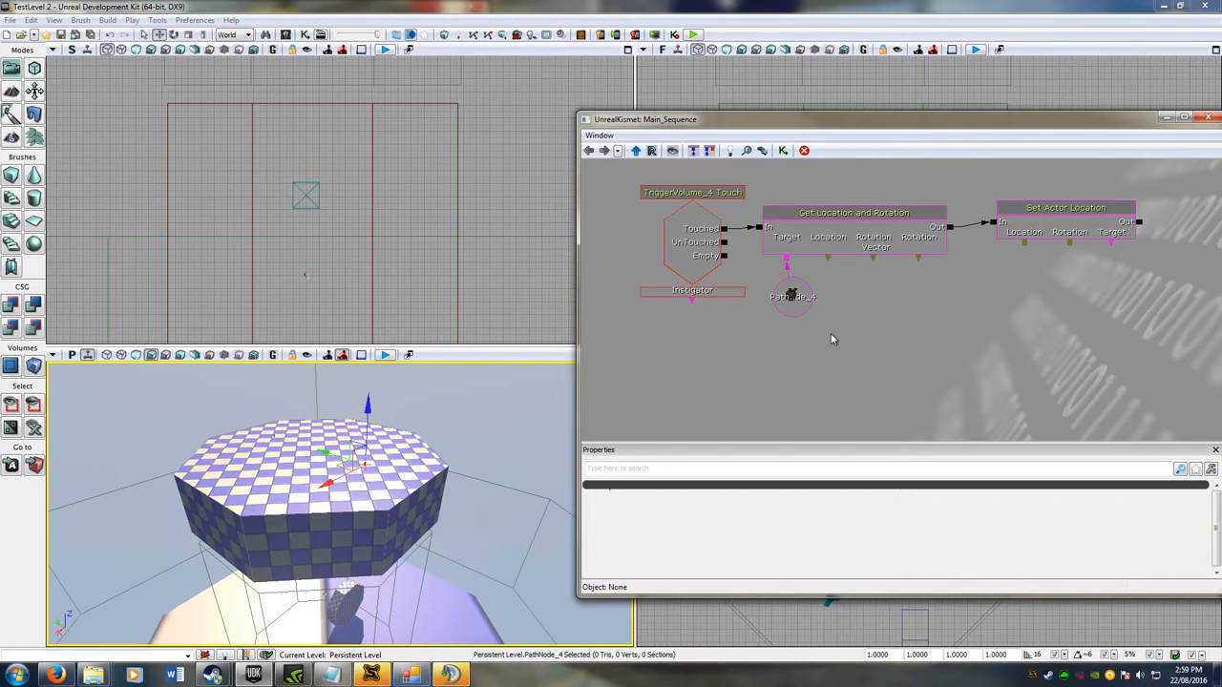
{"action": "left_click", "coordinate": [692, 290]}
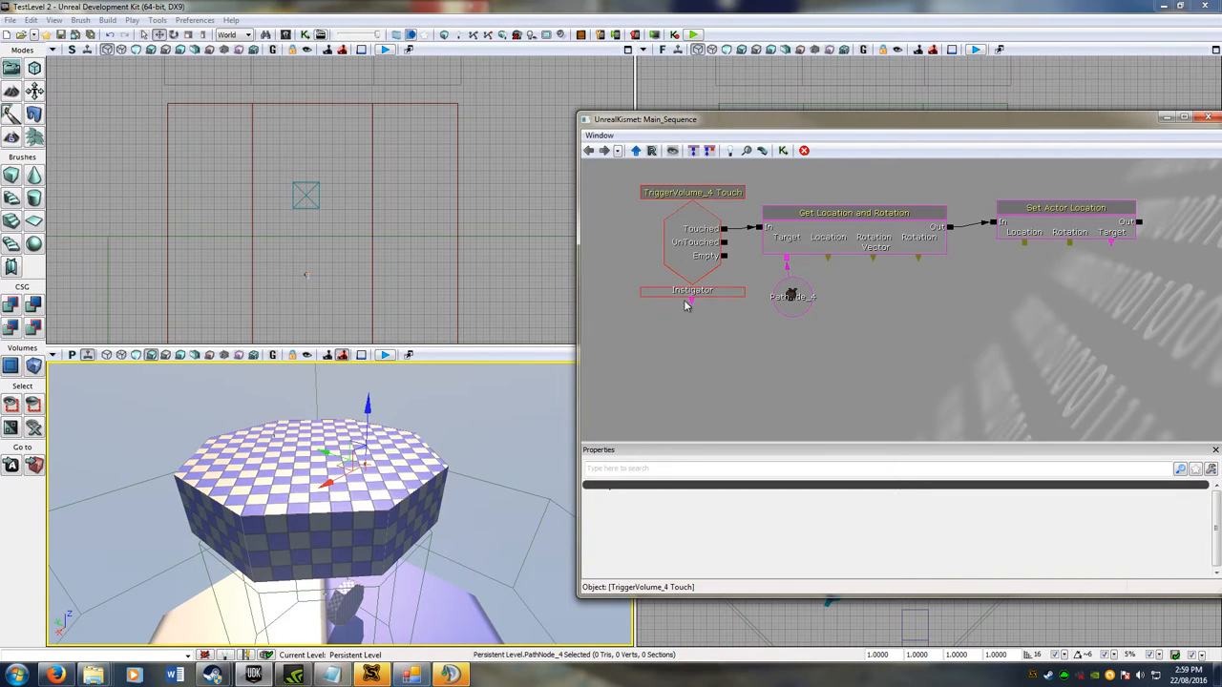
{"action": "left_click", "coordinate": [856, 230]}
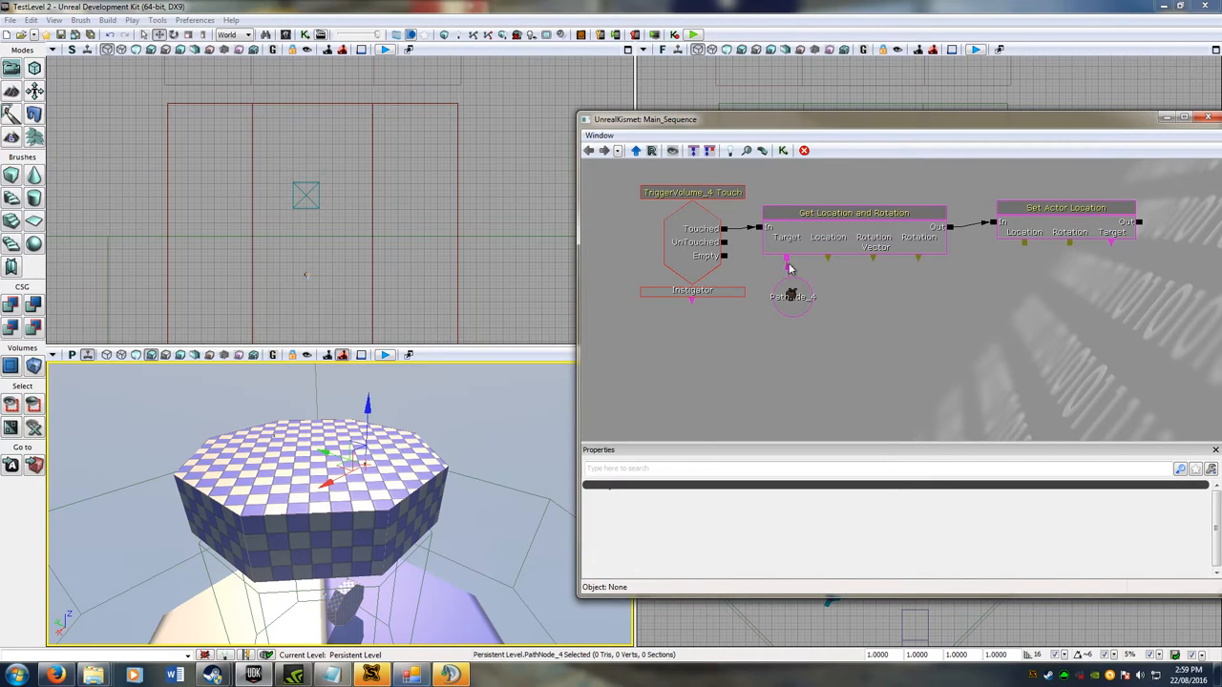
{"action": "mouse_move", "coordinate": [833, 275]}
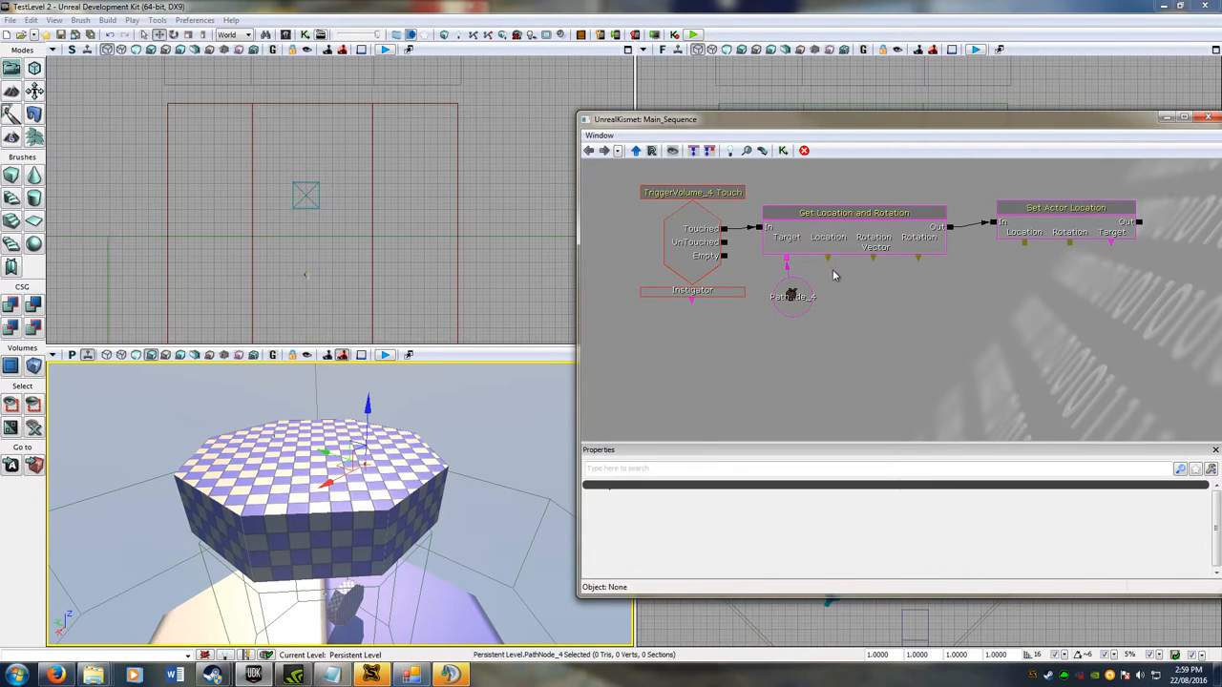
Step: Add an object variable and a new Vector variable to the sequence
{"action": "right_click", "coordinate": [833, 275]}
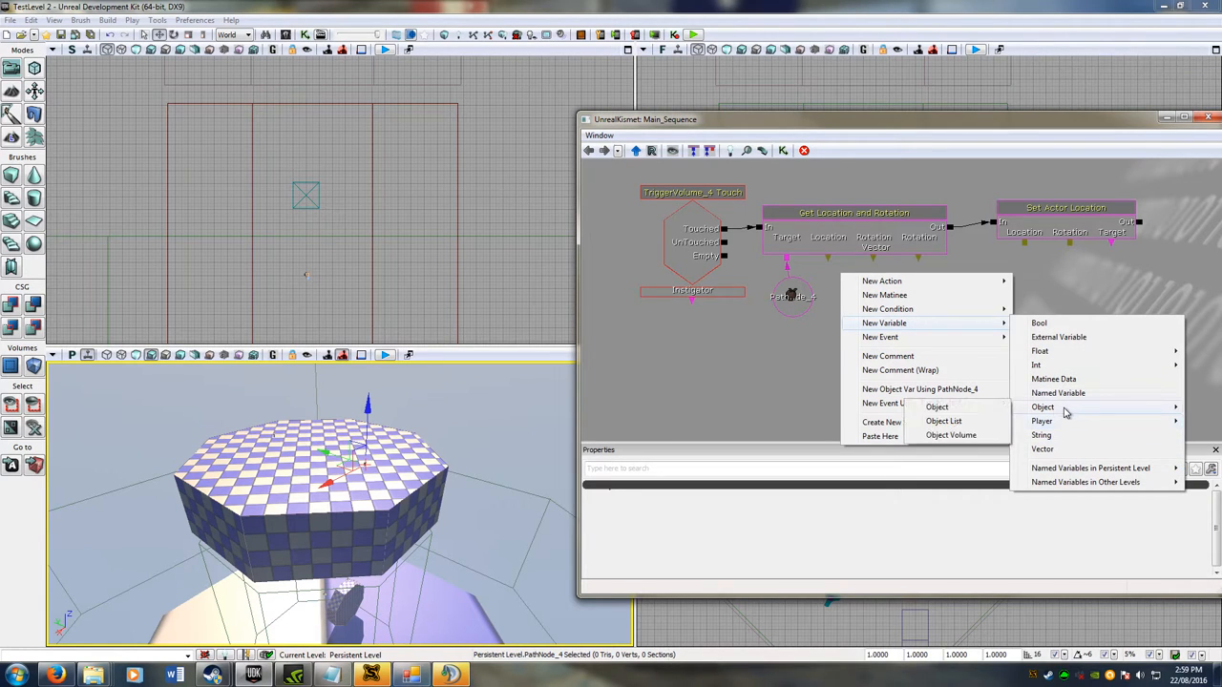
{"action": "left_click", "coordinate": [1042, 407]}
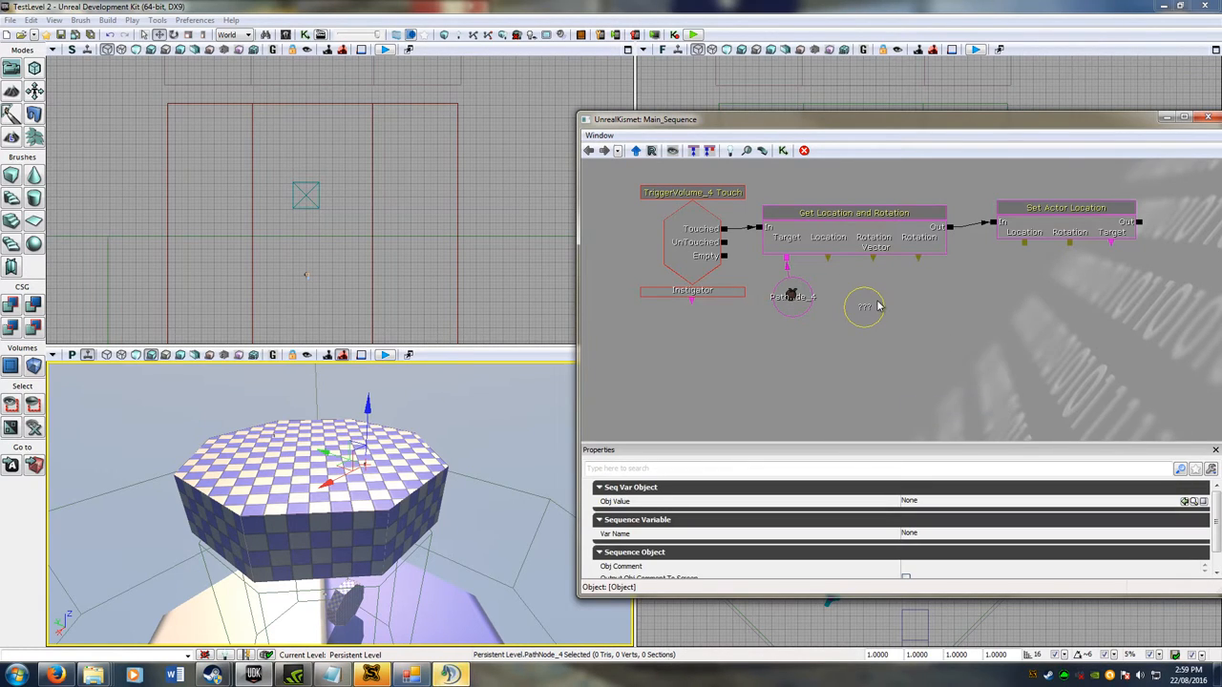
{"action": "left_click", "coordinate": [863, 305]}
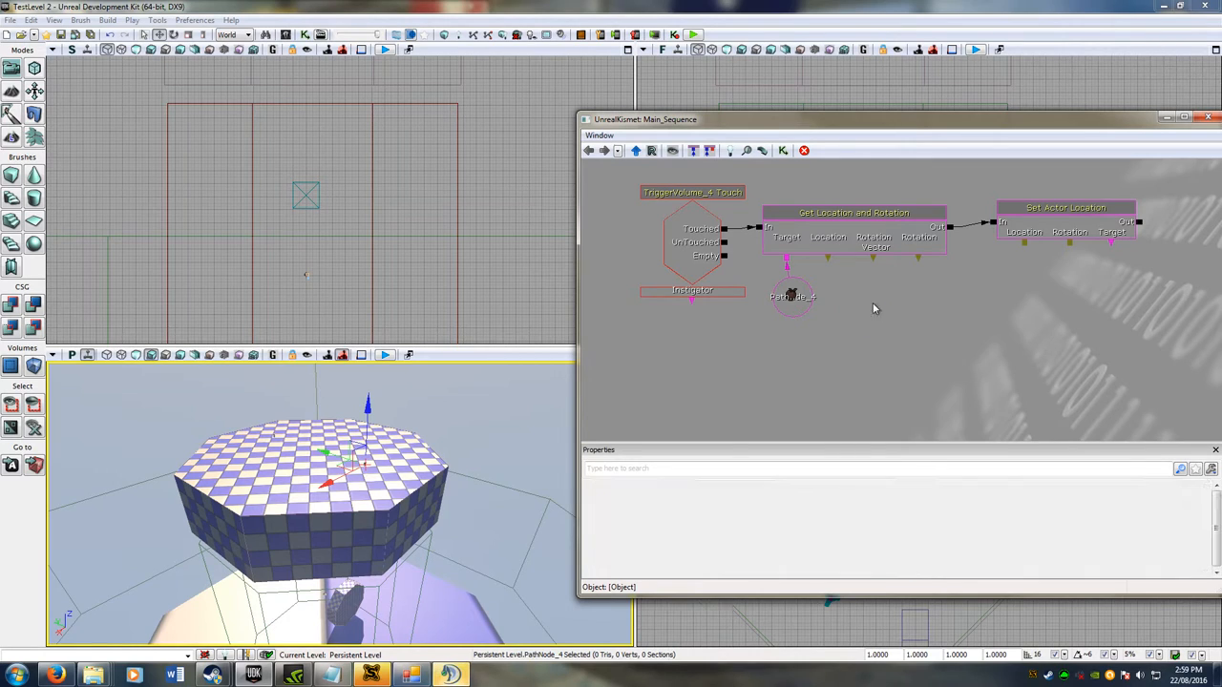
{"action": "right_click", "coordinate": [873, 308]}
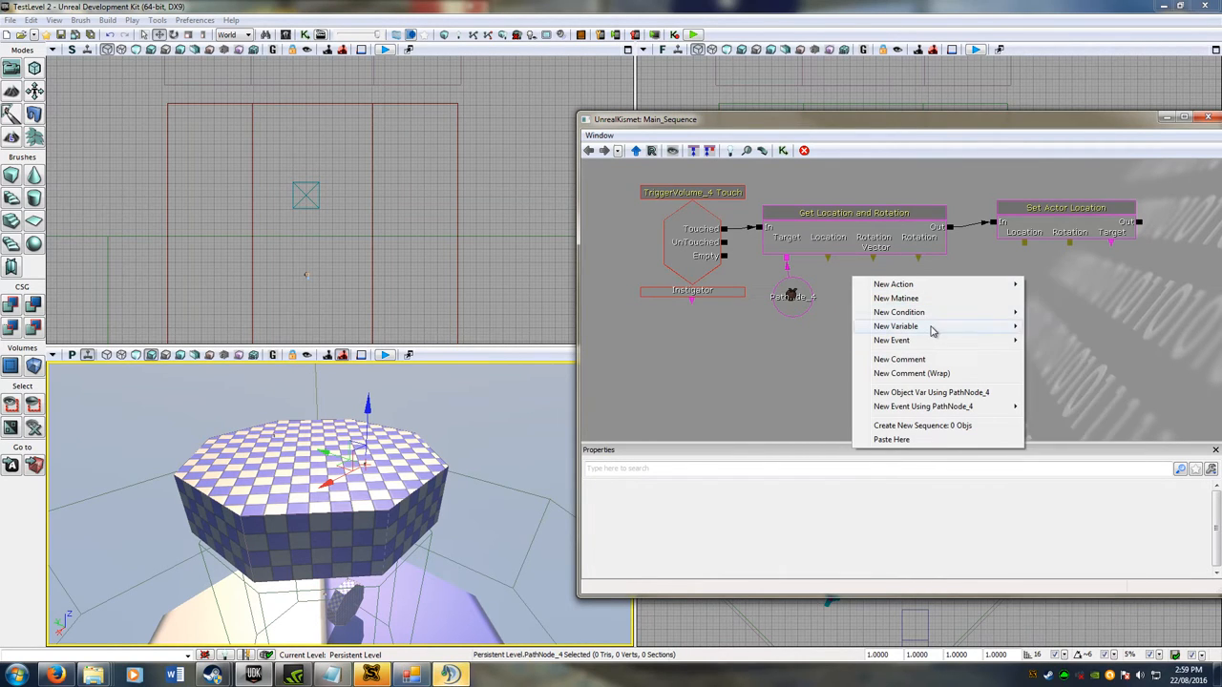
{"action": "left_click", "coordinate": [896, 327]}
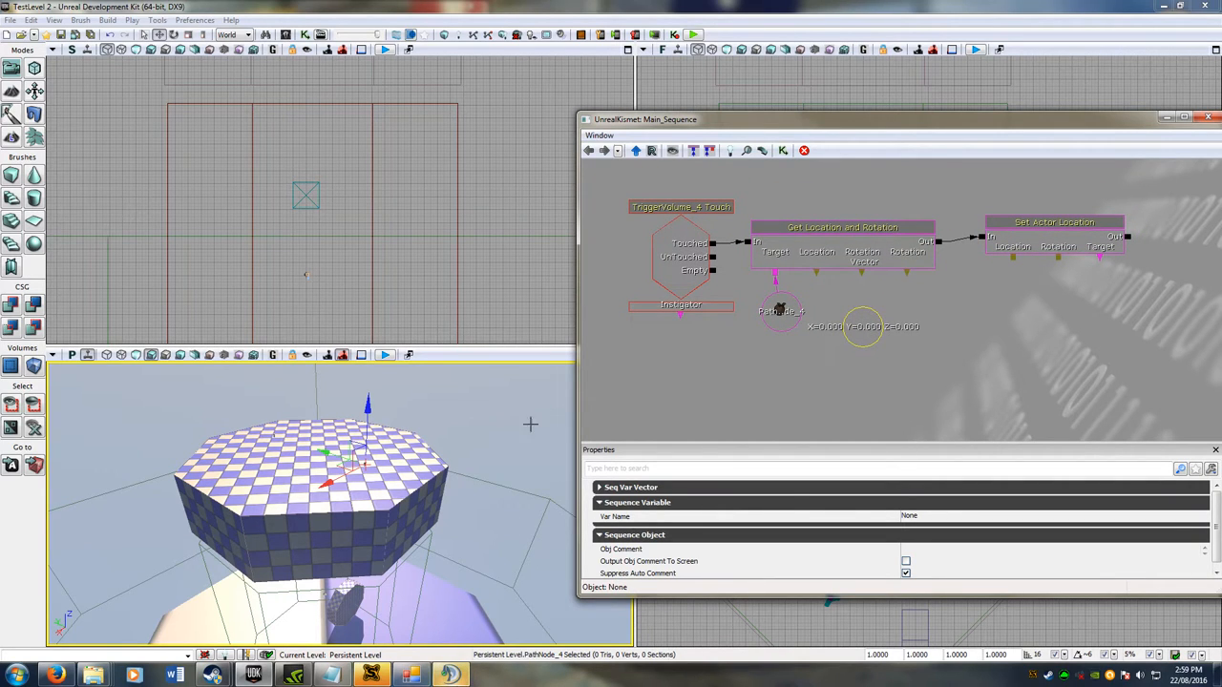
{"action": "mouse_move", "coordinate": [772, 351]}
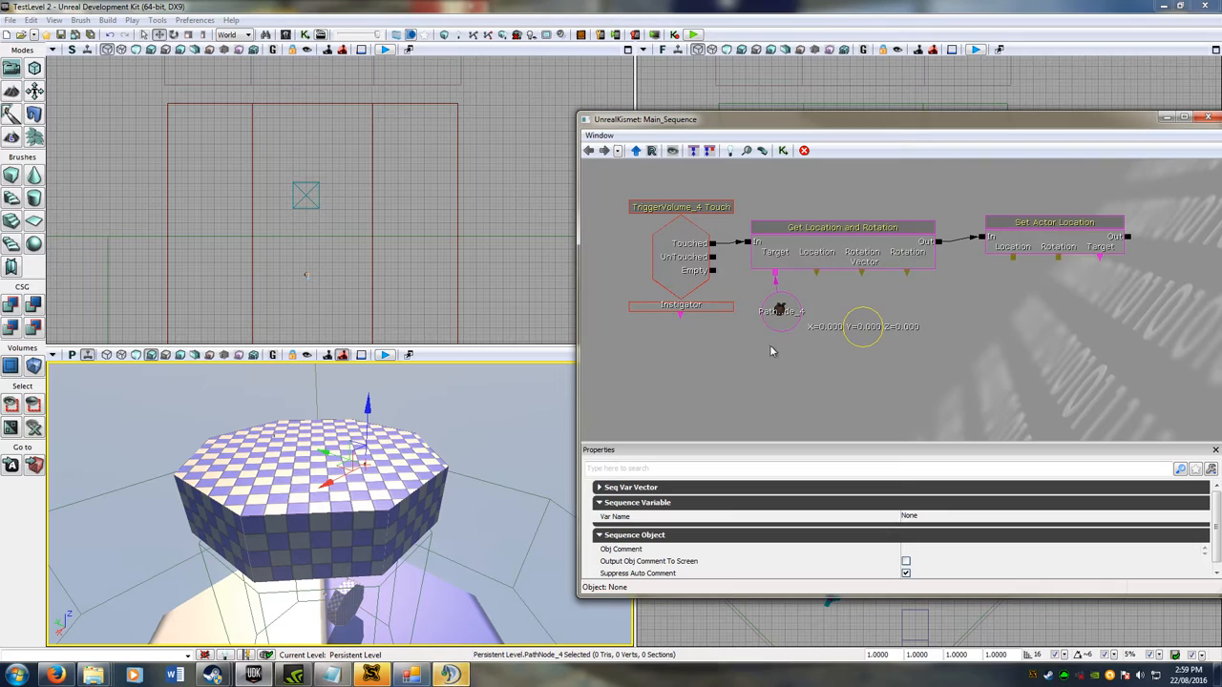
{"action": "mouse_move", "coordinate": [944, 326]}
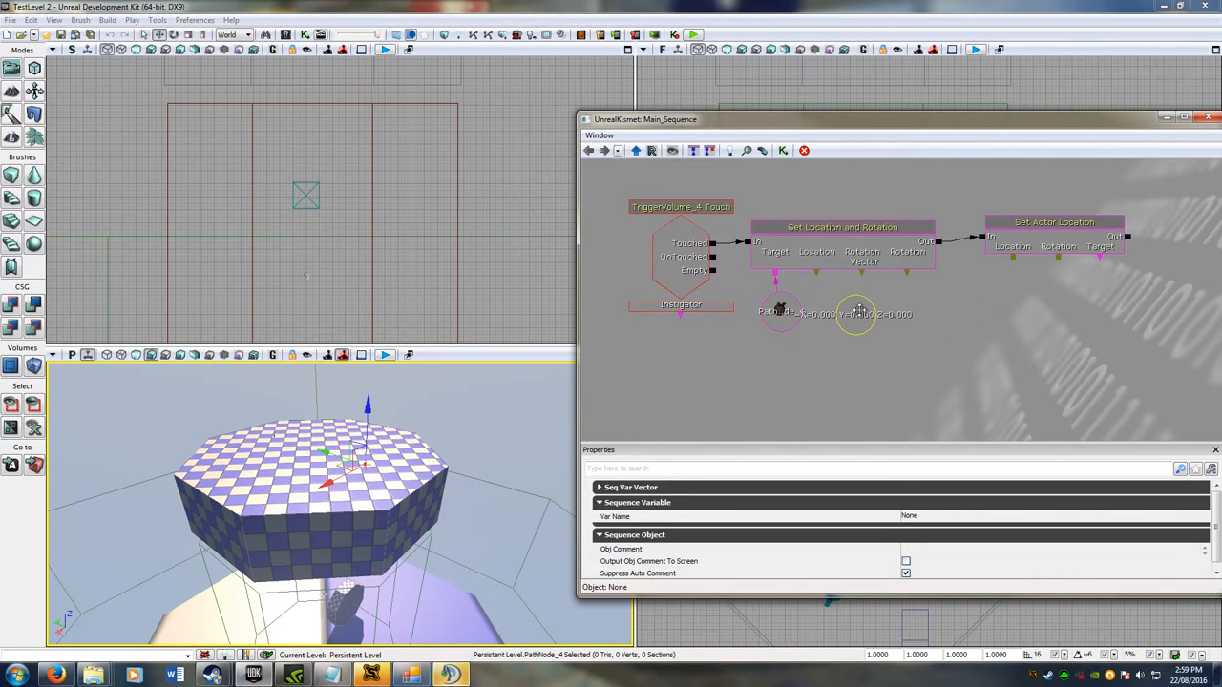
{"action": "left_click", "coordinate": [855, 309]}
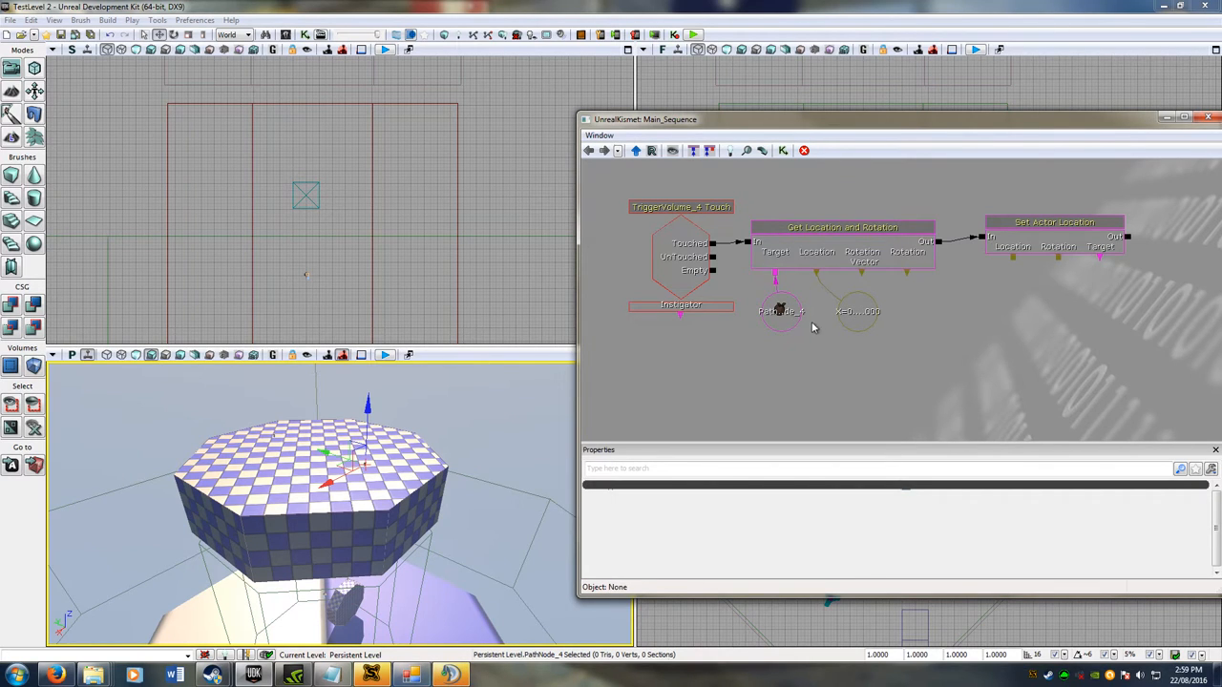
Step: Link Get Location and Rotation's Location output and Set Actor Location's Location input to the vector
{"action": "left_click", "coordinate": [856, 311]}
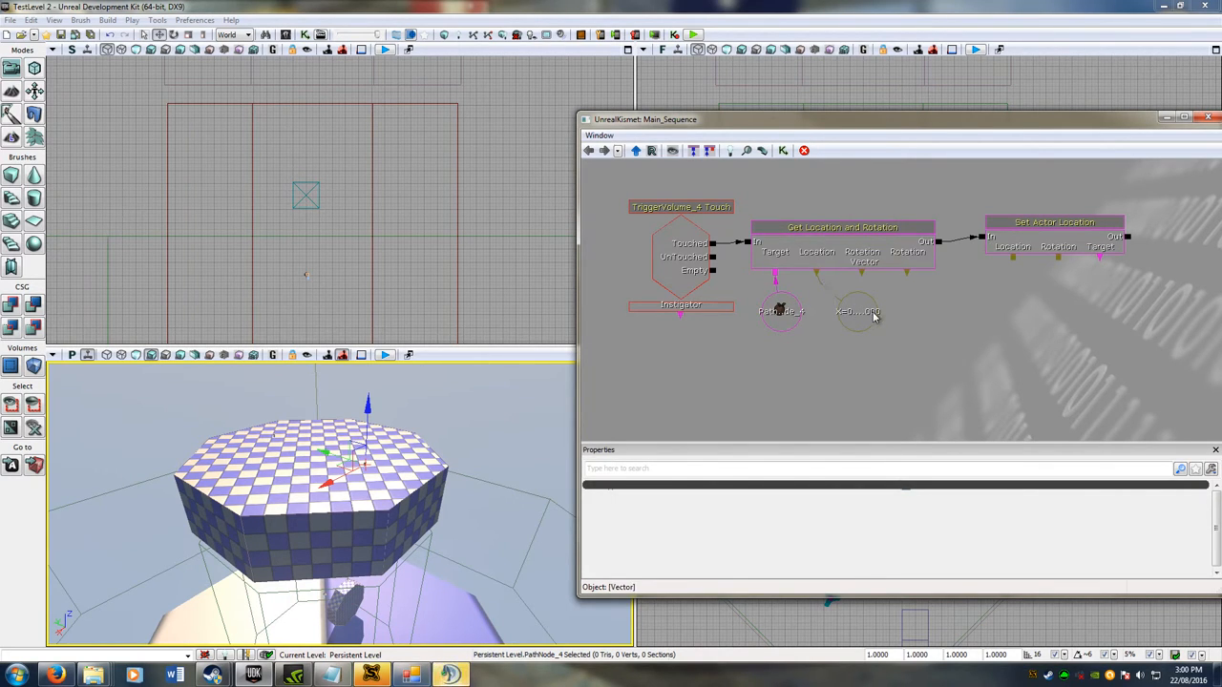
{"action": "left_click", "coordinate": [869, 315]}
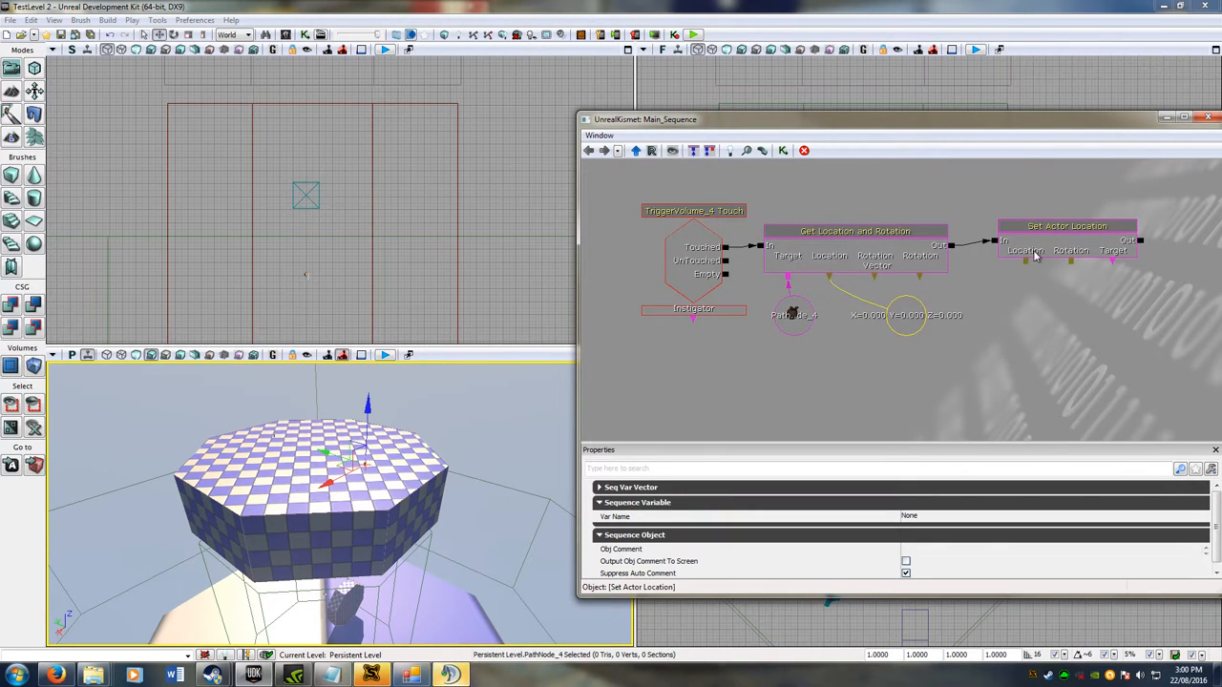
{"action": "left_click", "coordinate": [989, 305]}
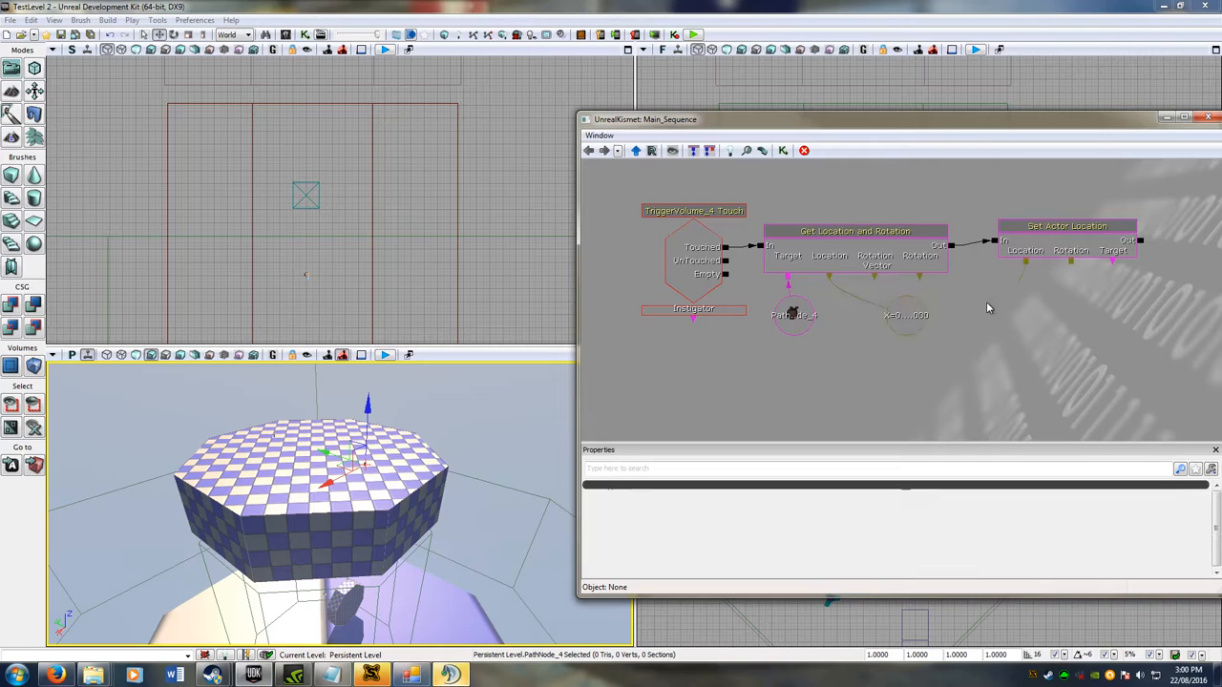
{"action": "left_click", "coordinate": [1066, 226]}
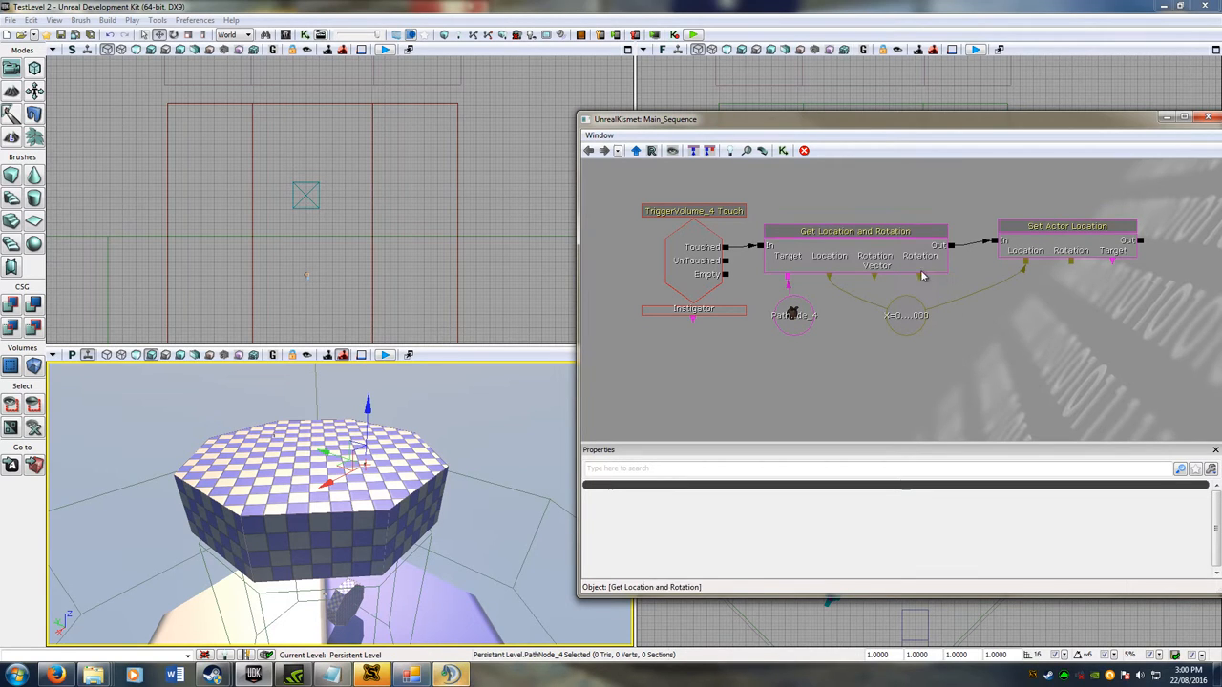
{"action": "left_click", "coordinate": [926, 283]}
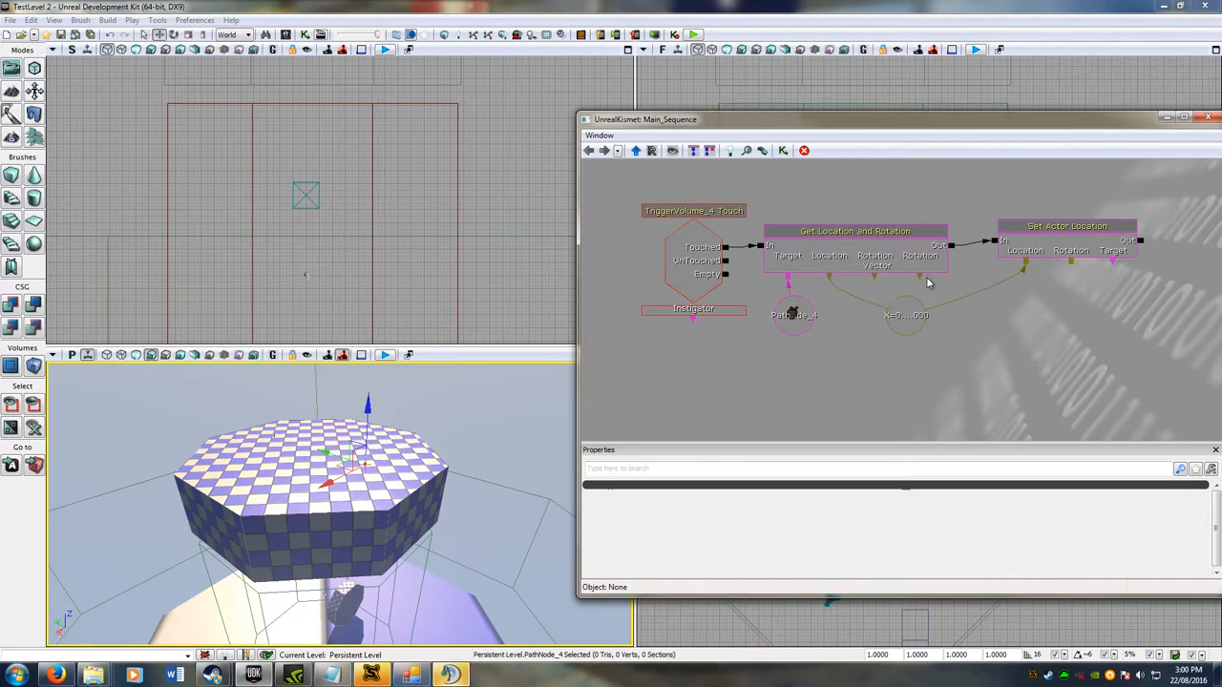
{"action": "left_click", "coordinate": [905, 316]}
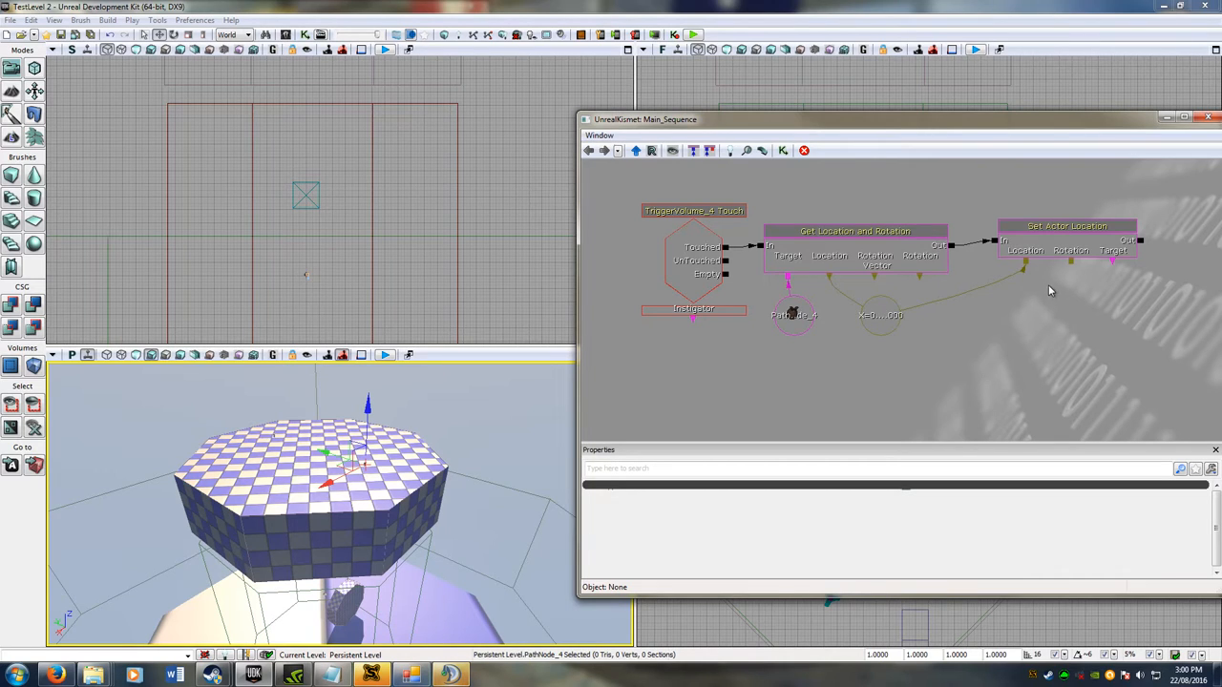
{"action": "mouse_move", "coordinate": [1054, 298]}
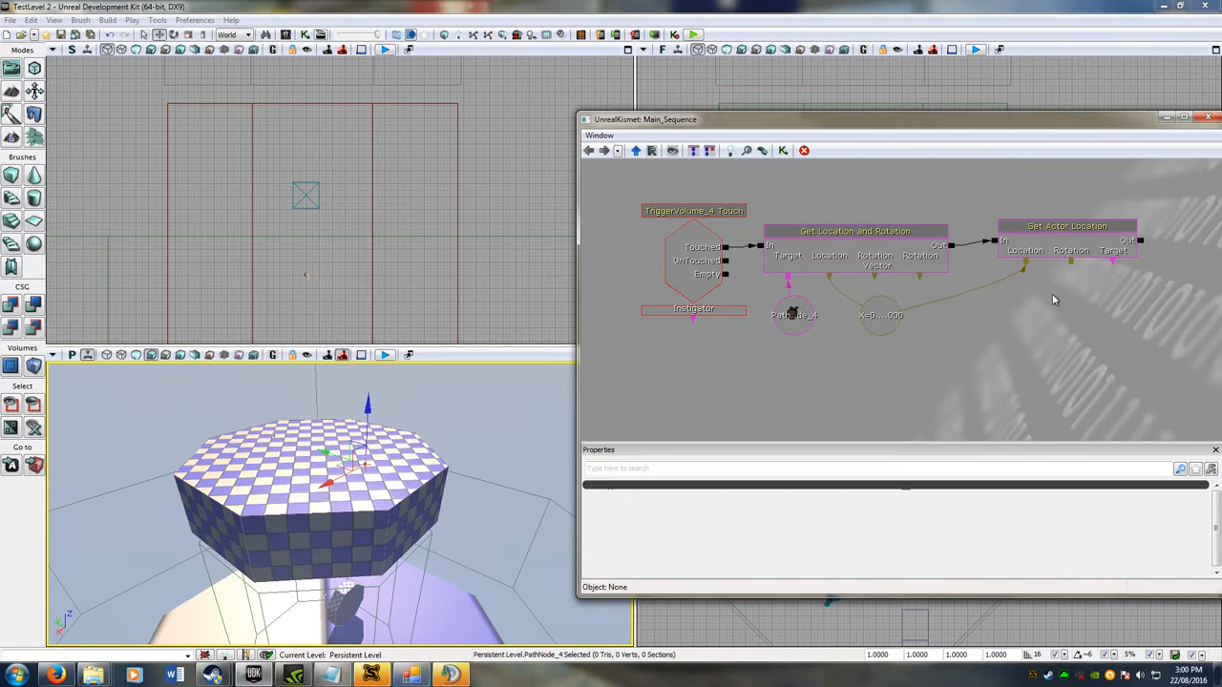
{"action": "right_click", "coordinate": [1054, 298]}
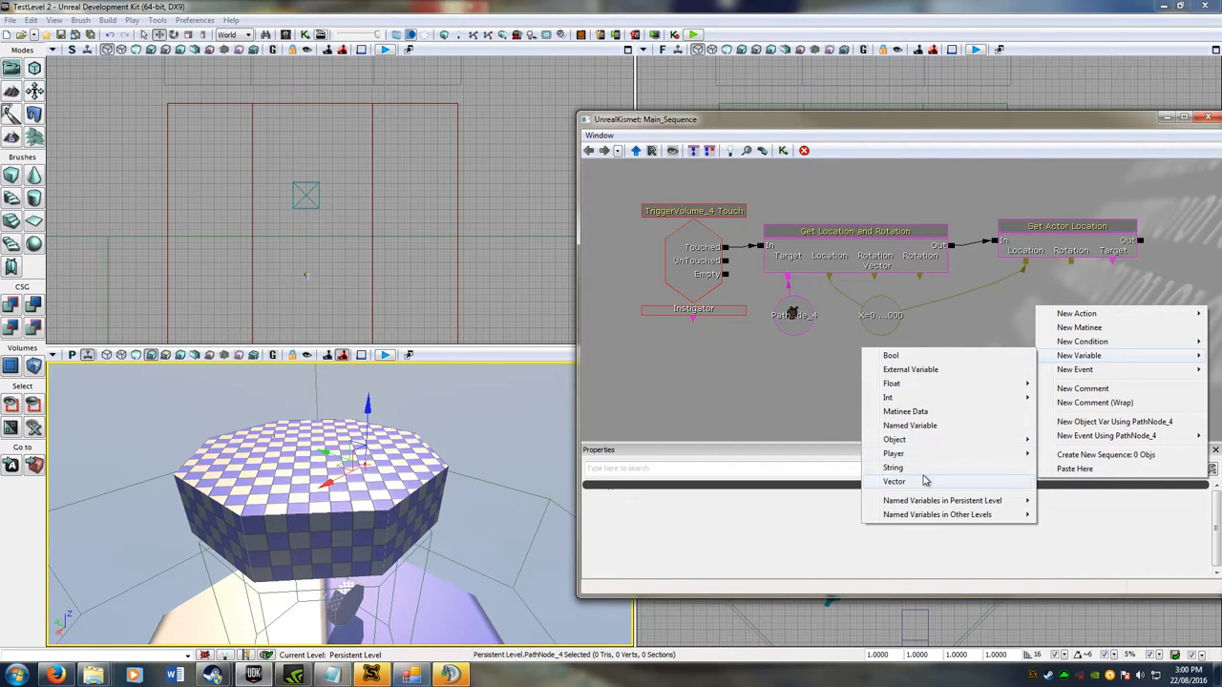
{"action": "left_click", "coordinate": [894, 481]}
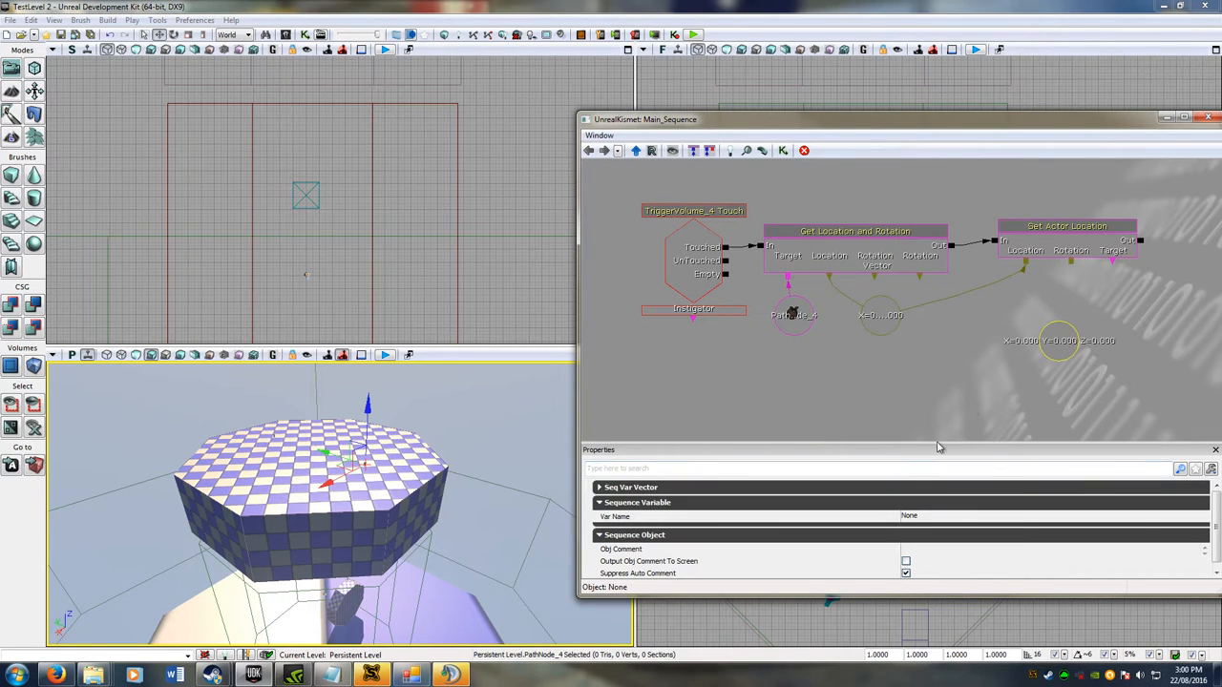
{"action": "left_click", "coordinate": [600, 487]}
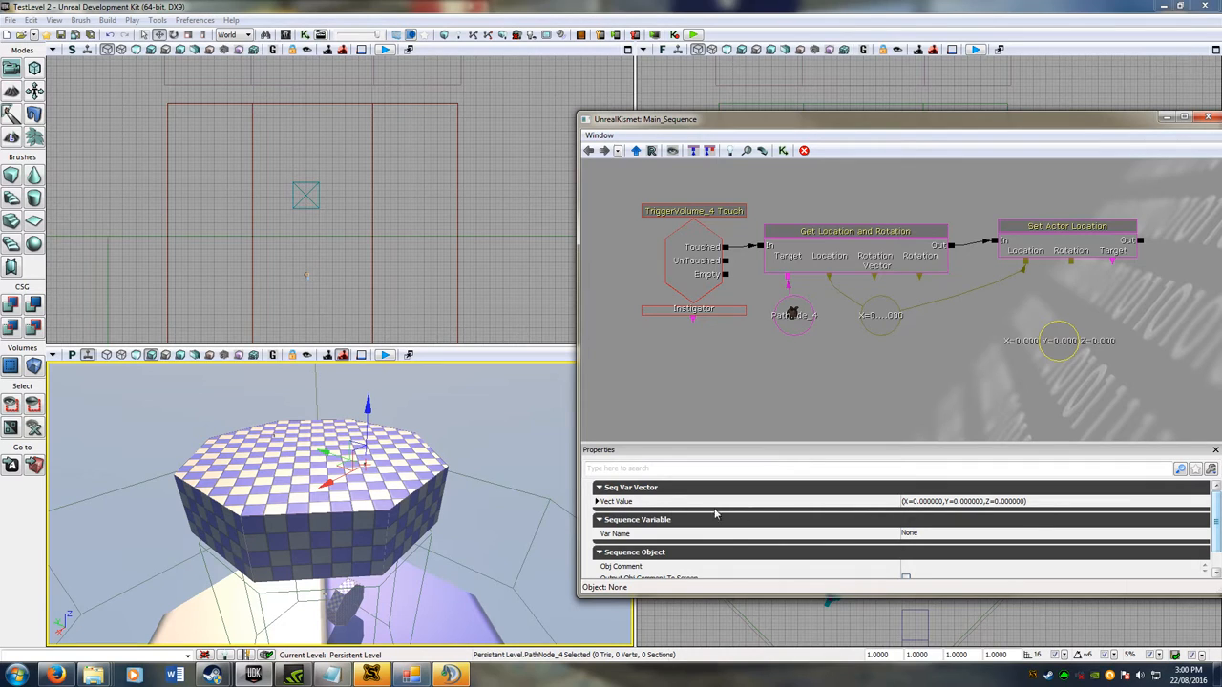
{"action": "left_click", "coordinate": [599, 500]}
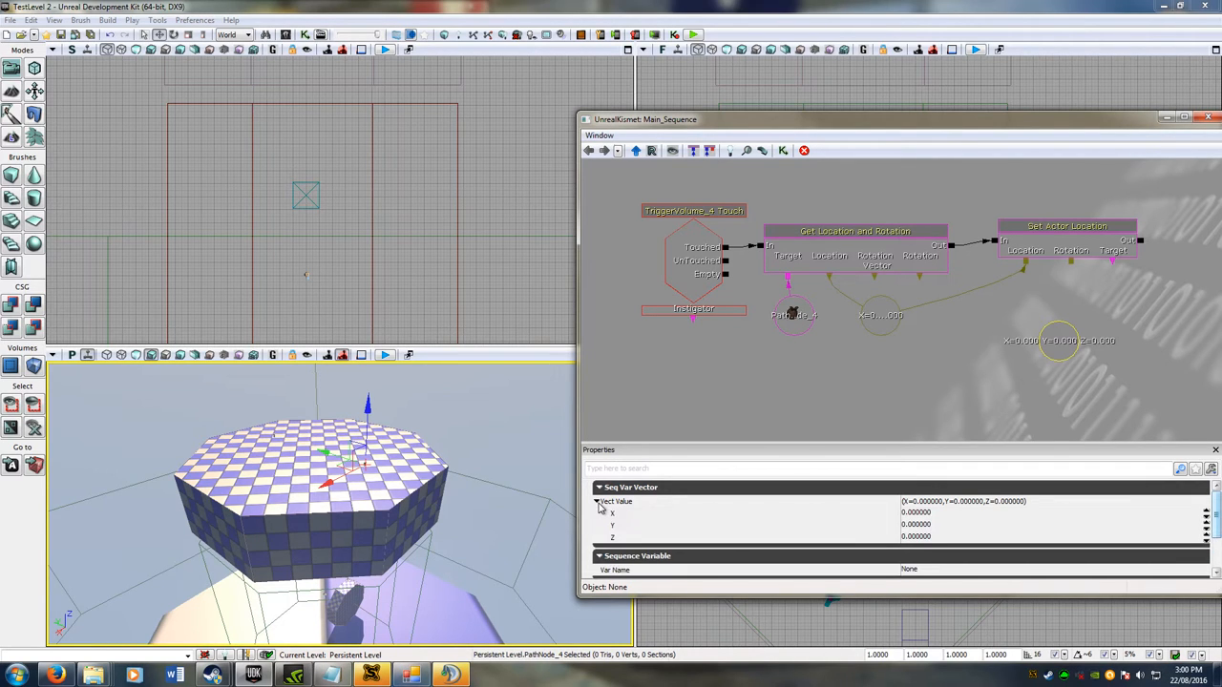
{"action": "left_click", "coordinate": [600, 500]}
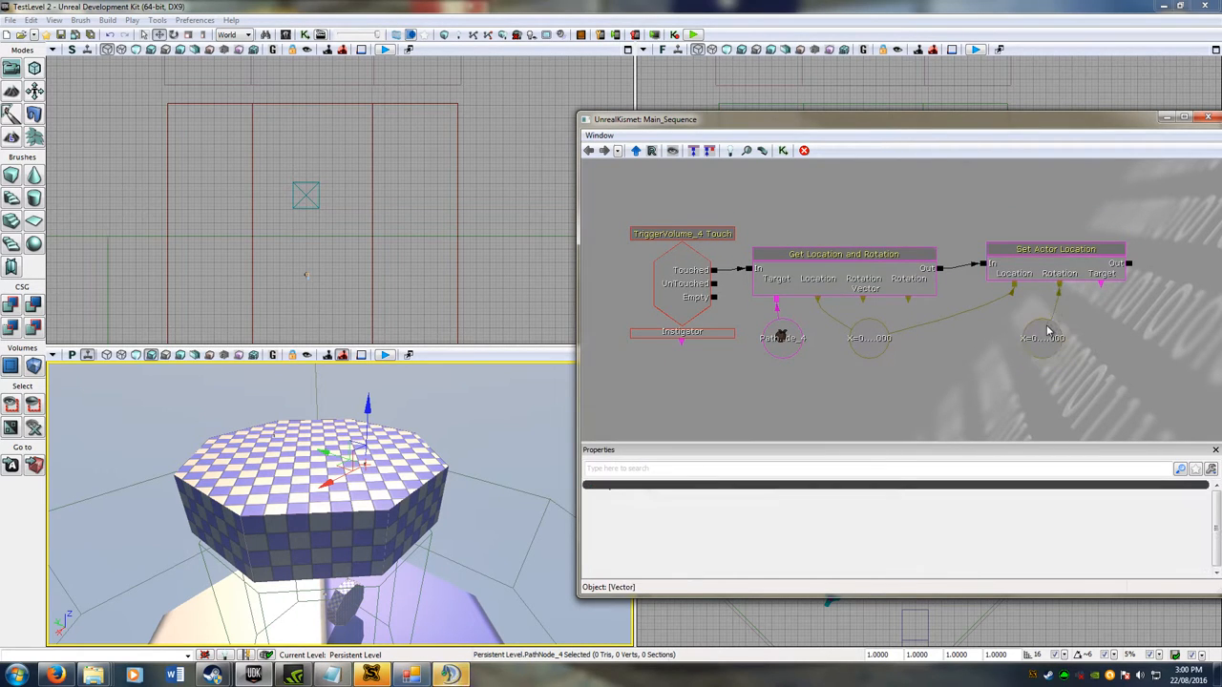
{"action": "left_click", "coordinate": [1041, 325]}
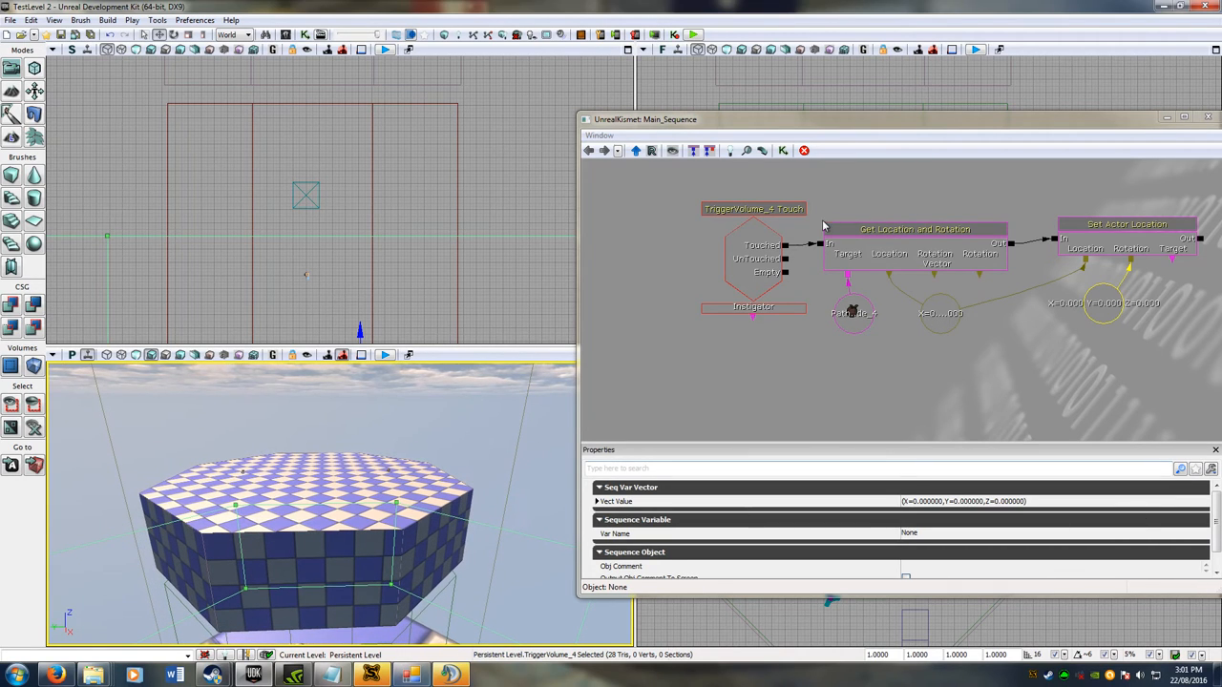
Step: Select the Touch event and scroll its properties to Max Trigger Count and Re Trigger Delay
{"action": "left_click", "coordinate": [752, 209]}
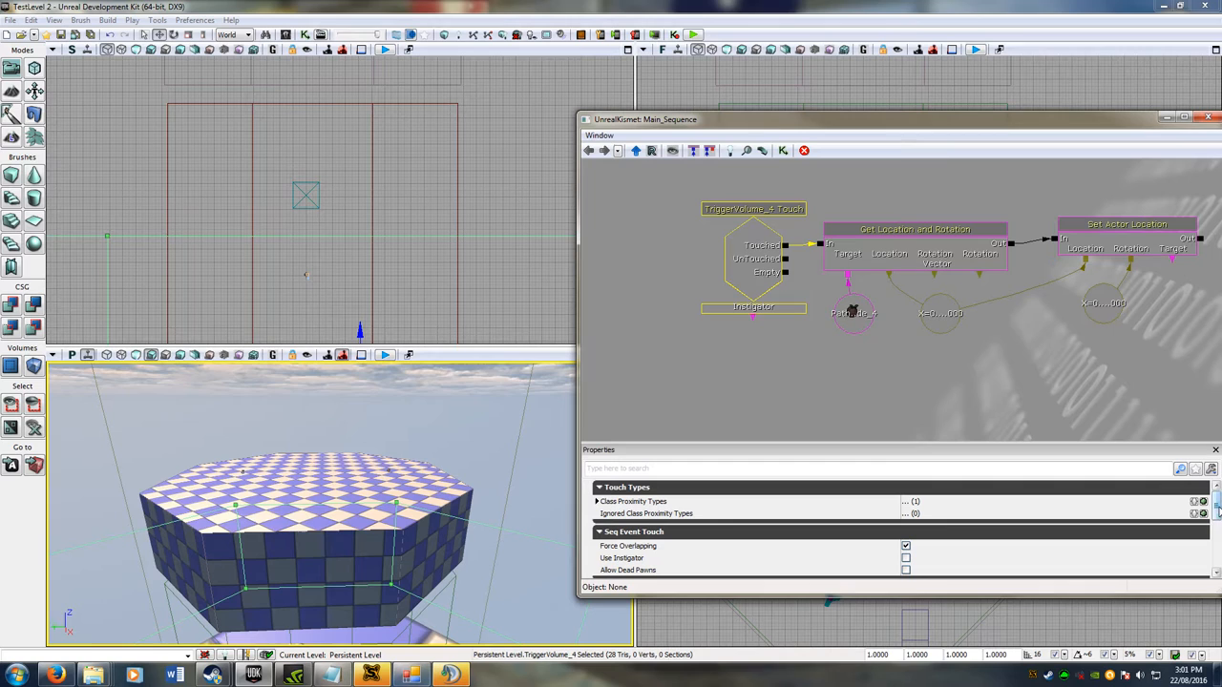
{"action": "scroll", "scroll_direction": "down", "scroll_amount": 3}
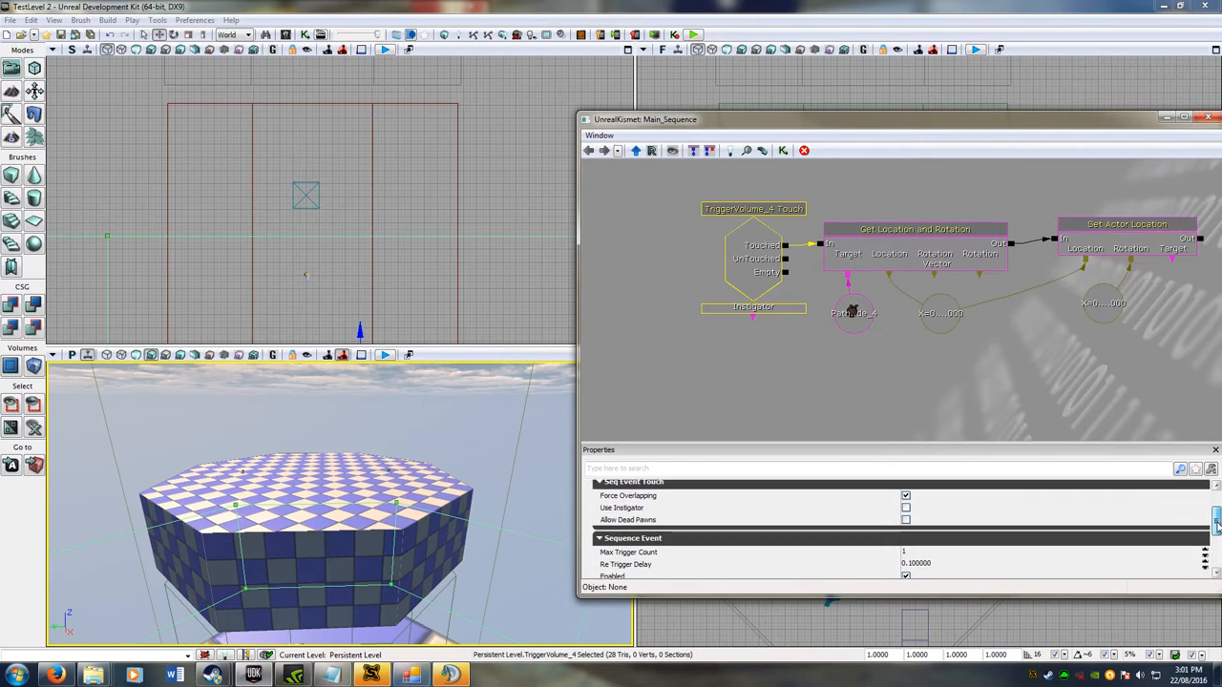
{"action": "scroll", "scroll_direction": "down", "scroll_amount": 3}
{"action": "type", "text": "0"}
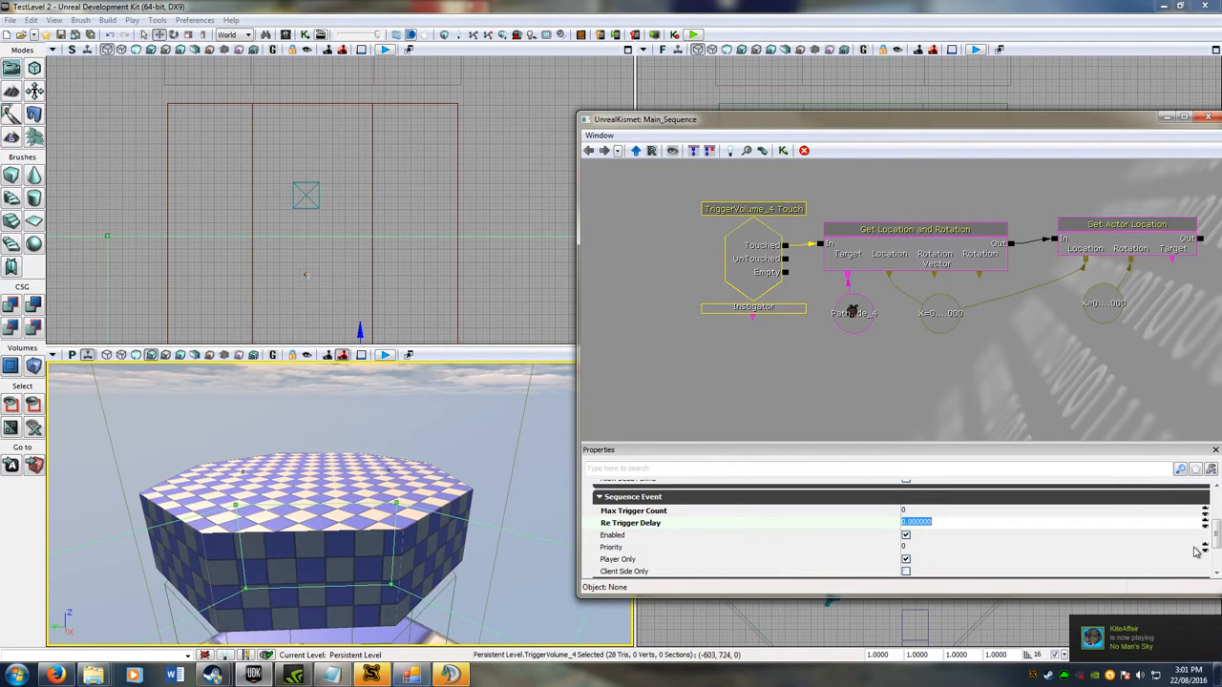
{"action": "scroll", "scroll_direction": "down", "scroll_amount": 3}
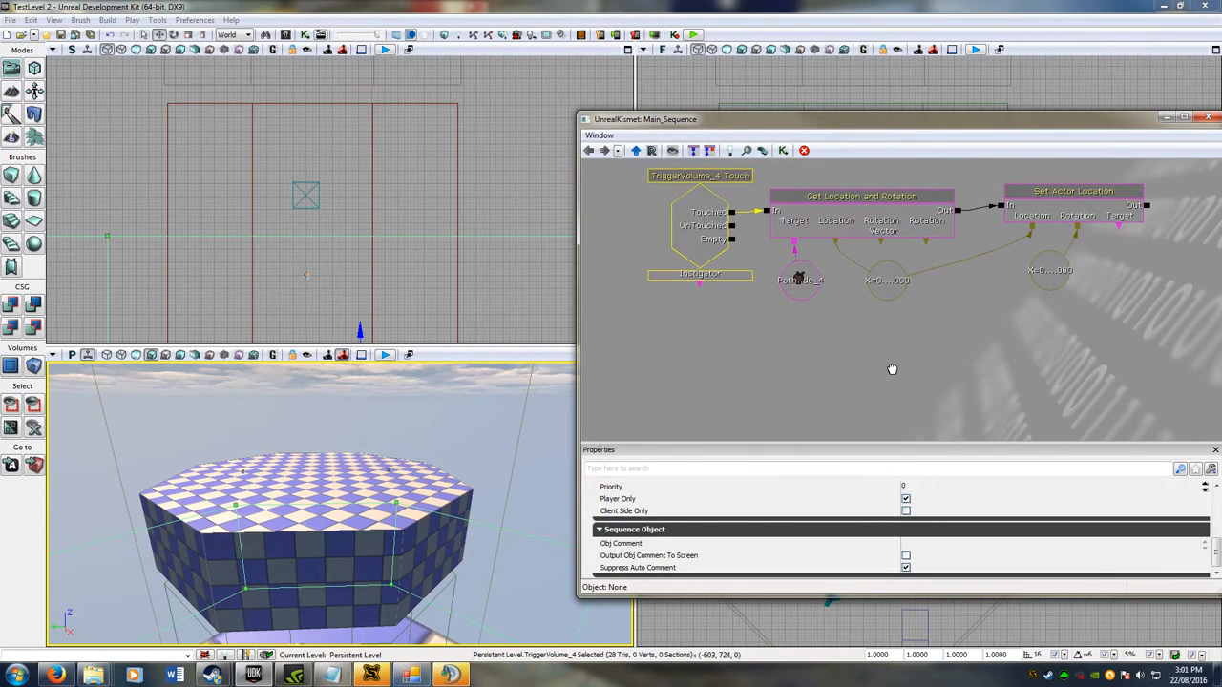
{"action": "mouse_move", "coordinate": [953, 348]}
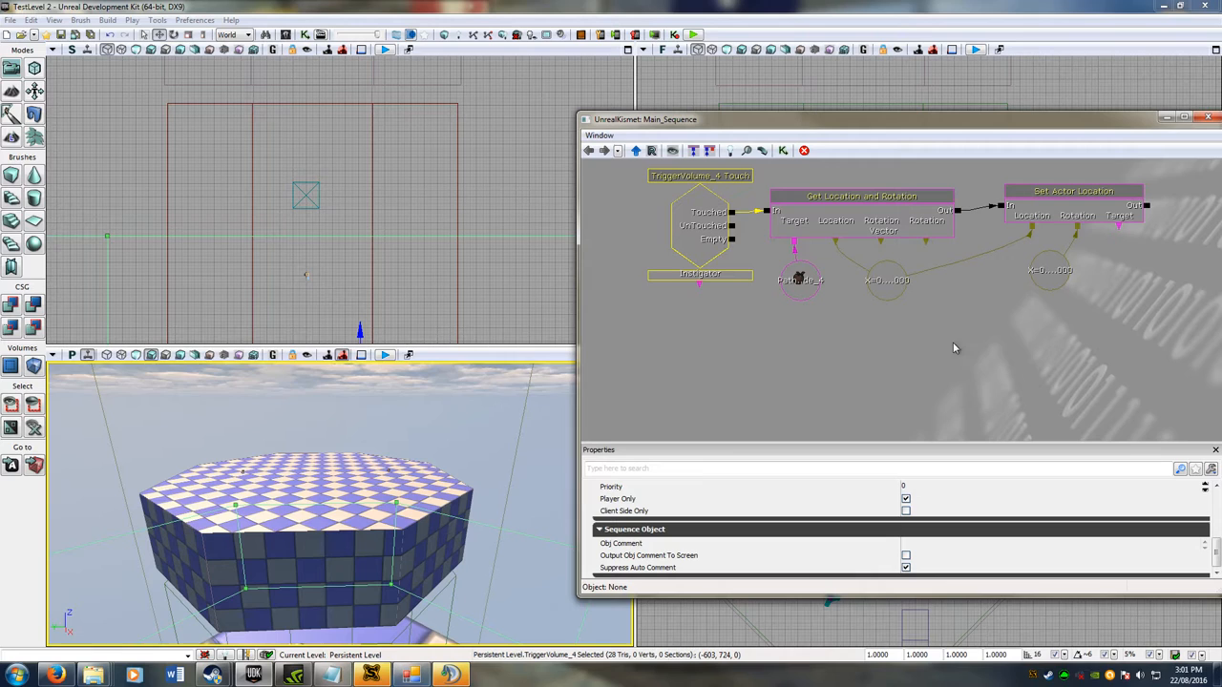
{"action": "mouse_move", "coordinate": [802, 248]}
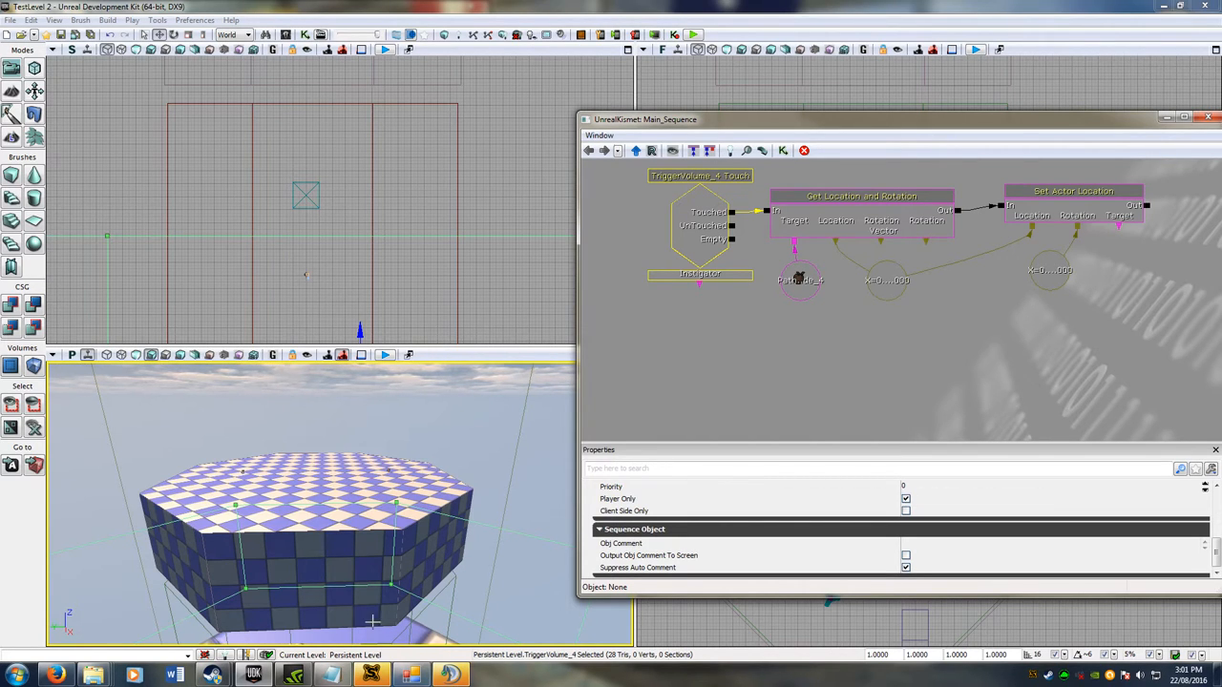
{"action": "mouse_move", "coordinate": [371, 596]}
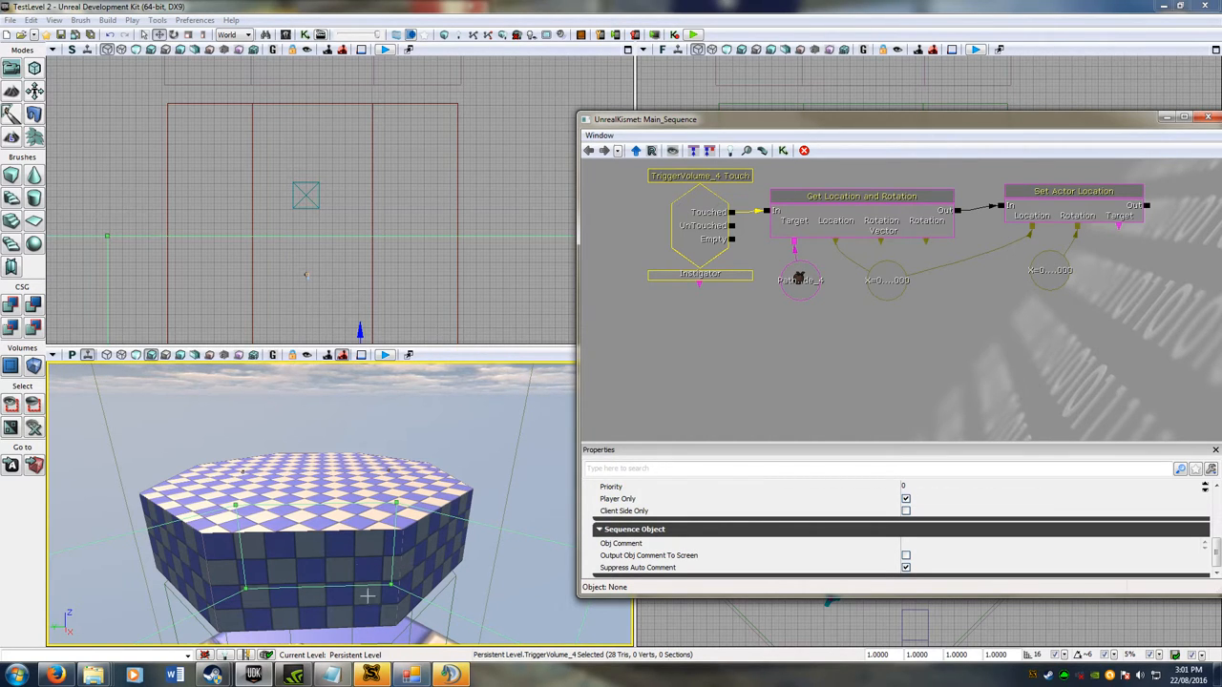
{"action": "mouse_move", "coordinate": [676, 413]}
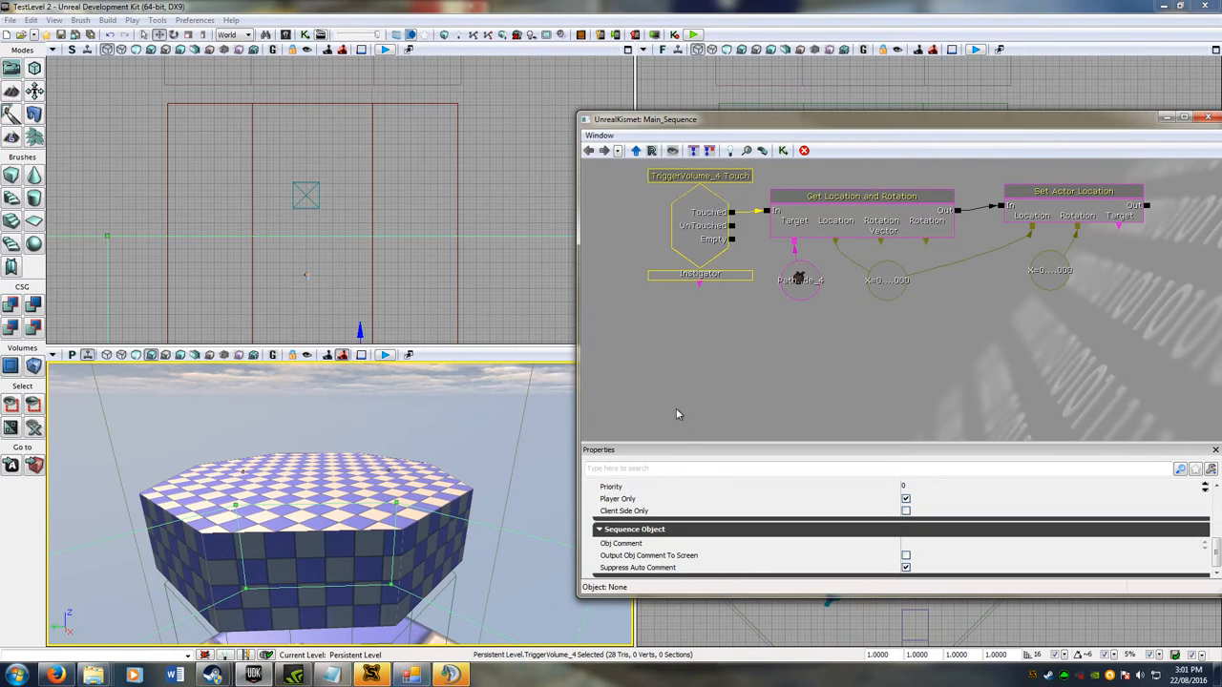
{"action": "mouse_move", "coordinate": [790, 354]}
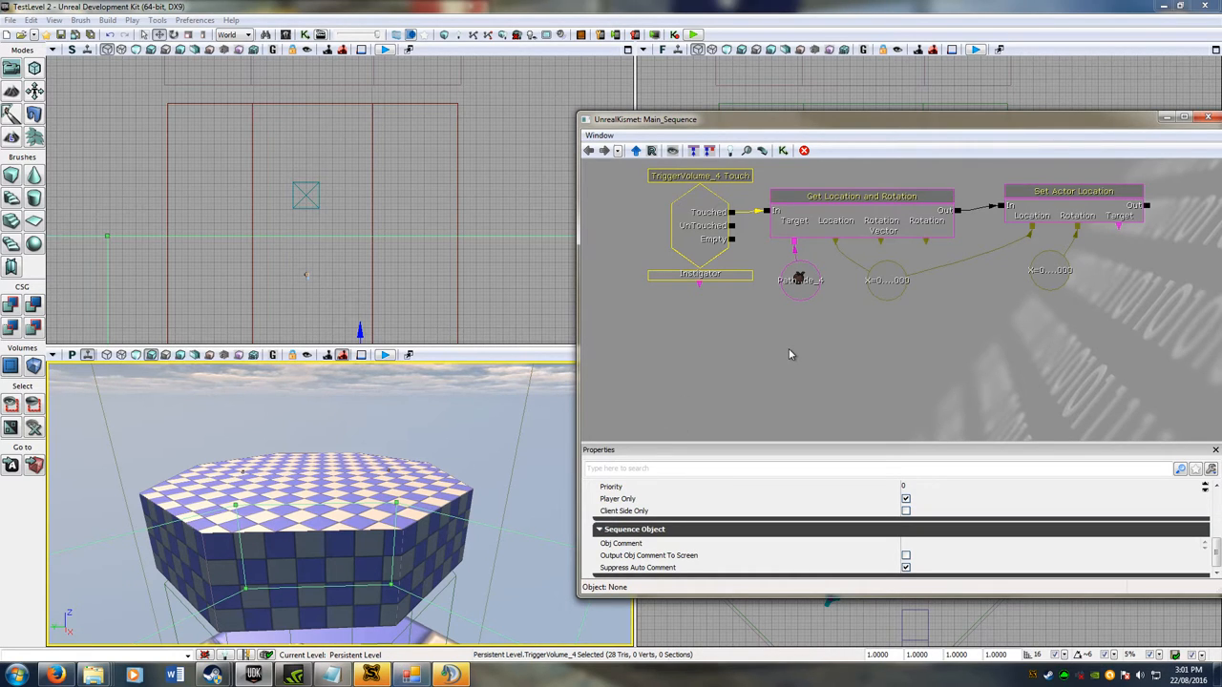
Step: Add an Actor > Set Velocity action to the teleport sequence
{"action": "right_click", "coordinate": [790, 353]}
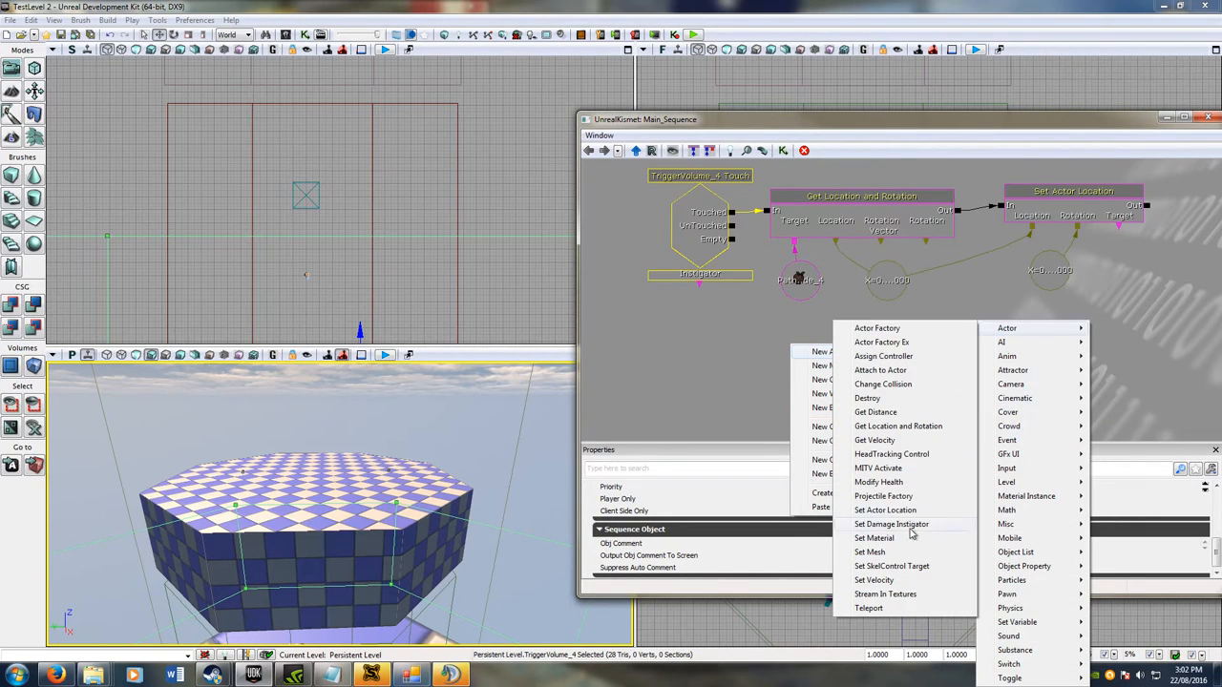
{"action": "mouse_move", "coordinate": [890, 565]}
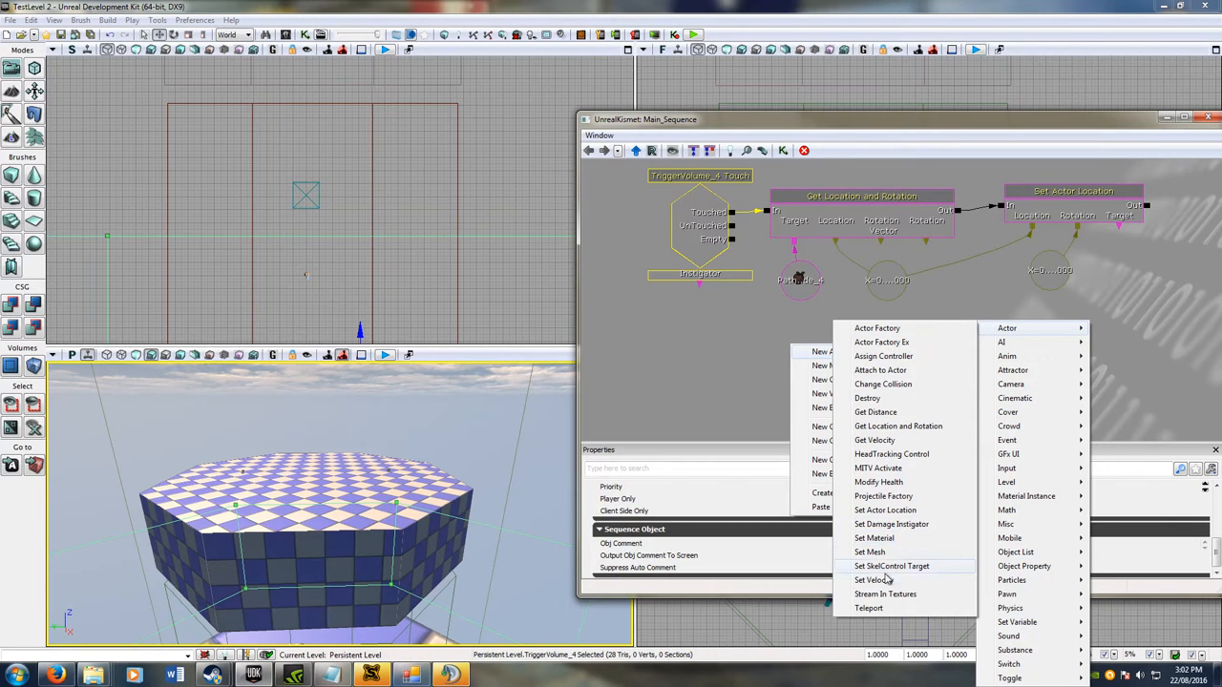
{"action": "left_click", "coordinate": [871, 581]}
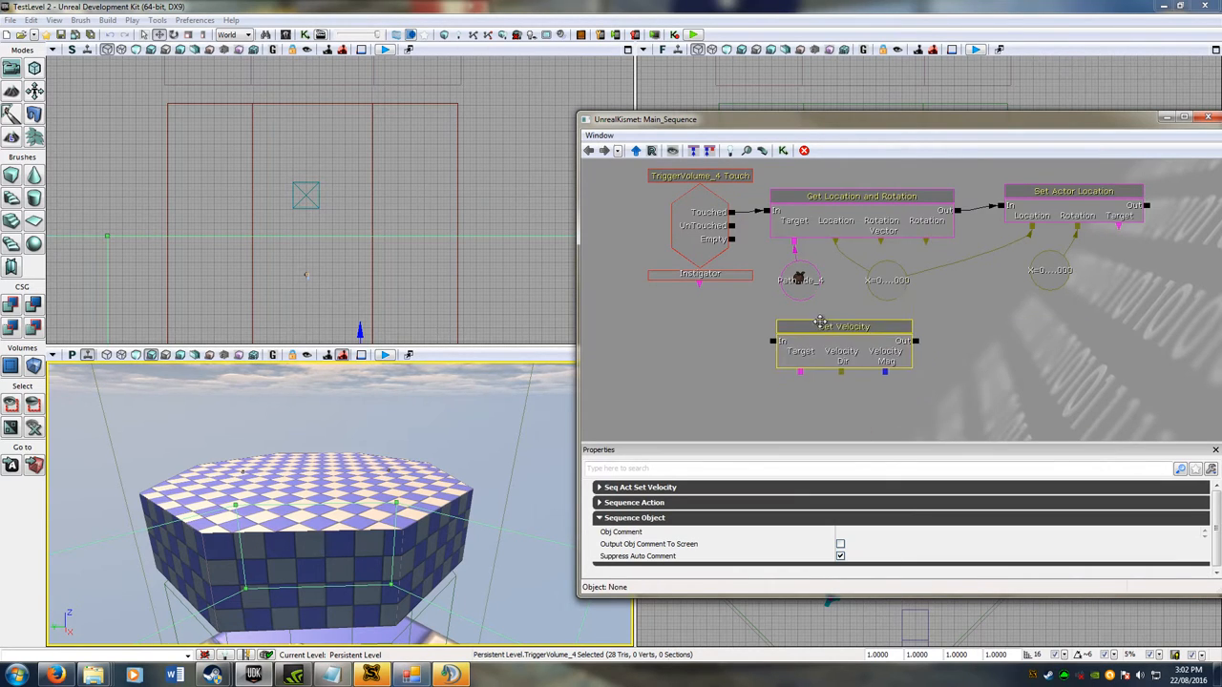
{"action": "left_click", "coordinate": [860, 195]}
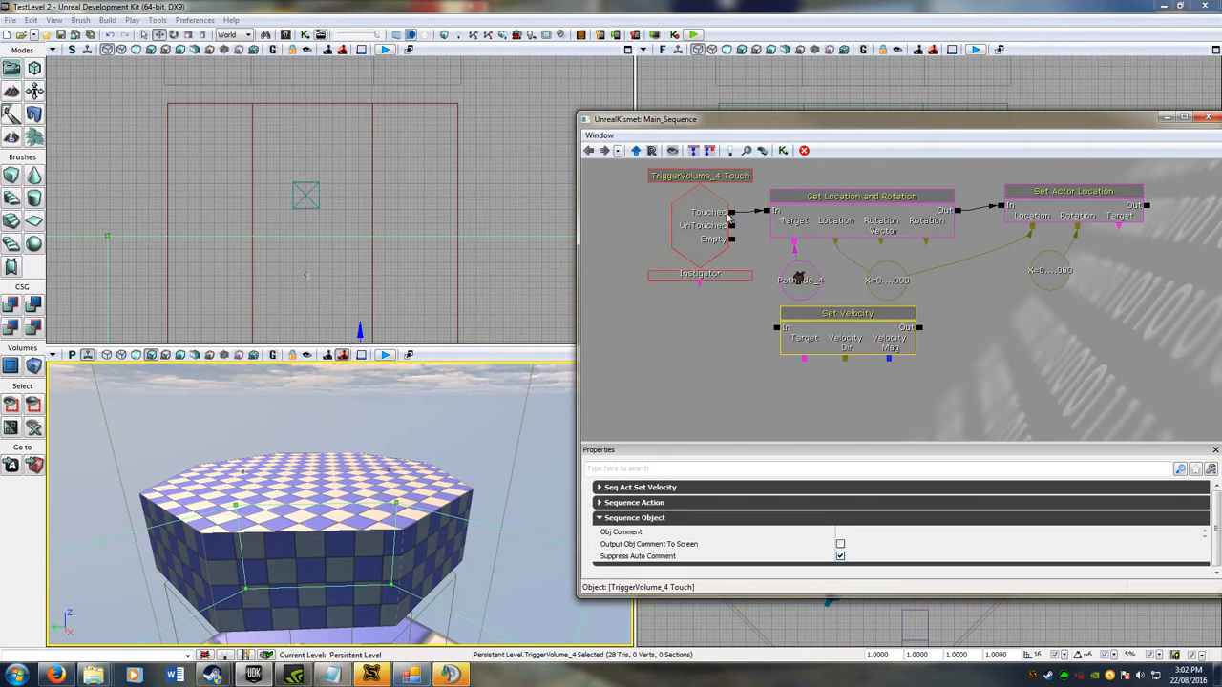
{"action": "left_click", "coordinate": [848, 313]}
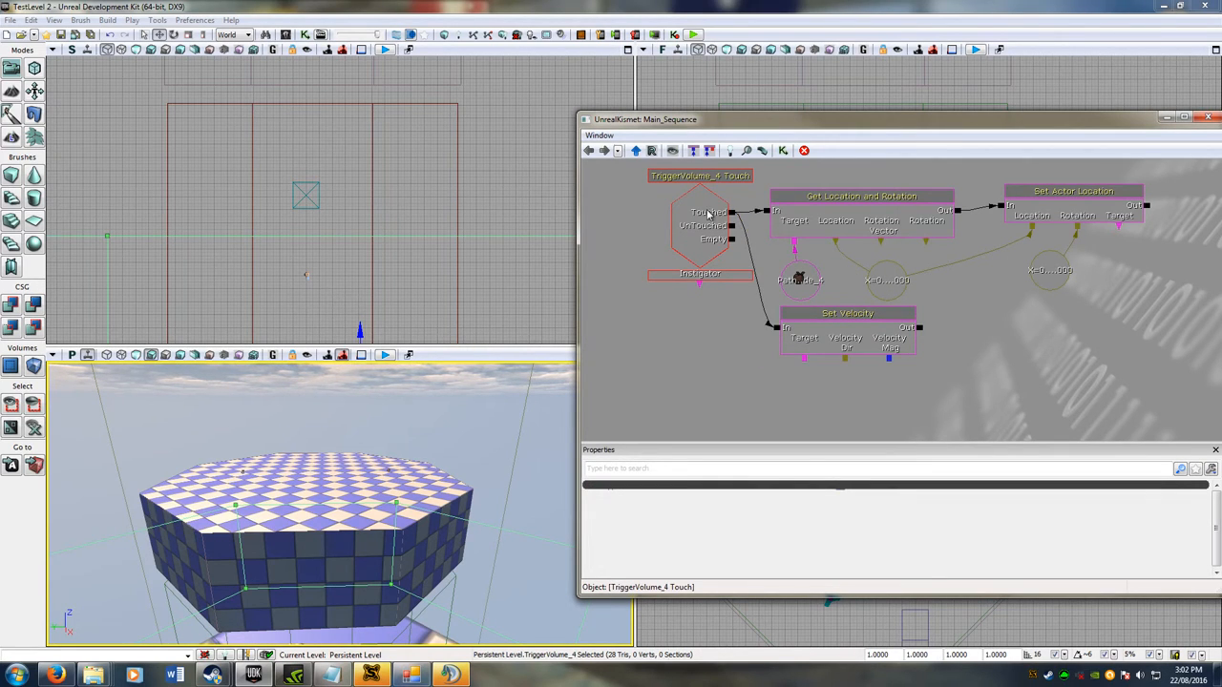
Step: Wire the trigger's Touched output into Set Velocity alongside the teleport nodes
{"action": "left_click", "coordinate": [760, 328]}
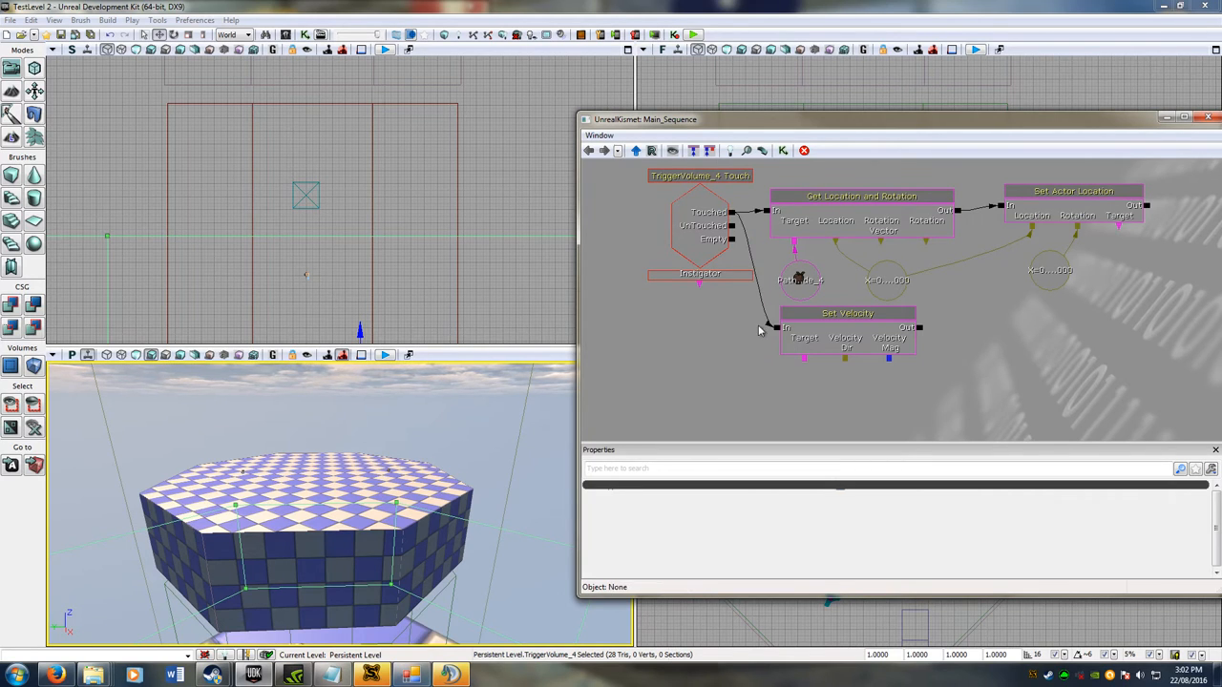
{"action": "mouse_move", "coordinate": [811, 431]}
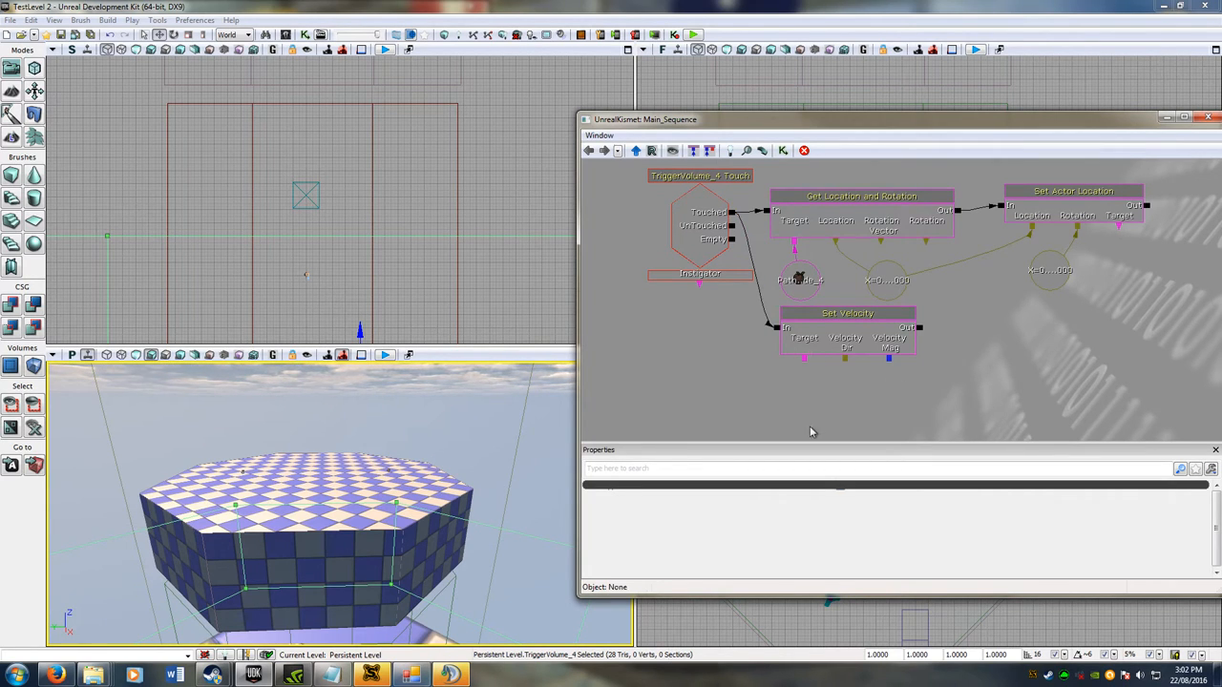
{"action": "left_click", "coordinate": [1073, 191]}
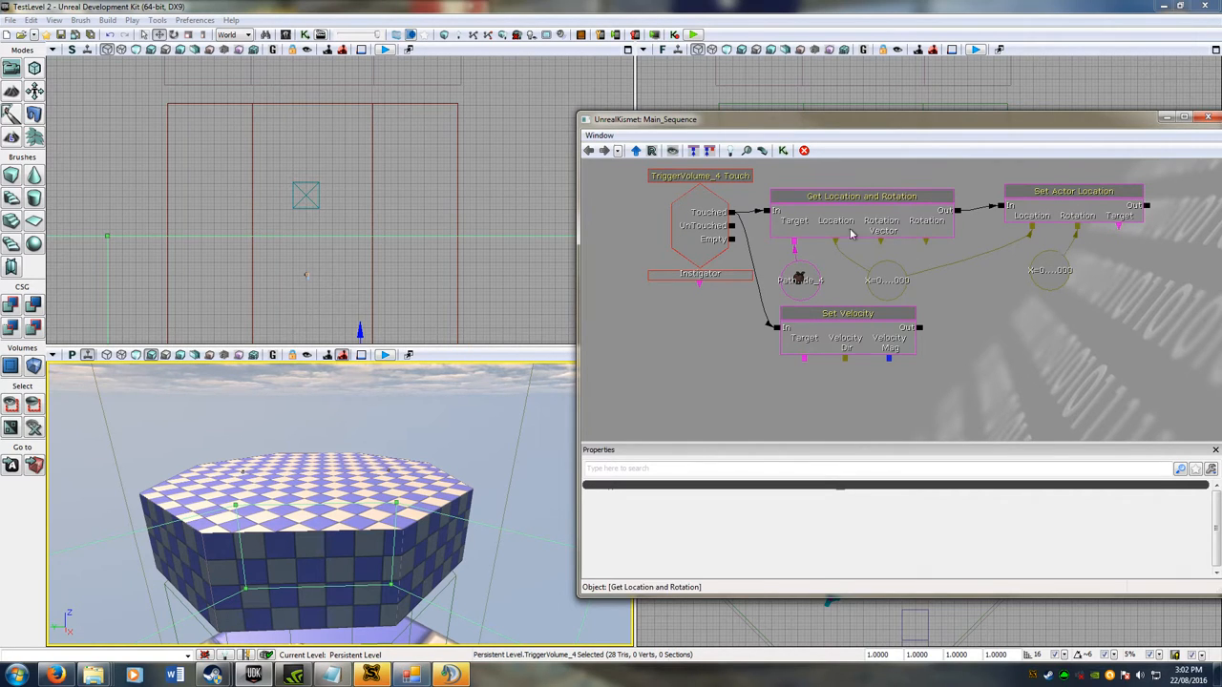
{"action": "mouse_move", "coordinate": [827, 233]}
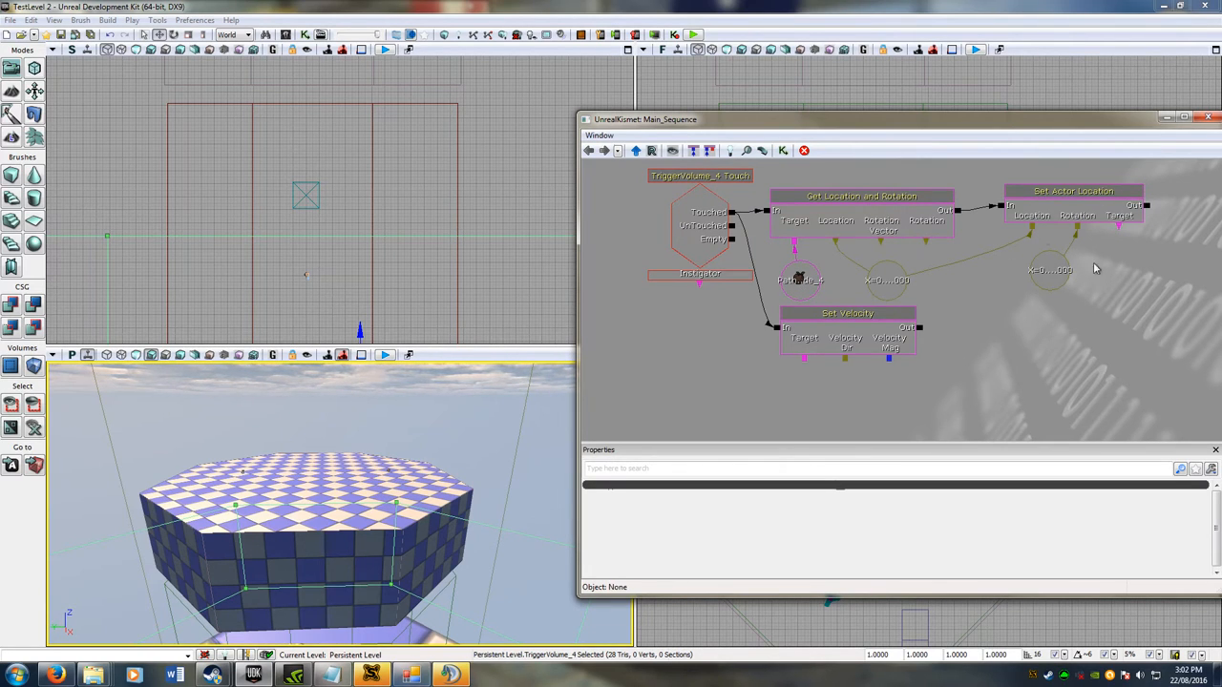
{"action": "left_click", "coordinate": [863, 195]}
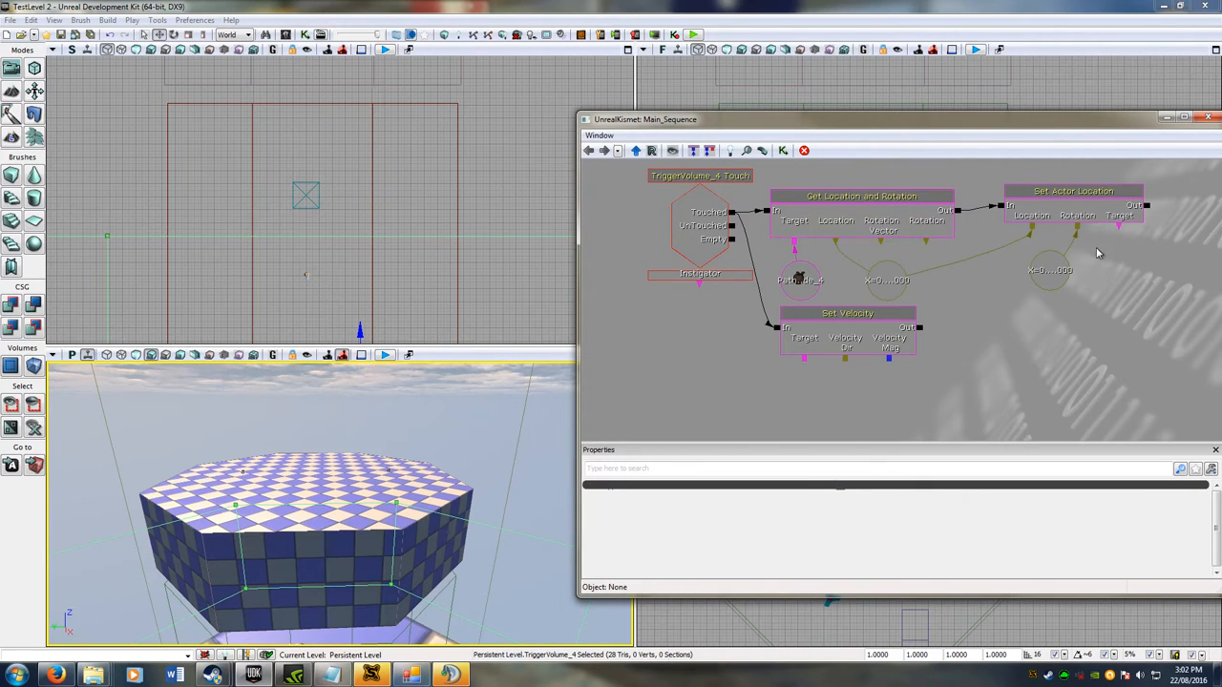
{"action": "left_click", "coordinate": [1073, 191]}
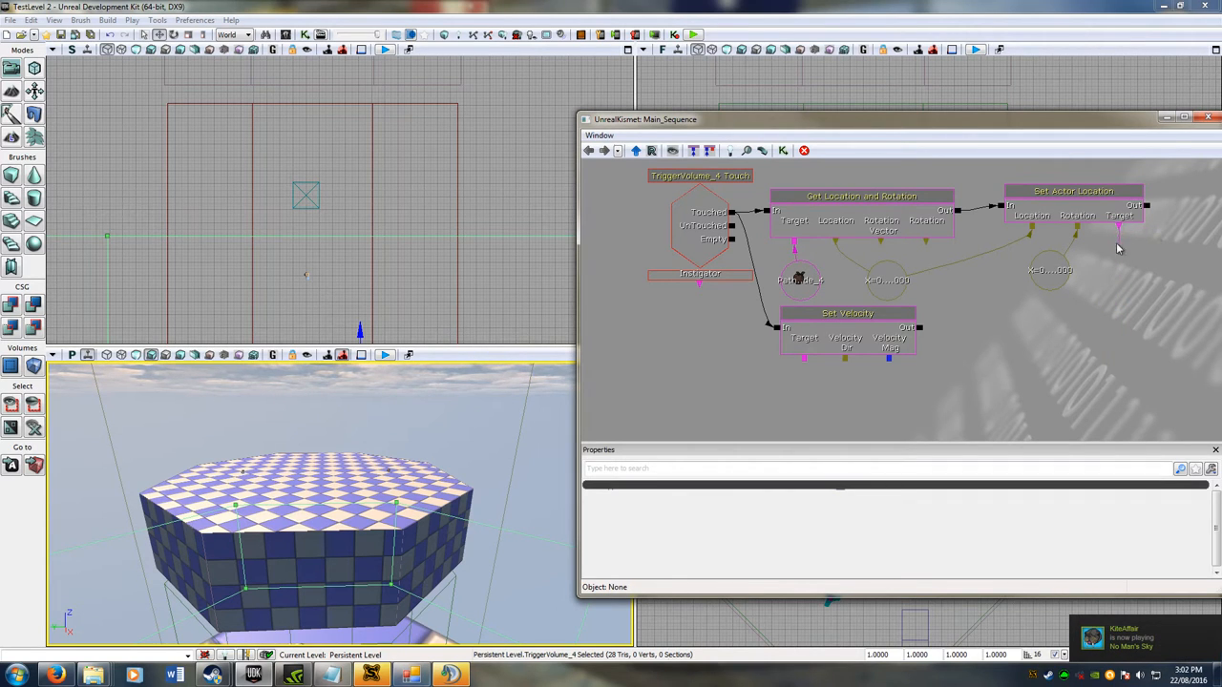
{"action": "mouse_move", "coordinate": [1096, 371]}
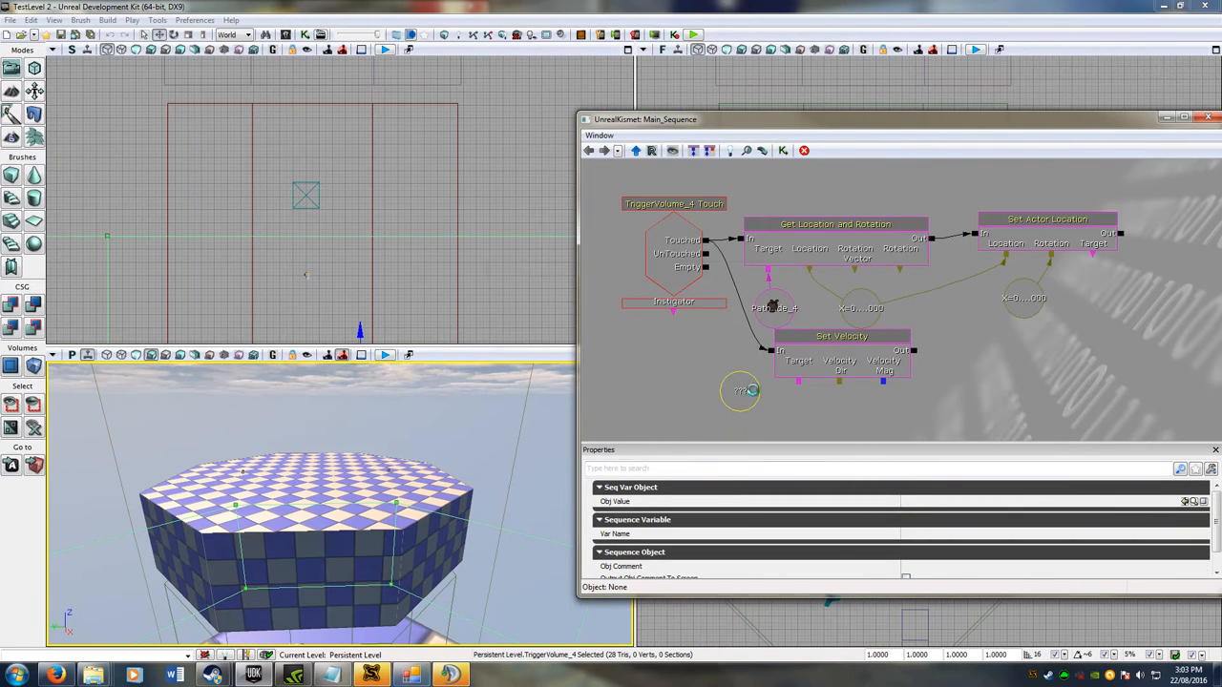
Step: Wire the instigator object variable to the teleport actions' Target pins alongside Set Velocity
{"action": "left_click", "coordinate": [742, 390]}
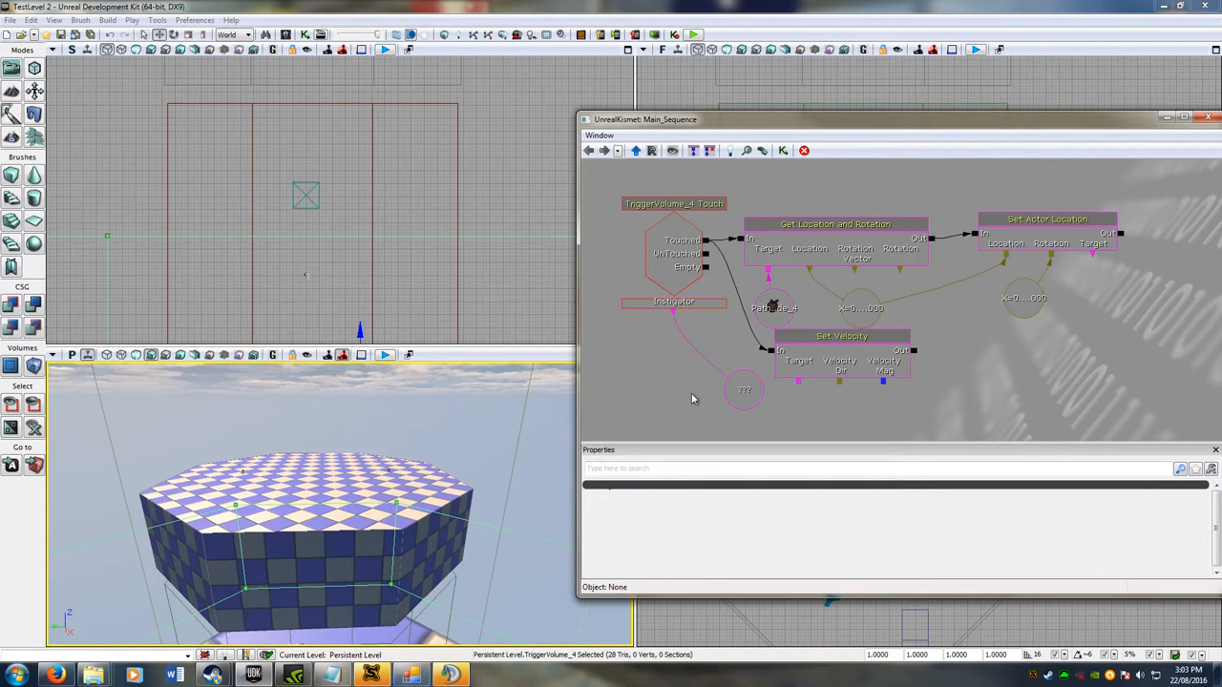
{"action": "left_click", "coordinate": [745, 392]}
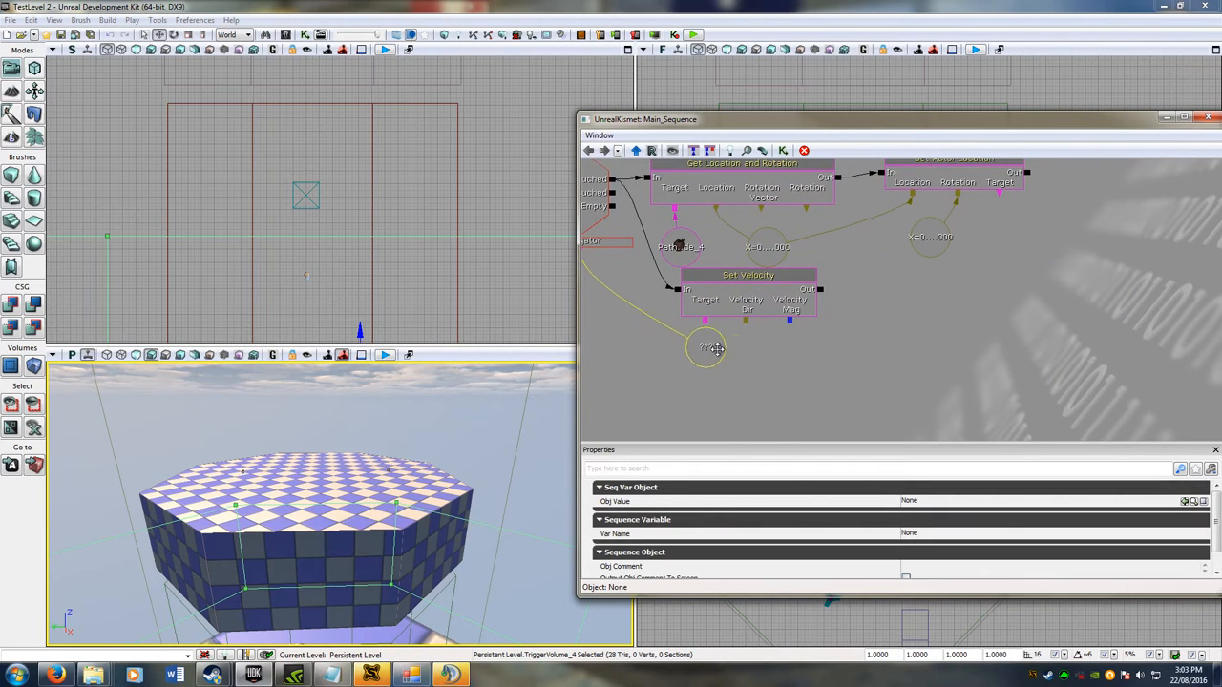
{"action": "left_click_drag", "start_coordinate": [710, 348], "coordinate": [710, 386]}
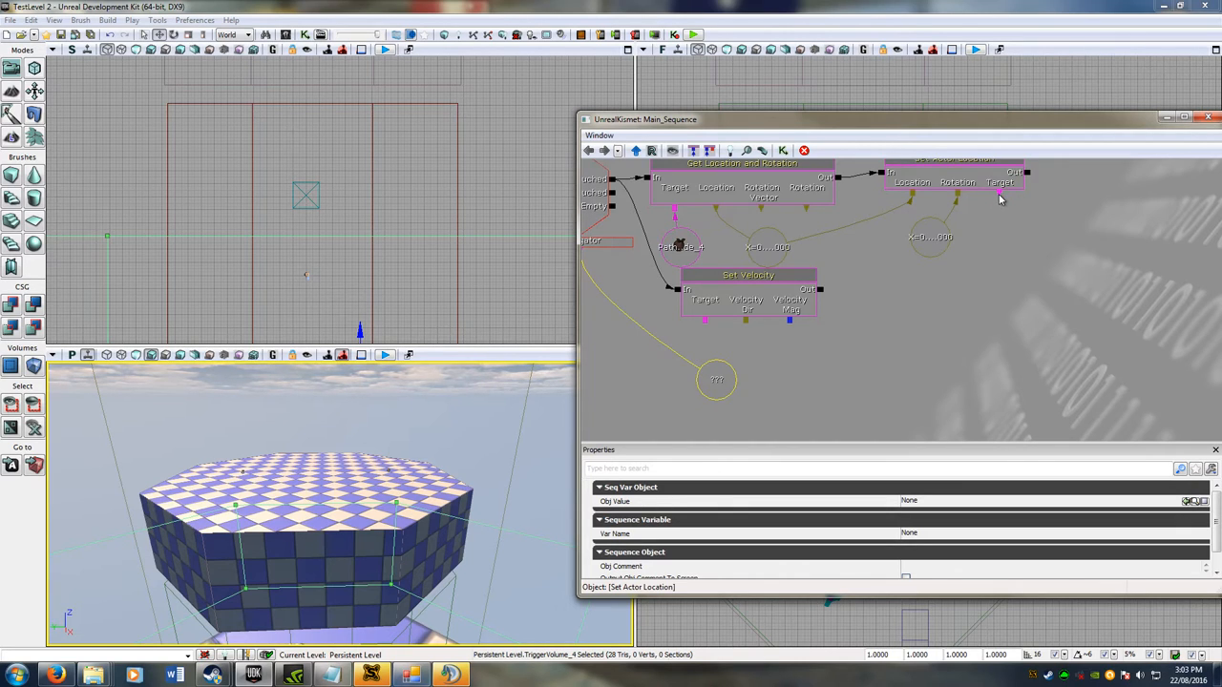
{"action": "left_click", "coordinate": [716, 380]}
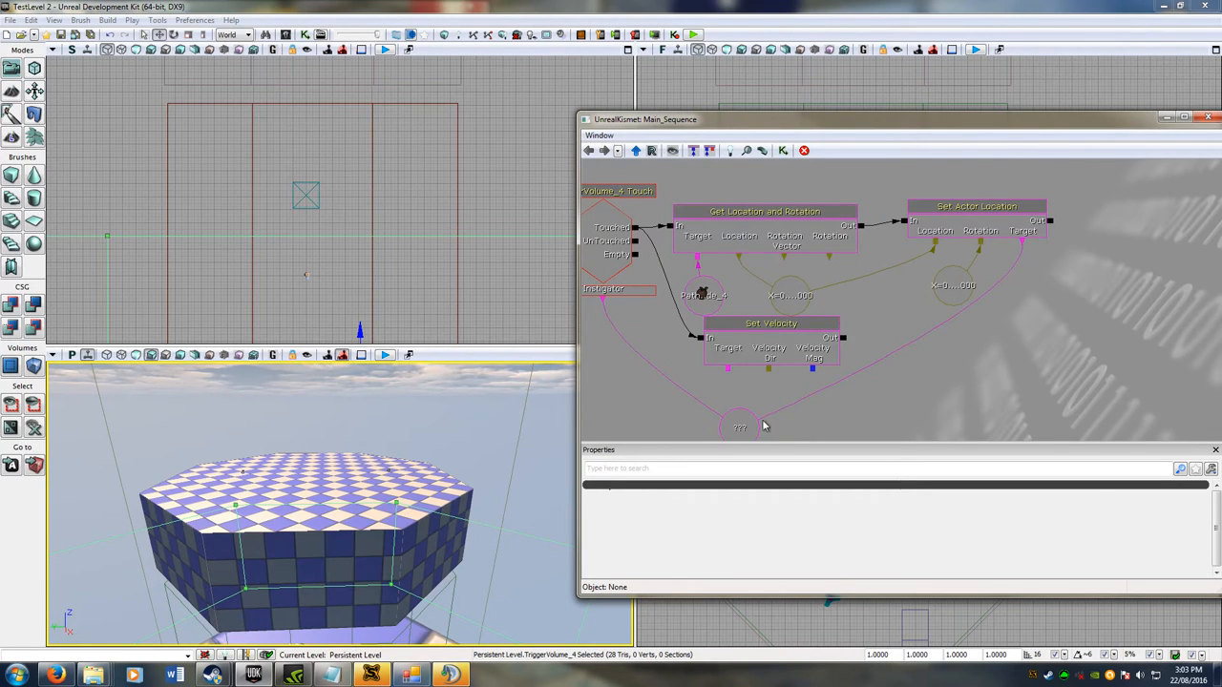
{"action": "mouse_move", "coordinate": [781, 408]}
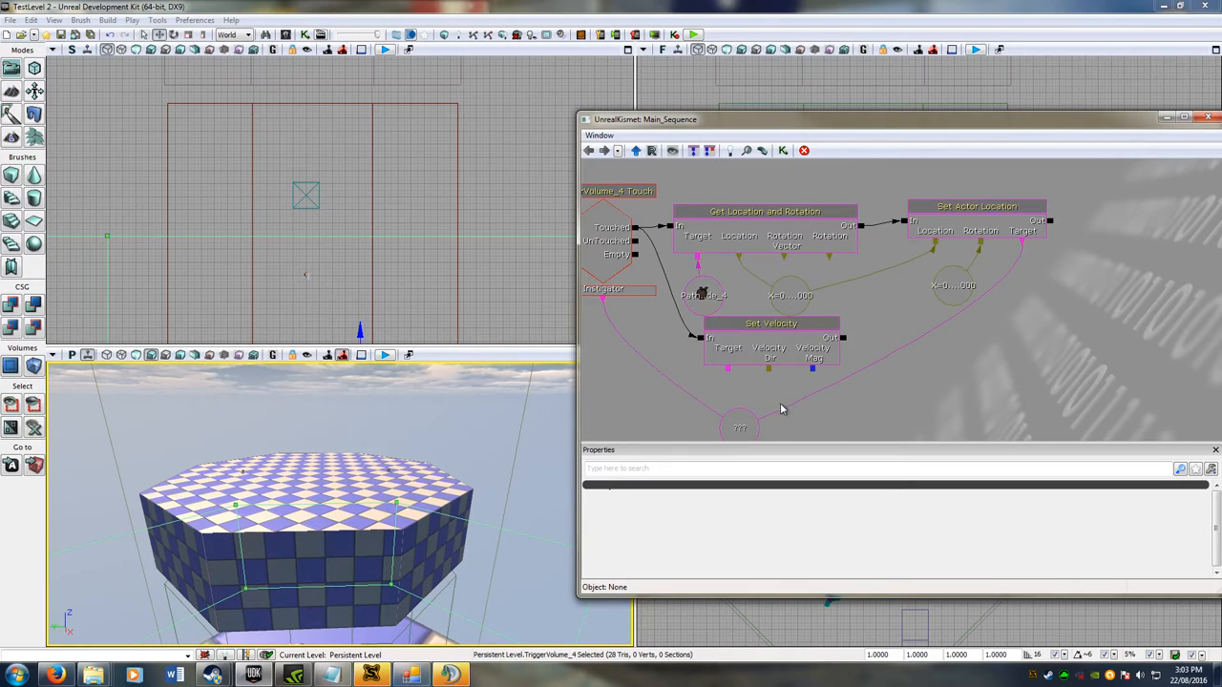
{"action": "left_click", "coordinate": [798, 271]}
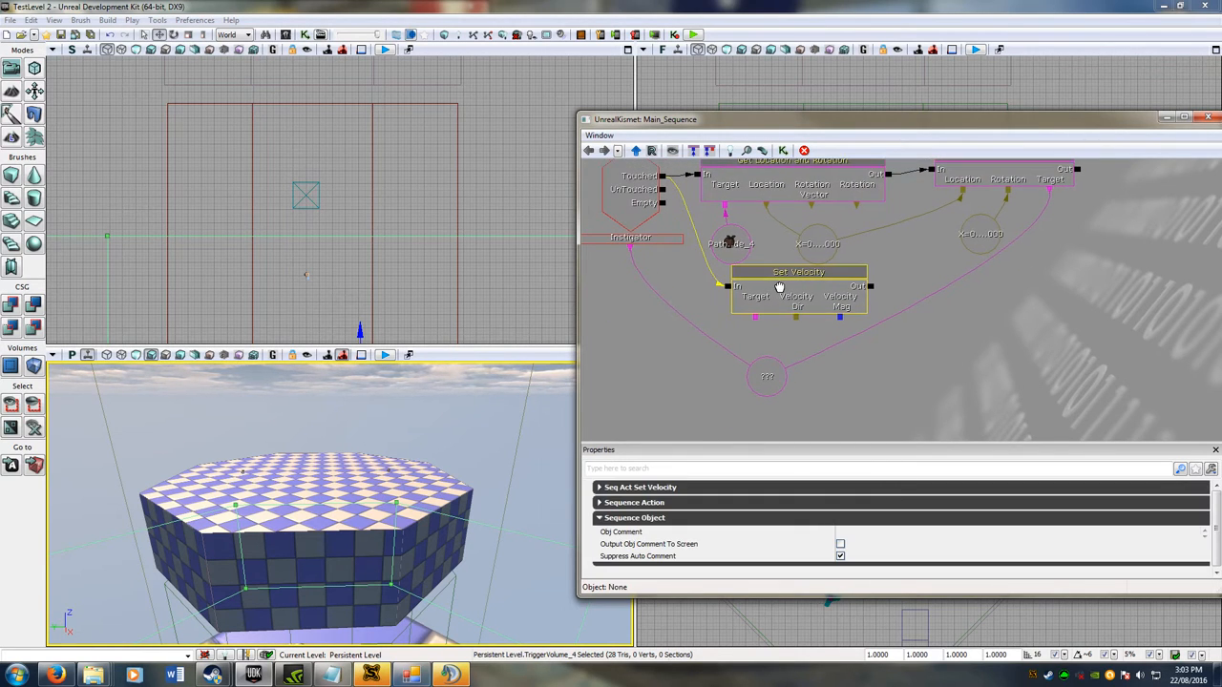
{"action": "left_click", "coordinate": [767, 375]}
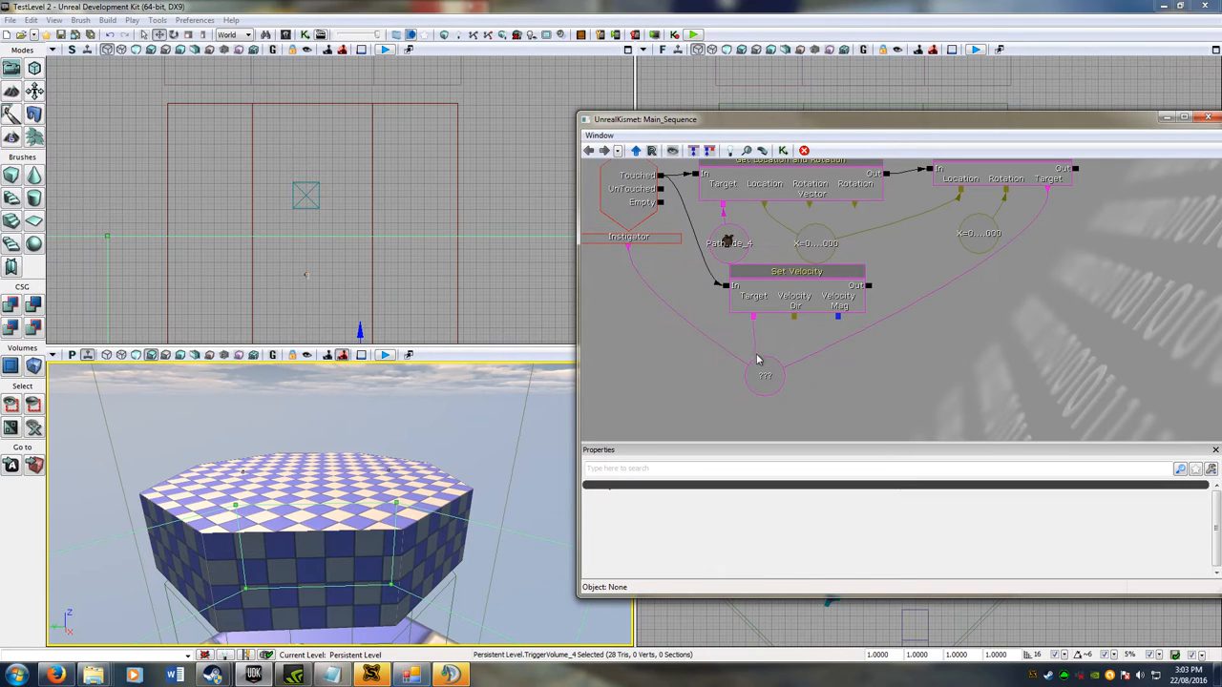
{"action": "mouse_move", "coordinate": [811, 351]}
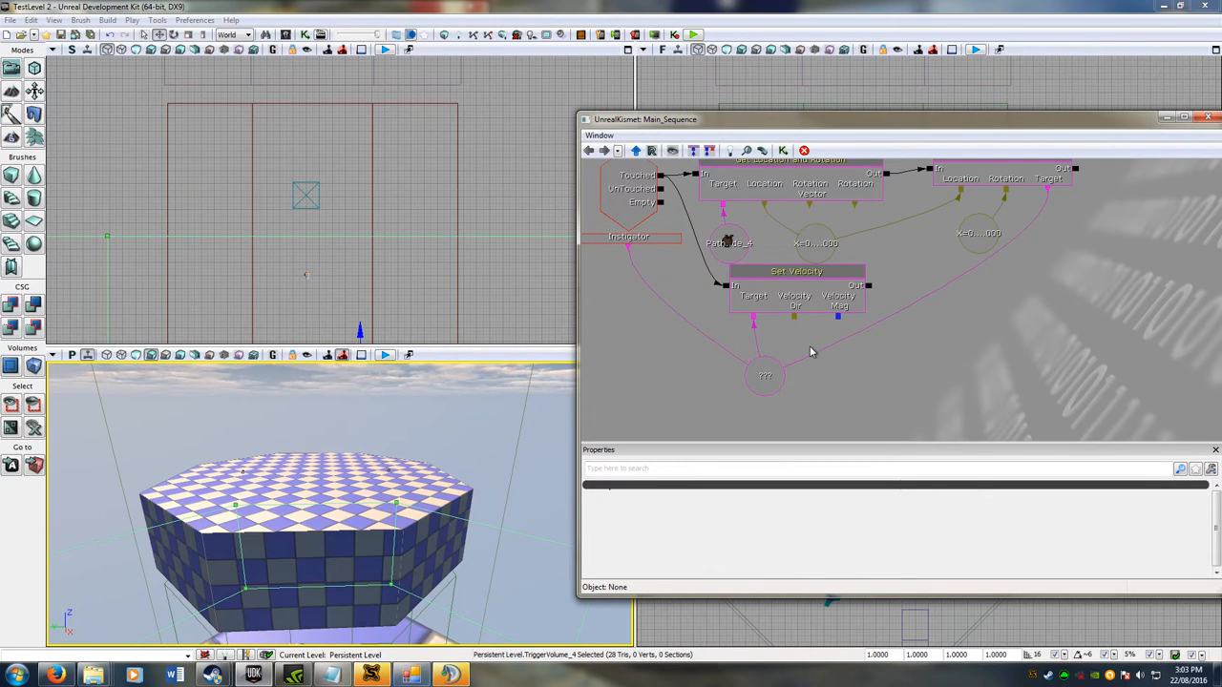
Step: Add a new Vector variable and a zero Float variable as Set Velocity's inputs
{"action": "right_click", "coordinate": [812, 351]}
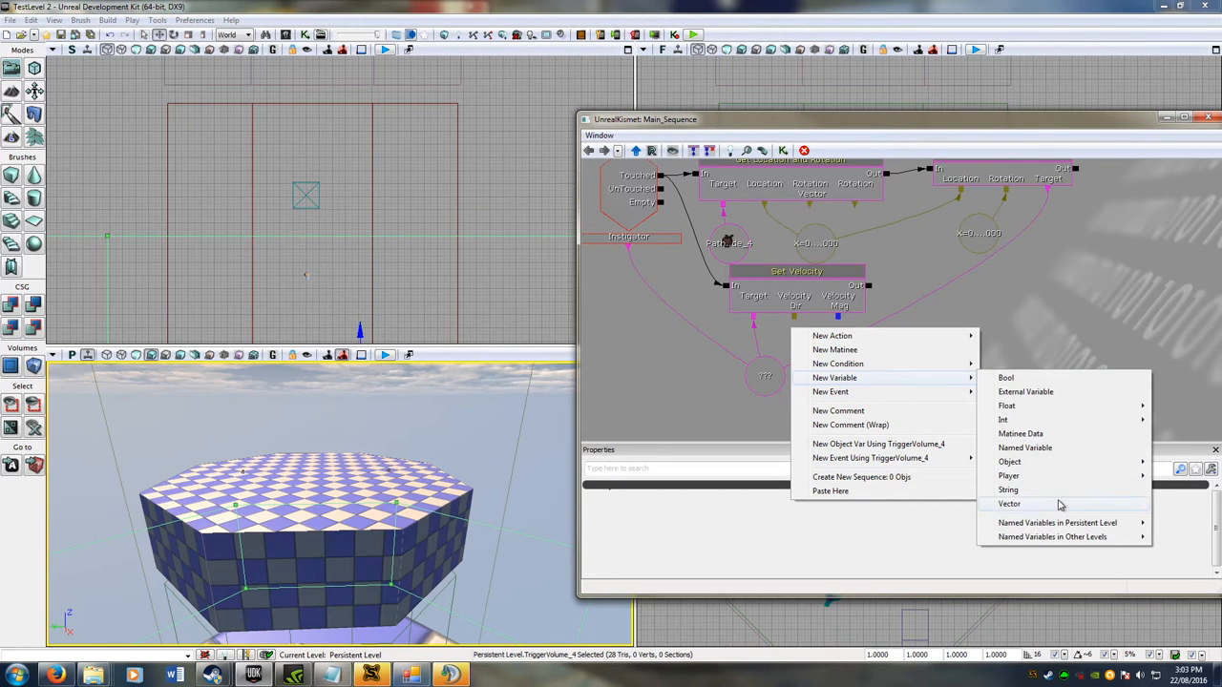
{"action": "left_click", "coordinate": [1008, 504]}
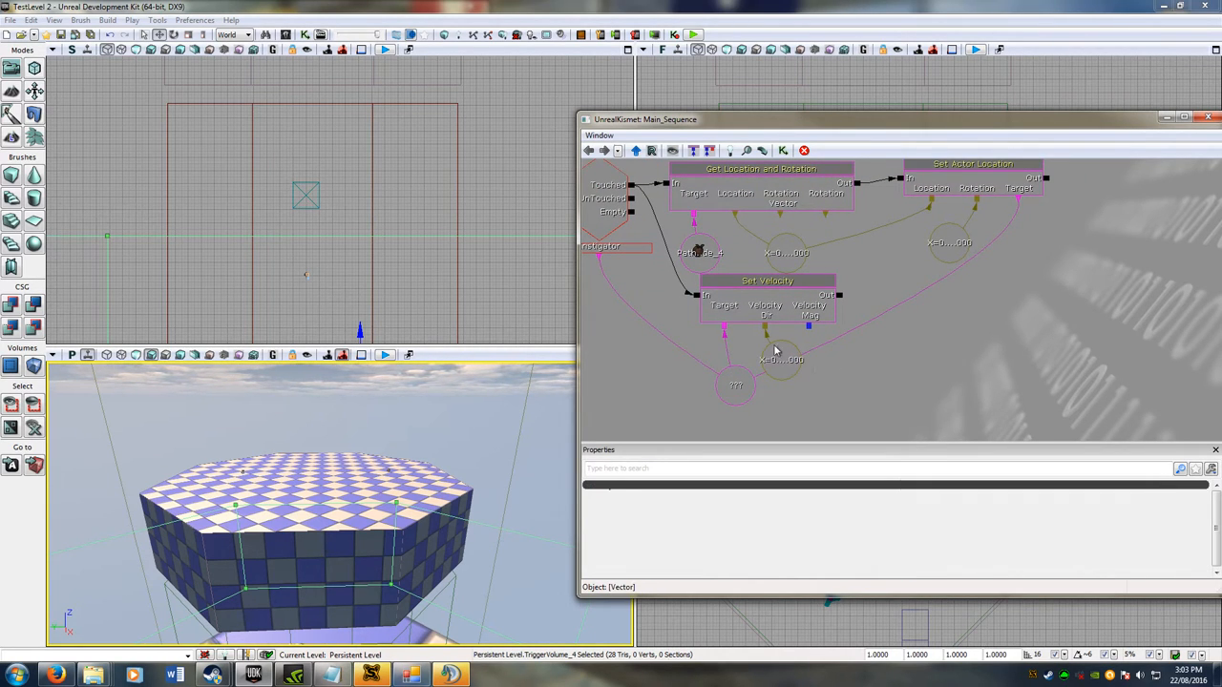
{"action": "right_click", "coordinate": [811, 329]}
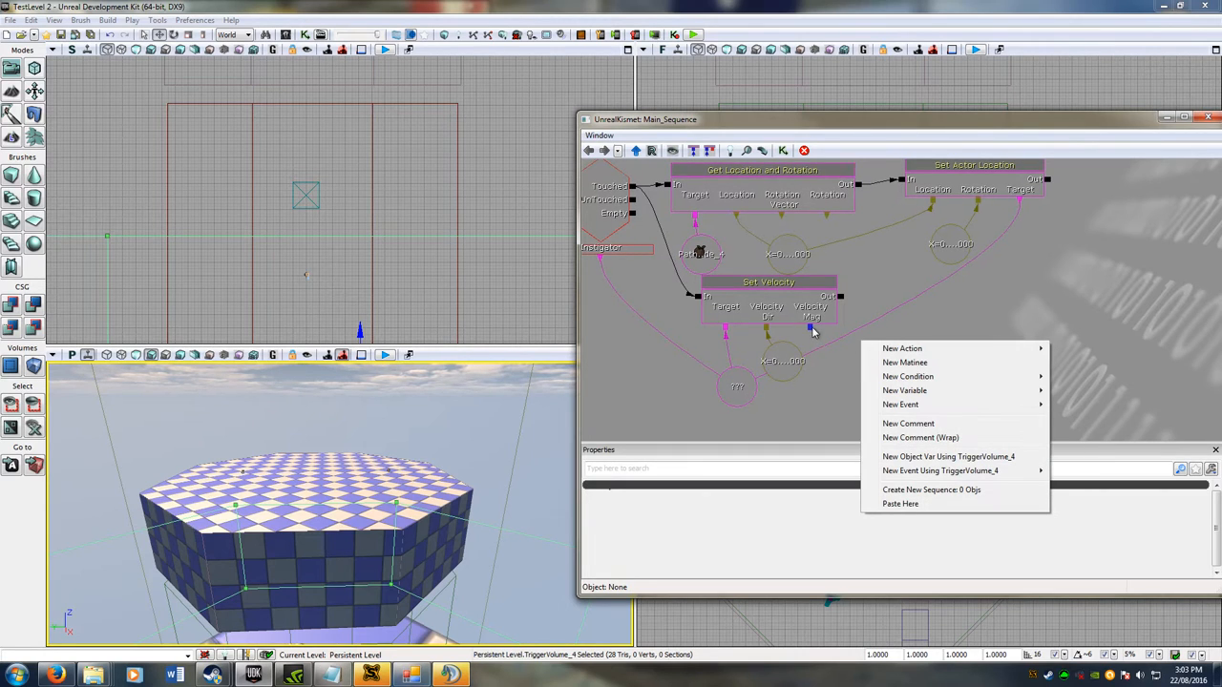
{"action": "mouse_move", "coordinate": [939, 405]}
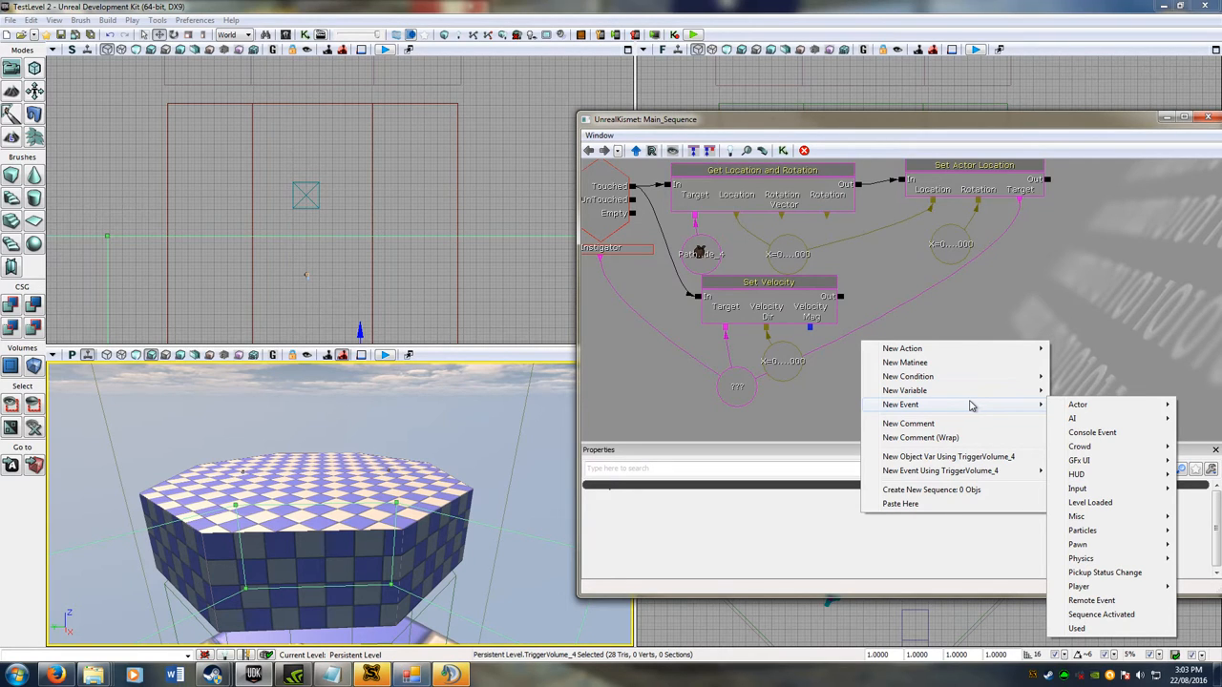
{"action": "mouse_move", "coordinate": [965, 386]}
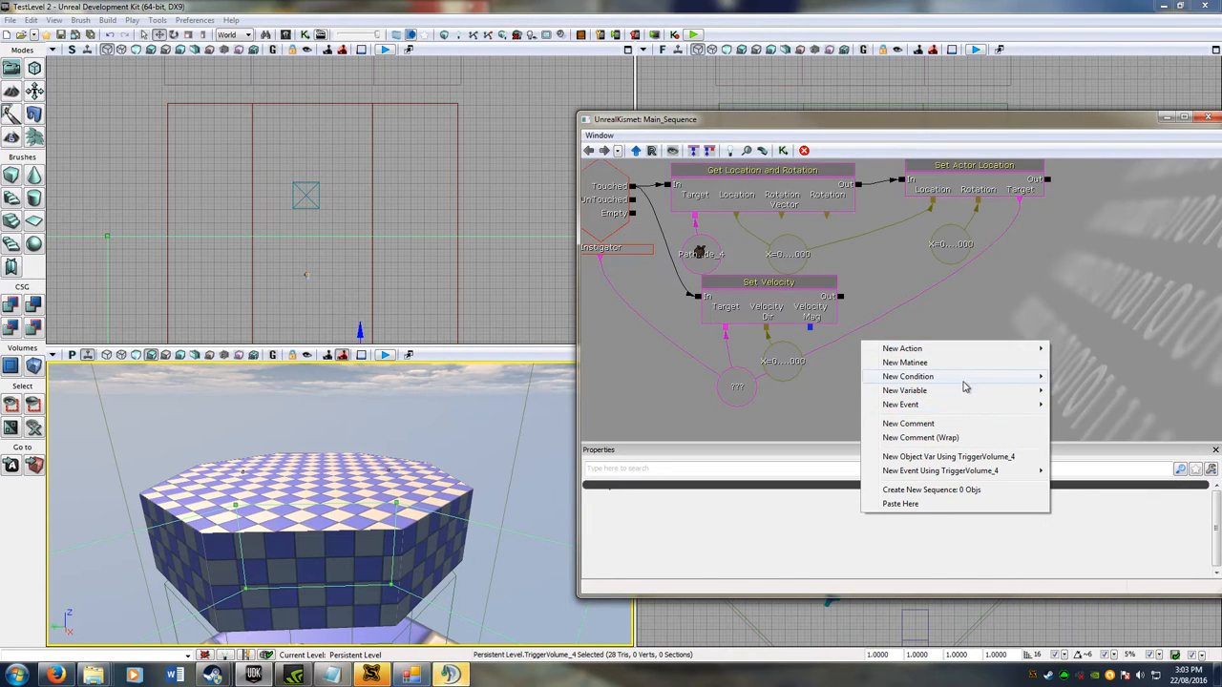
{"action": "mouse_move", "coordinate": [1020, 401]}
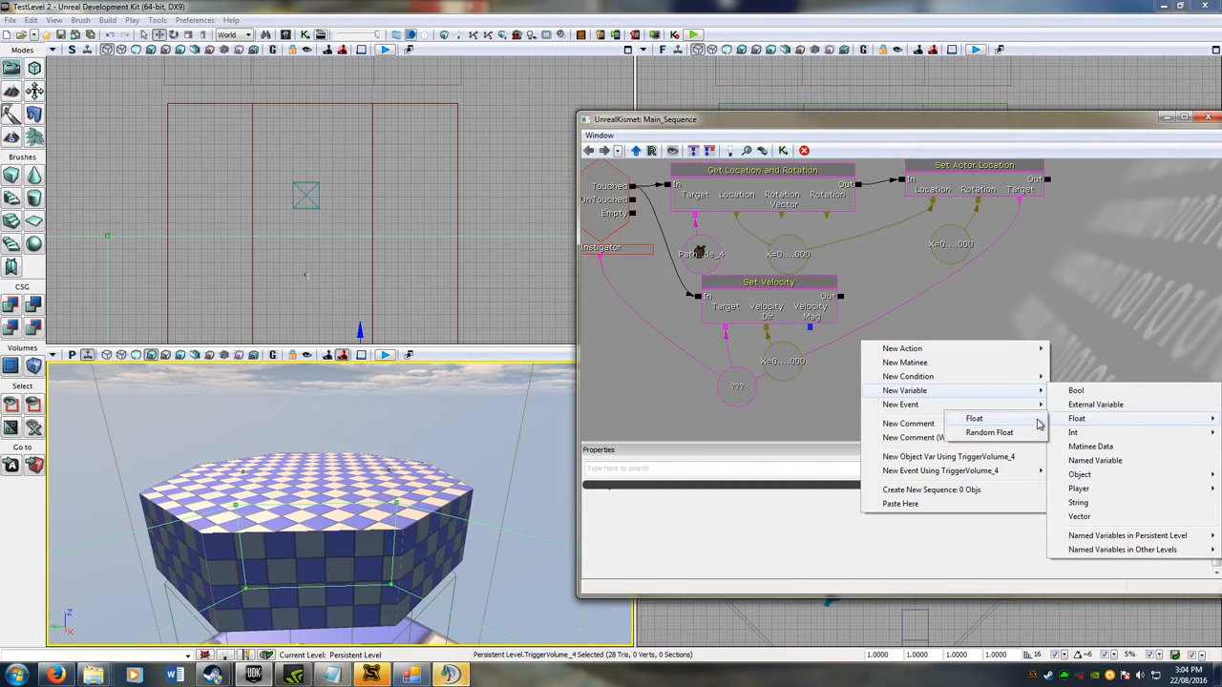
{"action": "left_click", "coordinate": [1077, 418]}
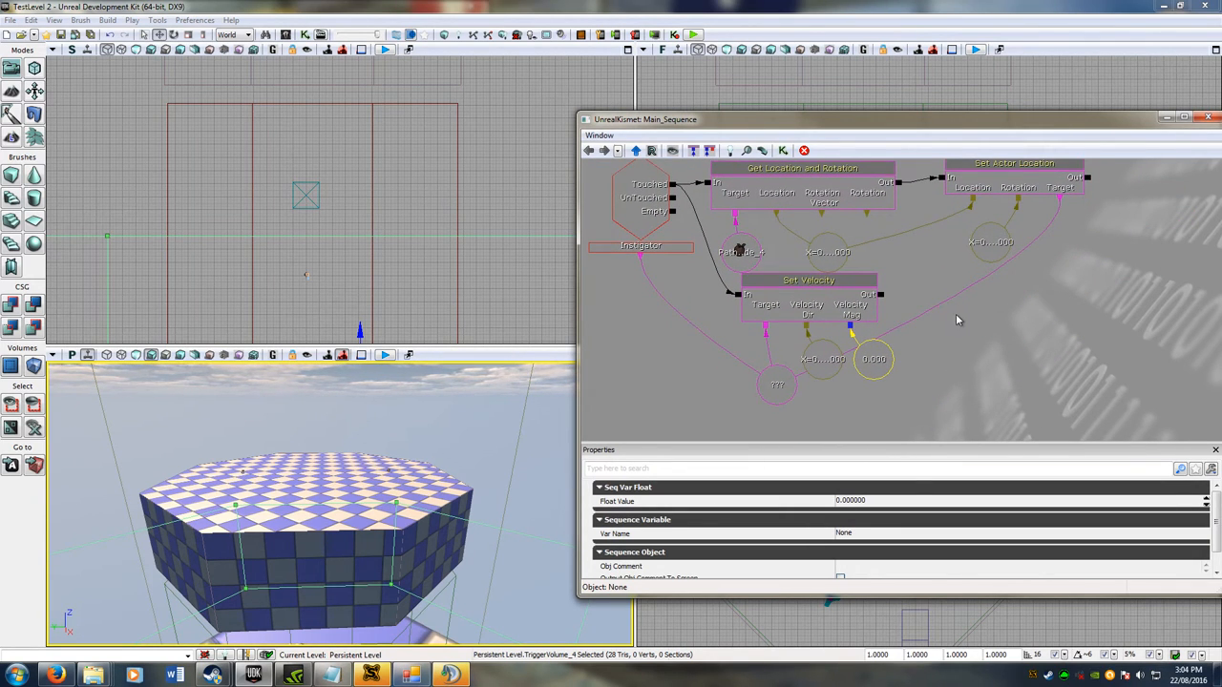
{"action": "mouse_move", "coordinate": [550, 573]}
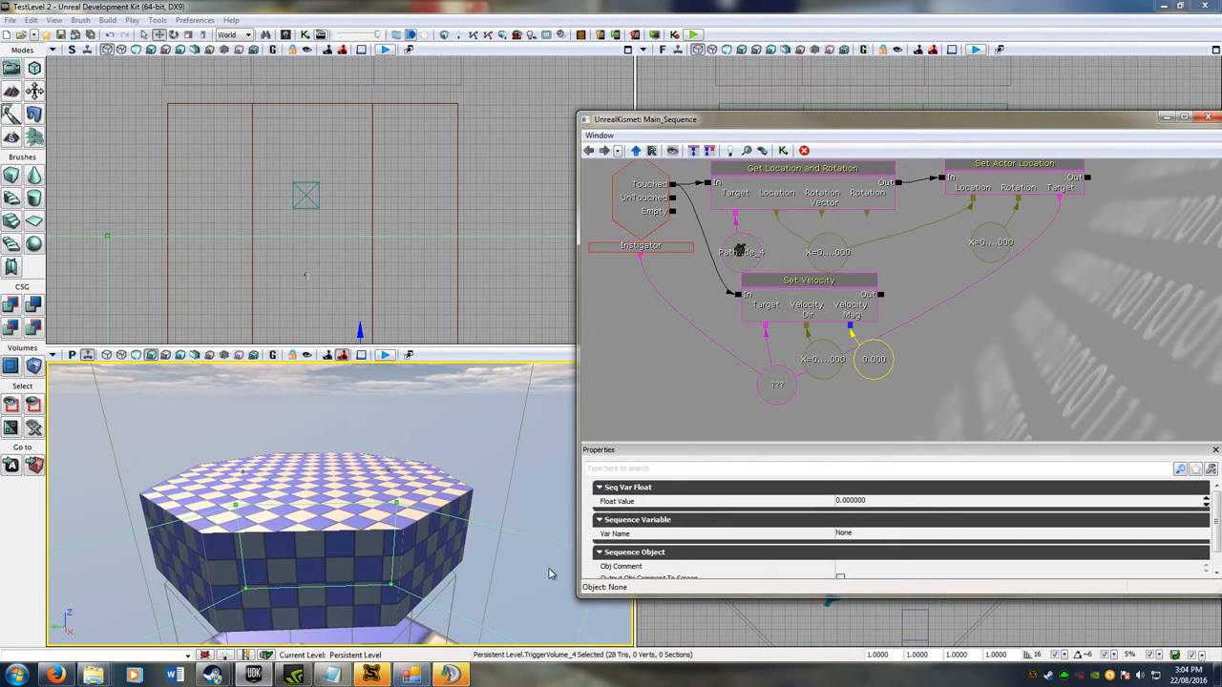
{"action": "mouse_move", "coordinate": [431, 516]}
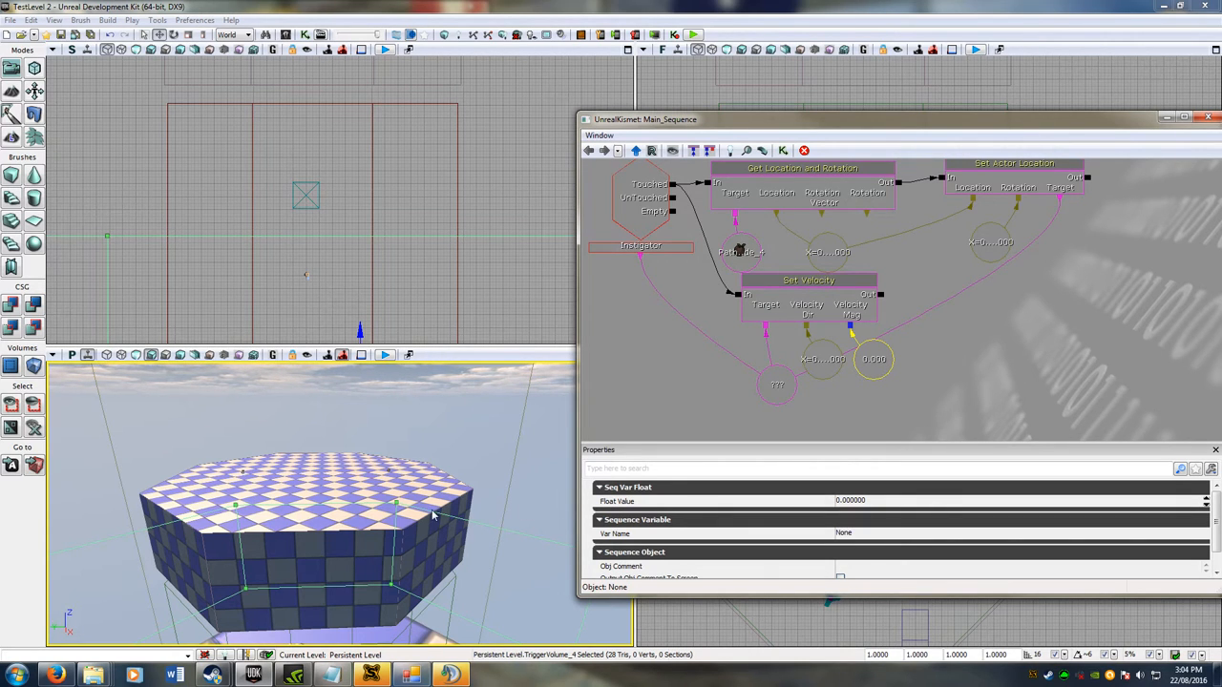
Step: Copy the teleport node chain and paste the duplicate below the original sequence
{"action": "left_click_drag", "start_coordinate": [334, 506], "coordinate": [315, 449]}
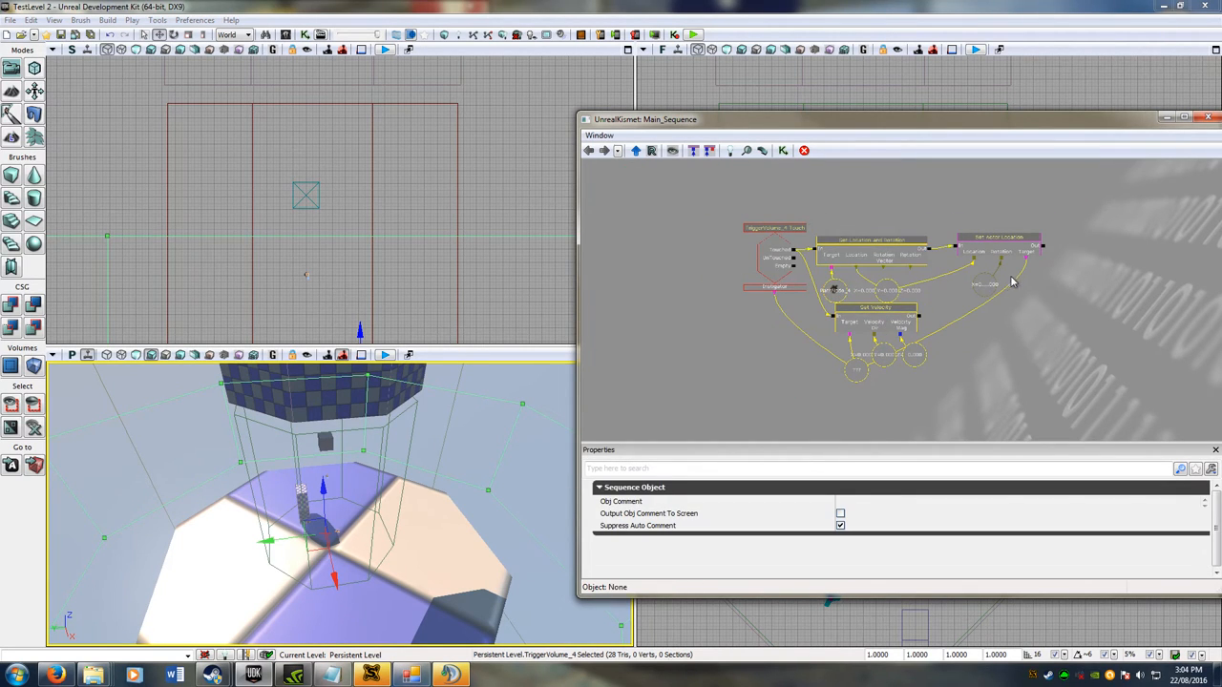
{"action": "mouse_move", "coordinate": [896, 226]}
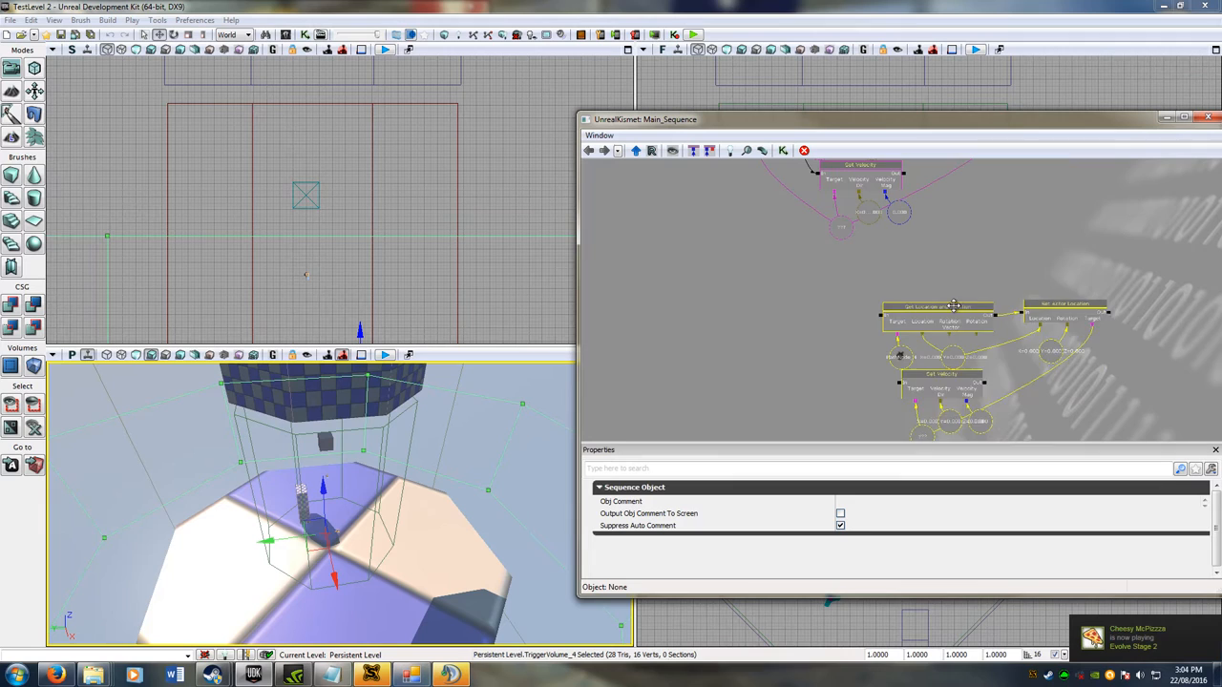
{"action": "left_click", "coordinate": [955, 313]}
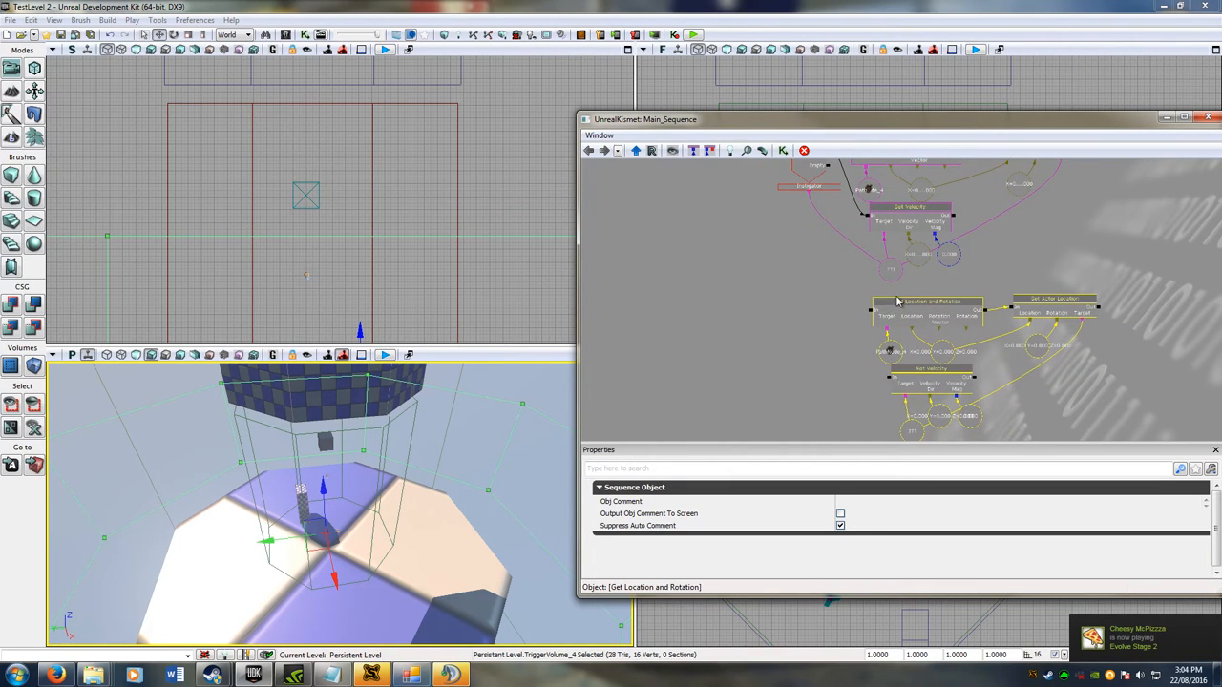
{"action": "left_click", "coordinate": [989, 332]}
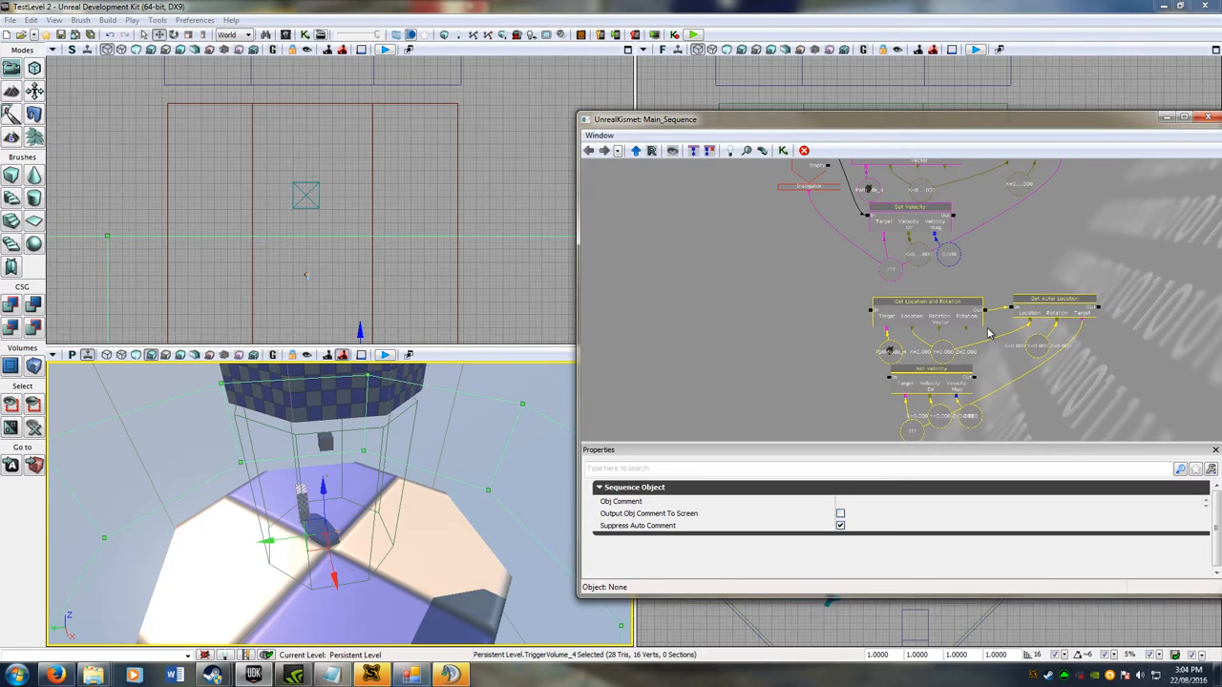
{"action": "mouse_move", "coordinate": [1073, 294]}
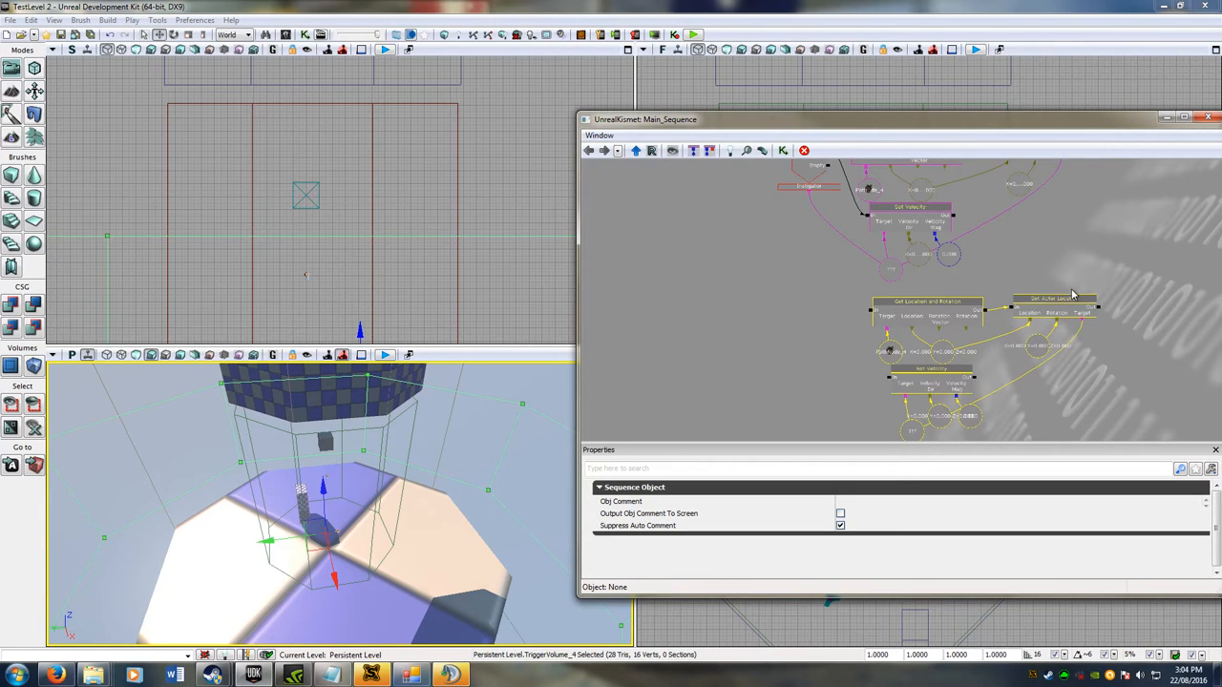
{"action": "left_click", "coordinate": [920, 301]}
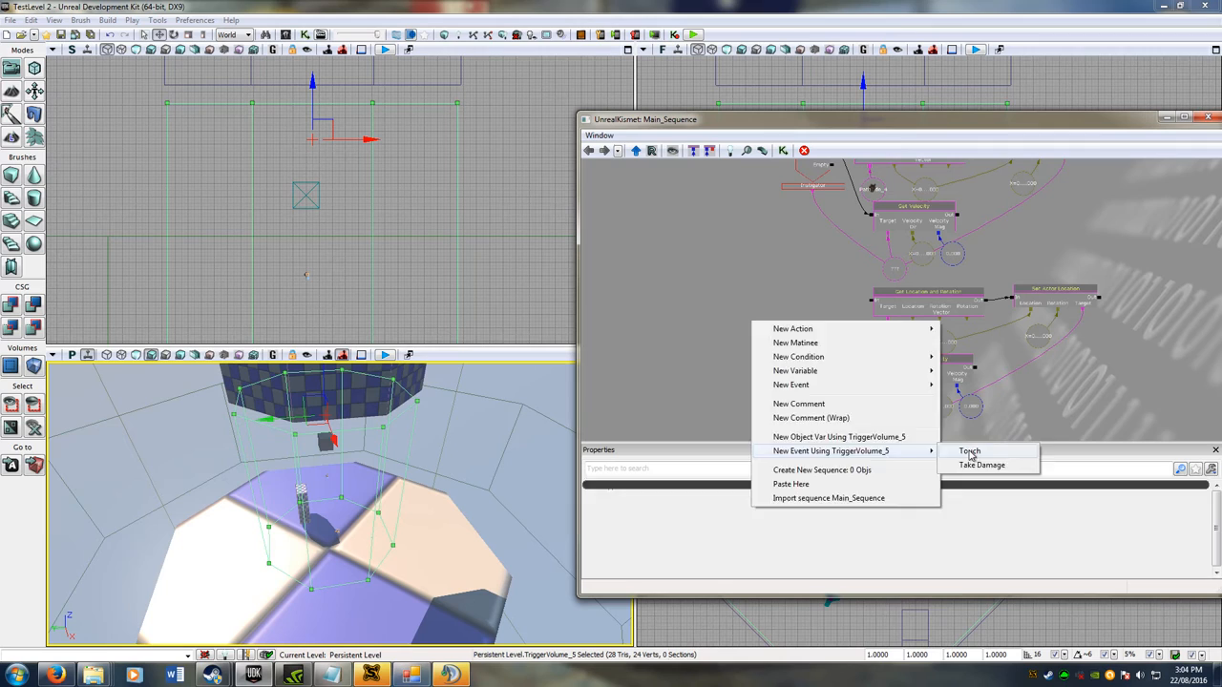
Step: Create a TriggerVolume_5 Touch event and wire its Touched output to Get Location and Rotation
{"action": "left_click", "coordinate": [970, 451]}
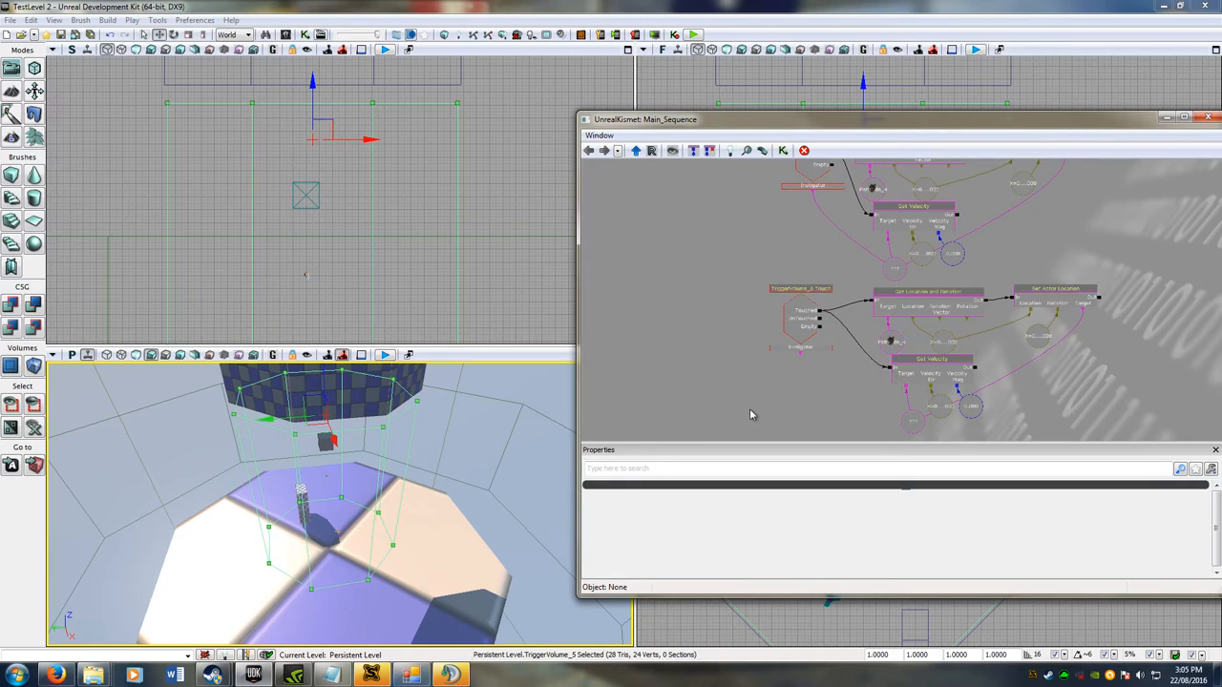
{"action": "mouse_move", "coordinate": [634, 573]}
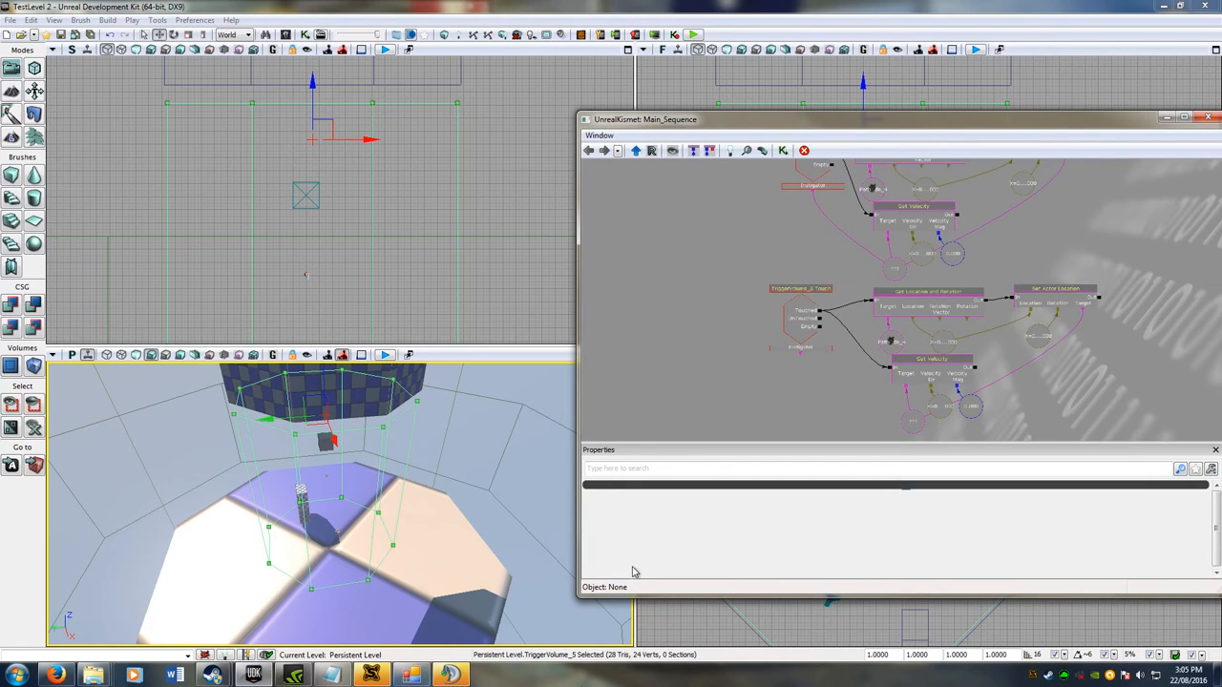
{"action": "left_click_drag", "start_coordinate": [324, 515], "coordinate": [340, 449]}
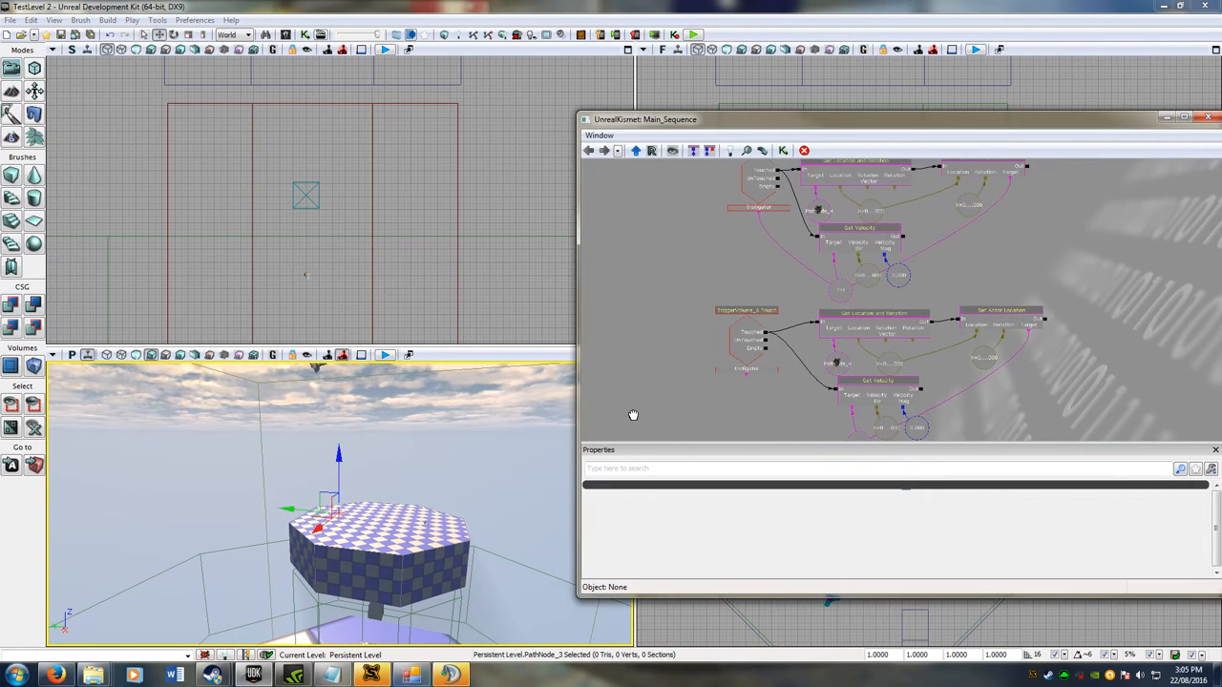
{"action": "mouse_move", "coordinate": [401, 499]}
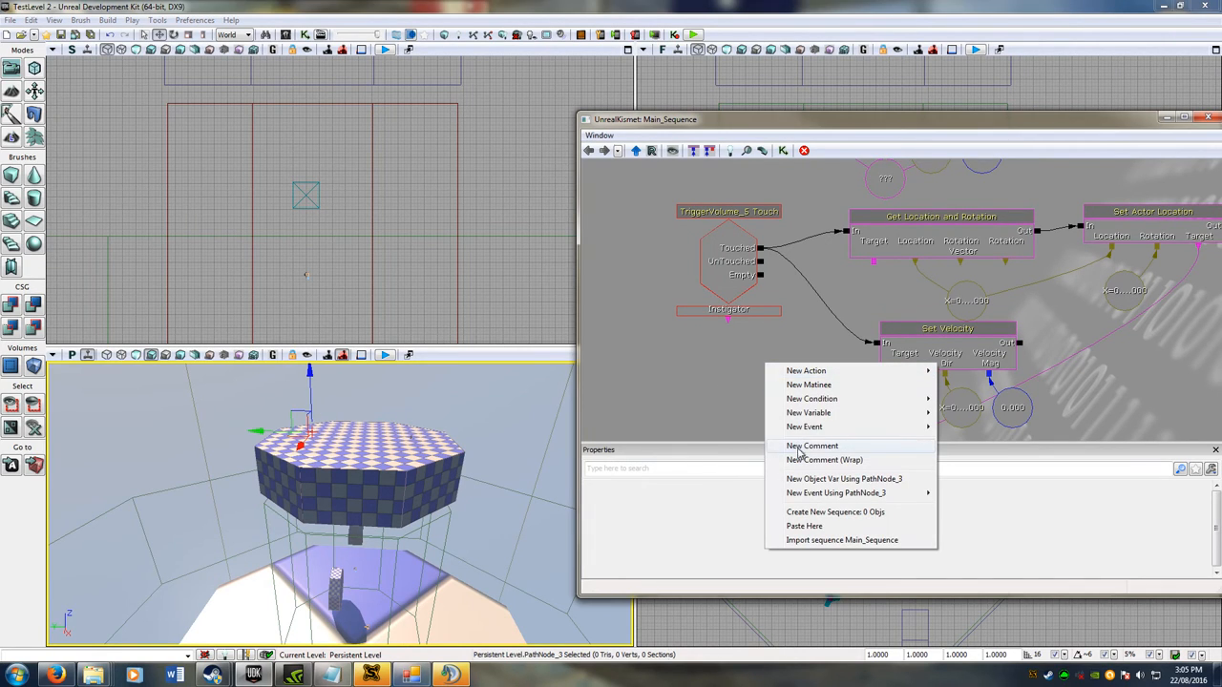
{"action": "mouse_move", "coordinate": [844, 478]}
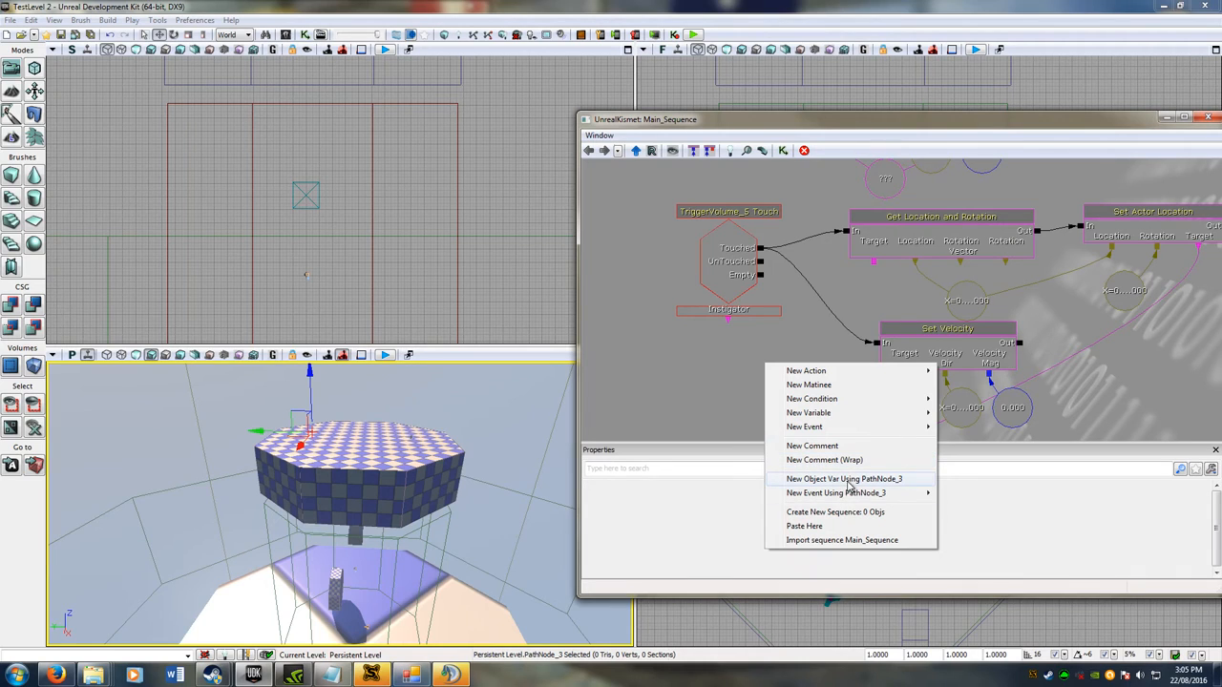
Step: Add a PathNode_3 object variable under Set Location and Rotation and review the Touch event settings
{"action": "left_click", "coordinate": [844, 478]}
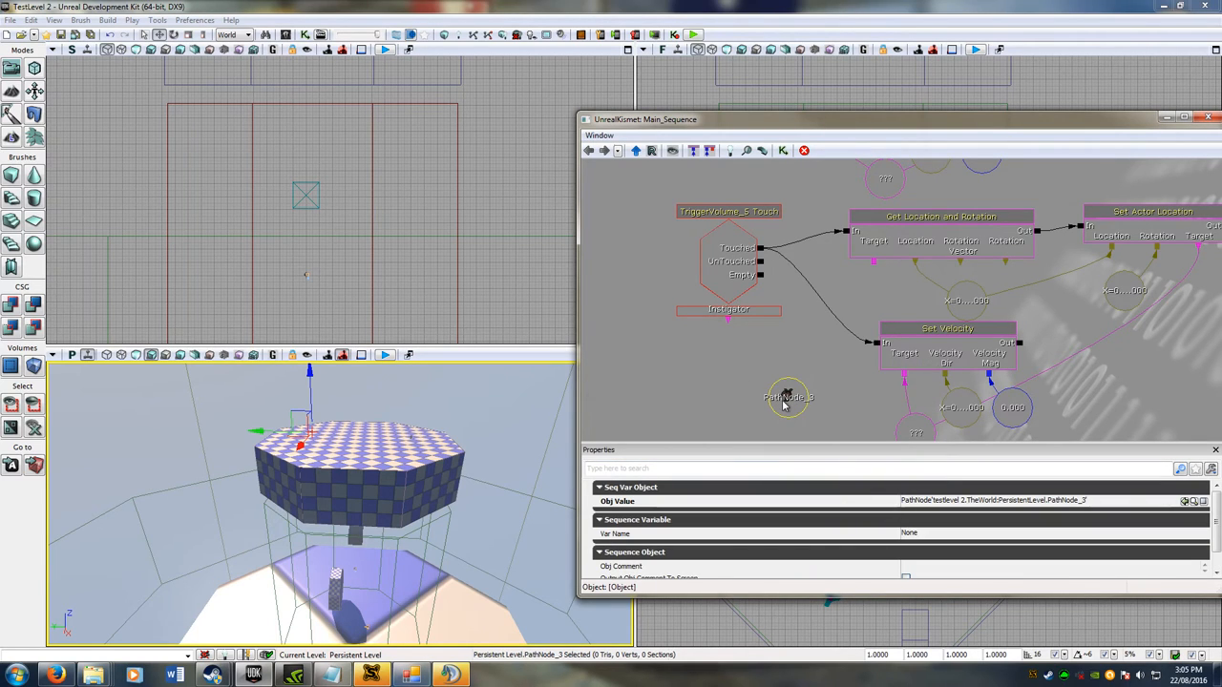
{"action": "left_click_drag", "start_coordinate": [787, 395], "coordinate": [874, 294]}
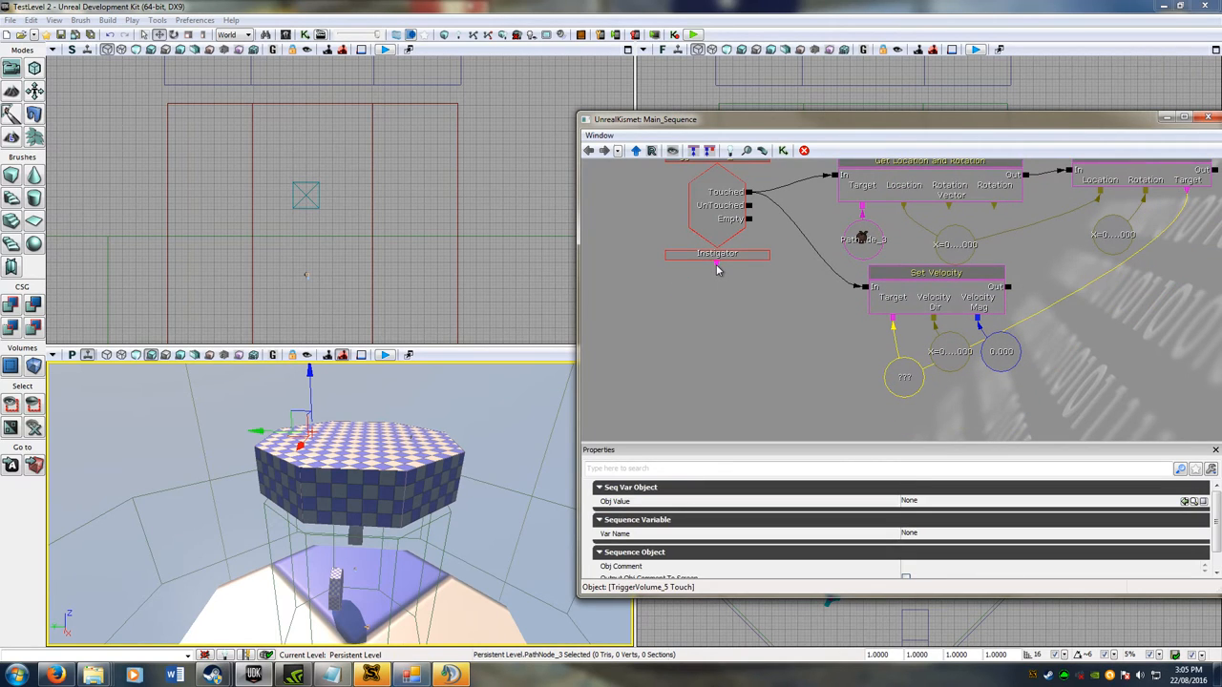
{"action": "left_click", "coordinate": [802, 317]}
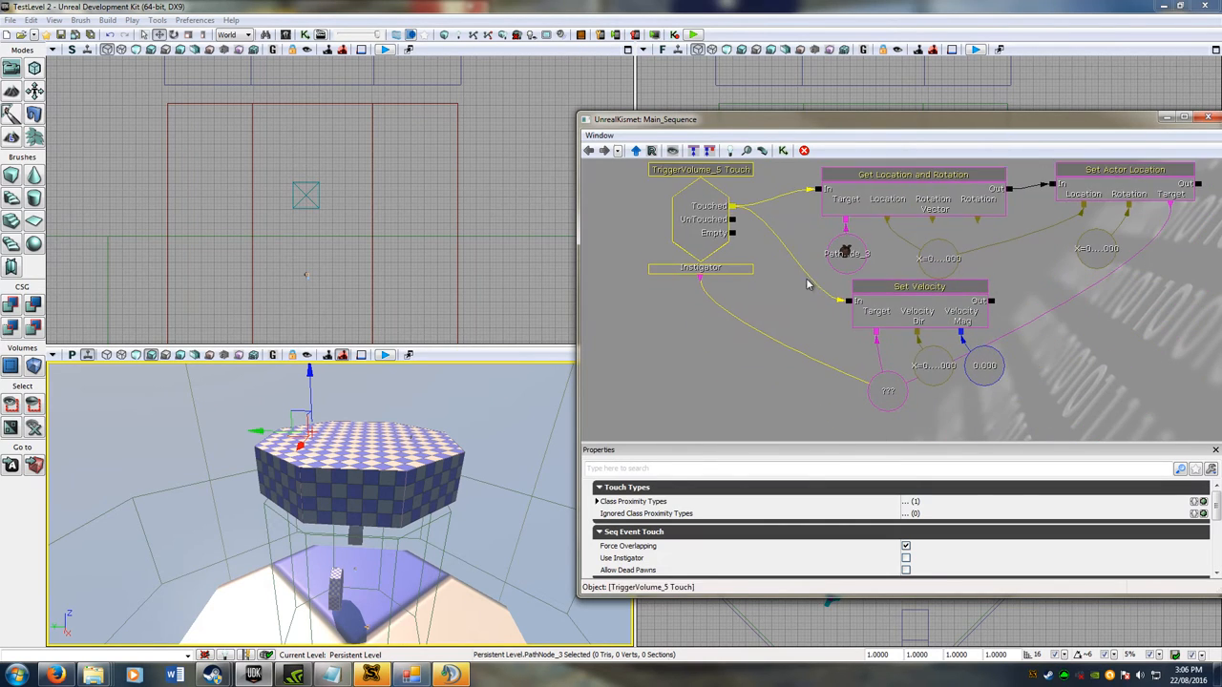
{"action": "left_click", "coordinate": [701, 219]}
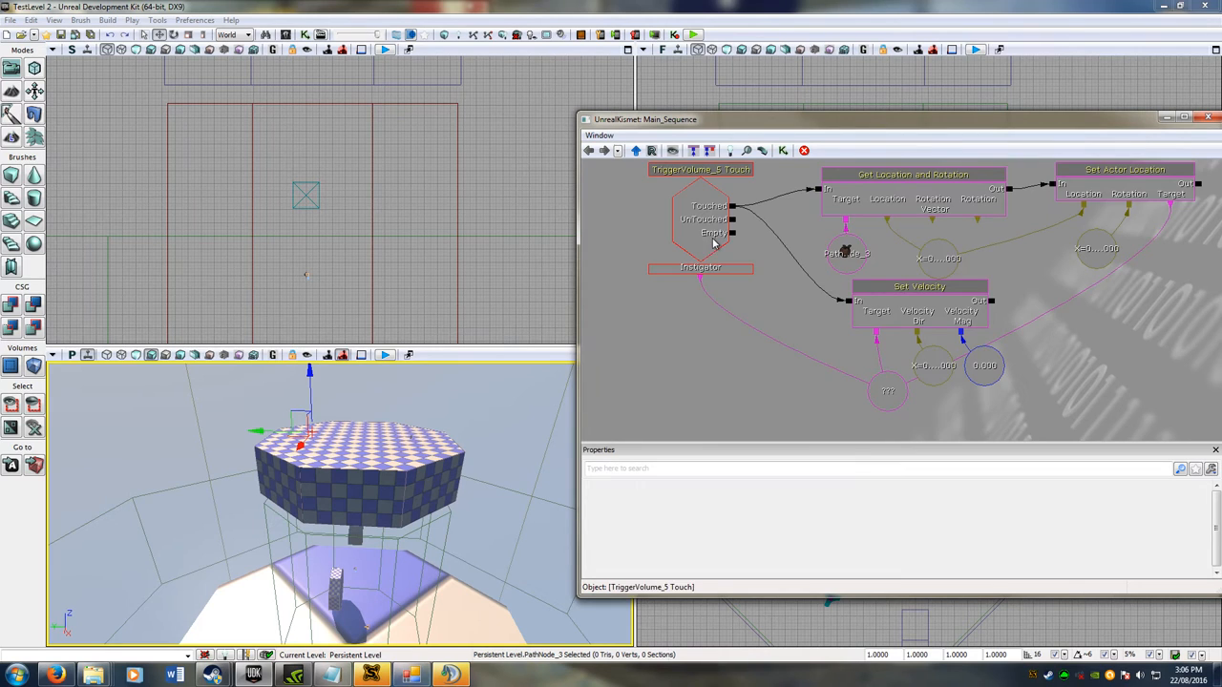
{"action": "left_click", "coordinate": [1131, 305]}
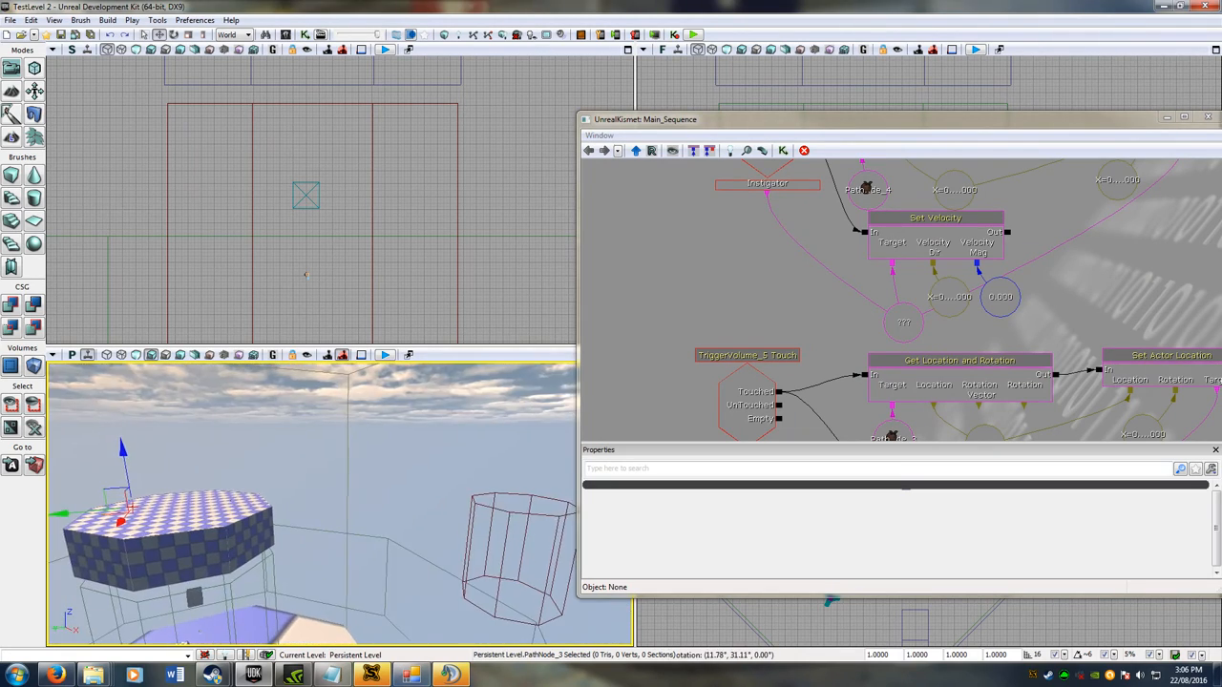
Step: Run Build All and dismiss the Lighting Results and Map Check windows
{"action": "left_click_drag", "start_coordinate": [287, 506], "coordinate": [315, 478]}
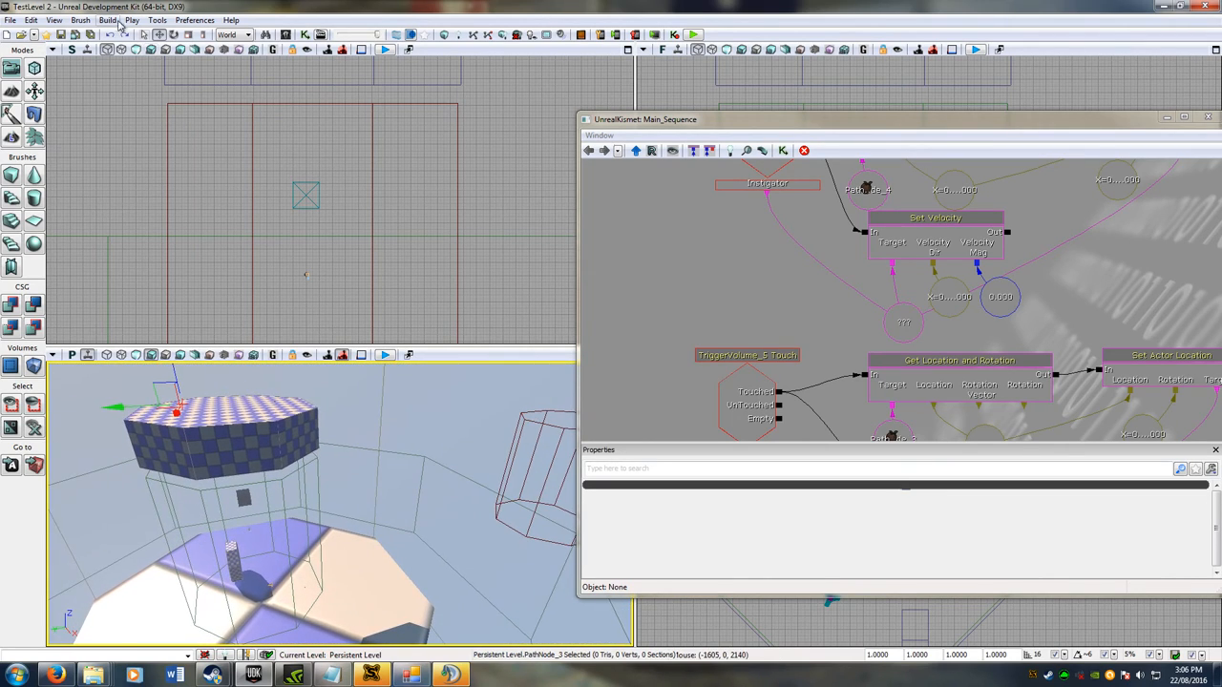
{"action": "left_click", "coordinate": [107, 19]}
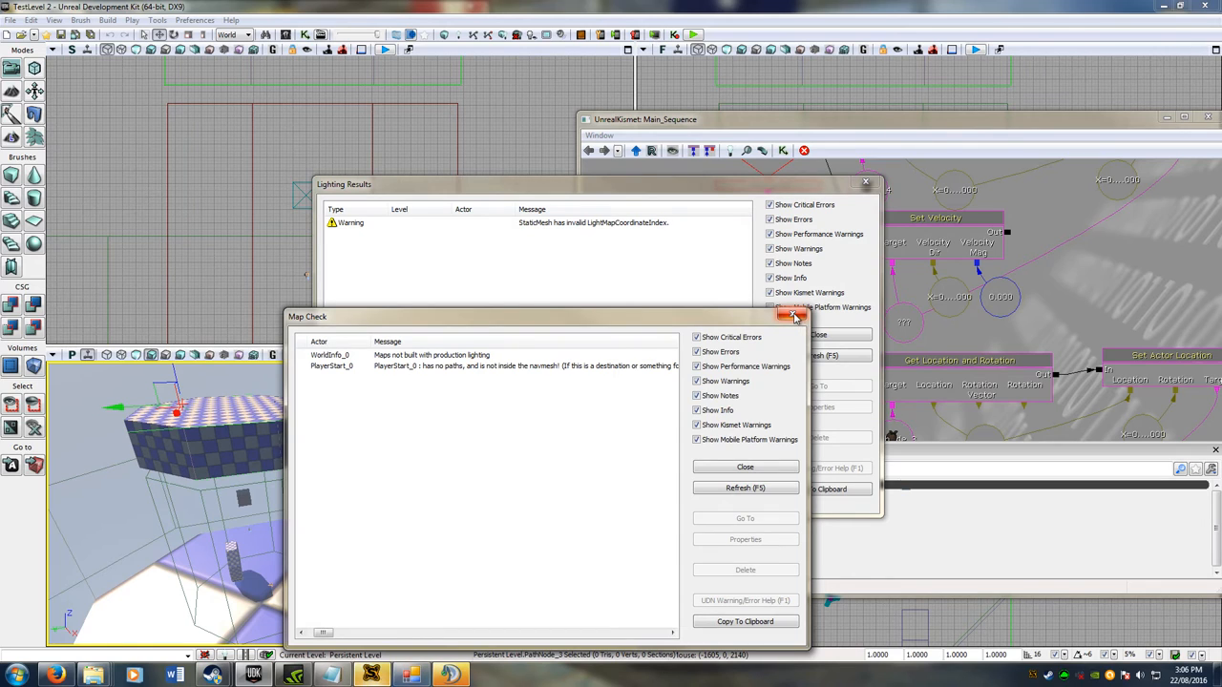
{"action": "left_click", "coordinate": [794, 317]}
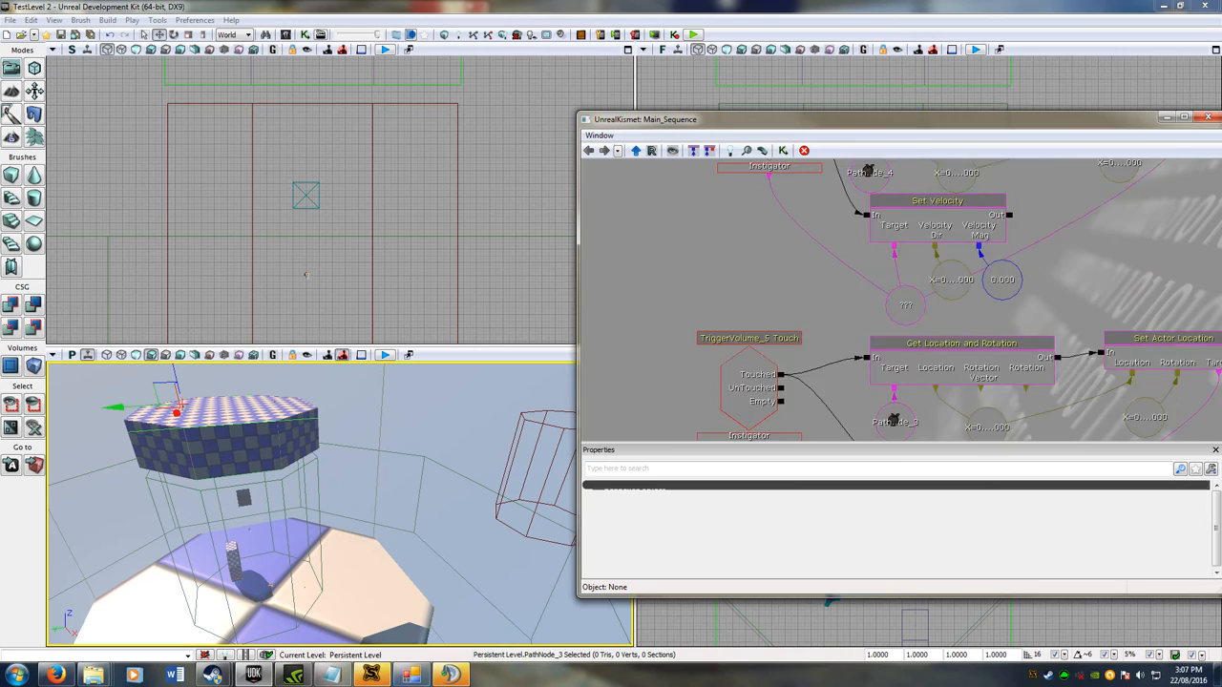
Step: Uncheck Player Only on the TriggerVolume_5 Touch event and rebuild the map
{"action": "left_click", "coordinate": [768, 256]}
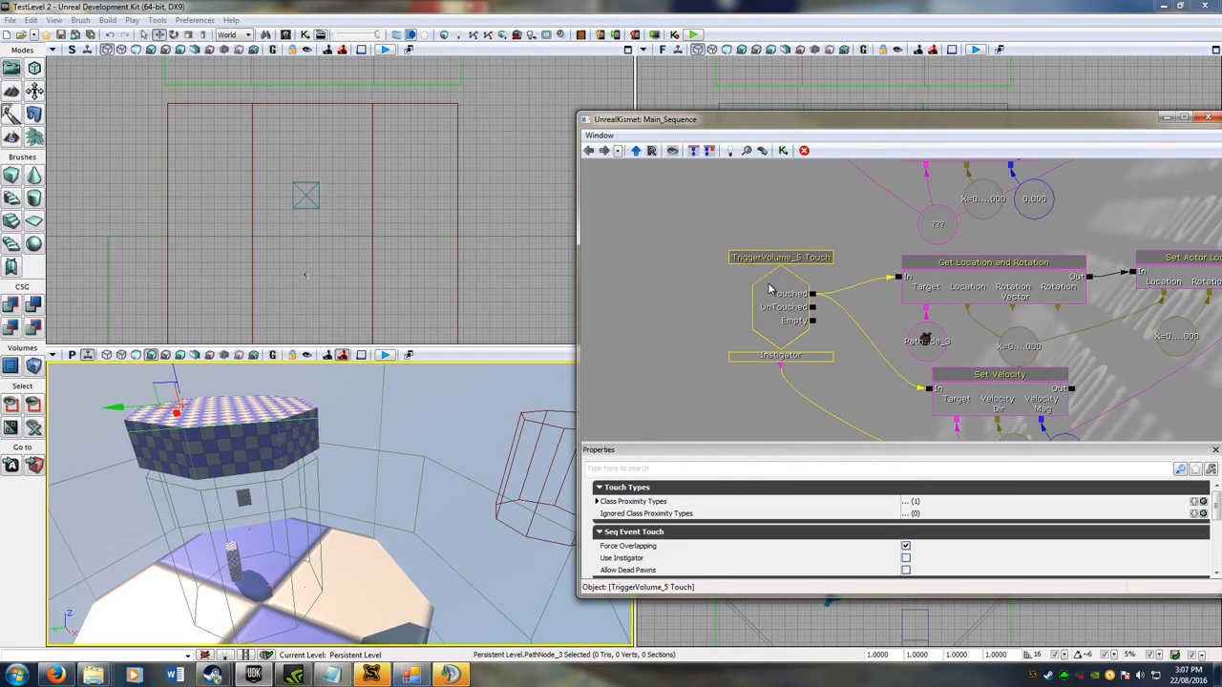
{"action": "scroll", "scroll_direction": "down", "scroll_amount": 3}
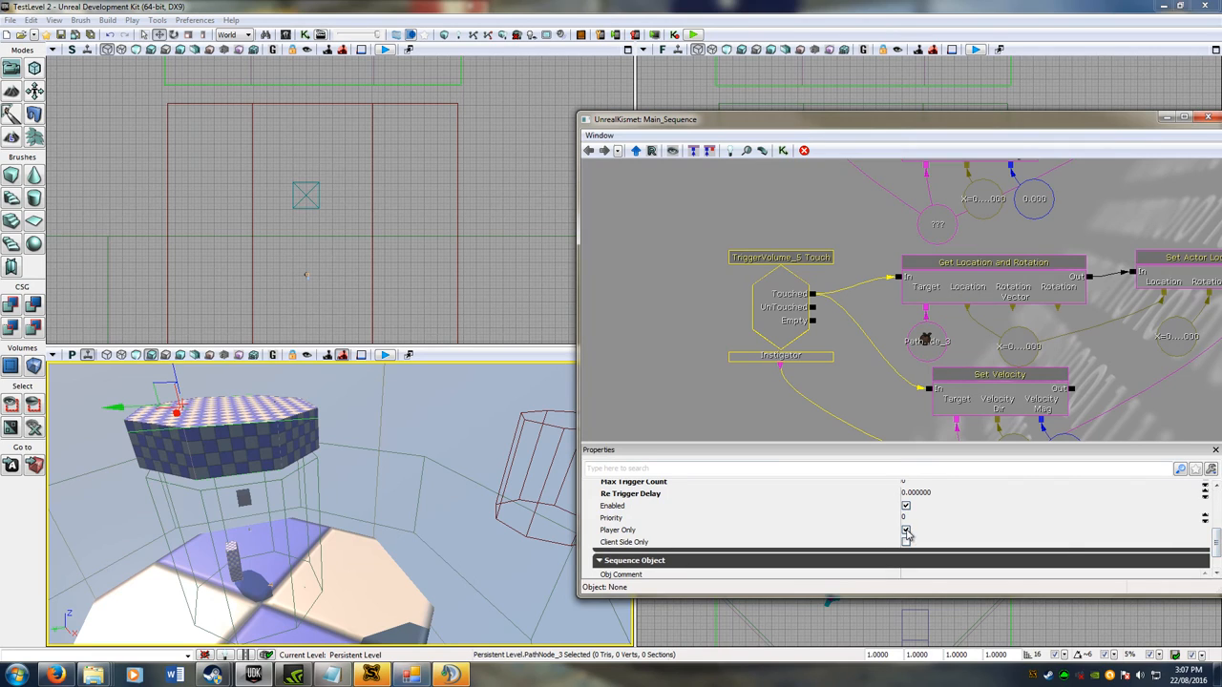
{"action": "mouse_move", "coordinate": [906, 531]}
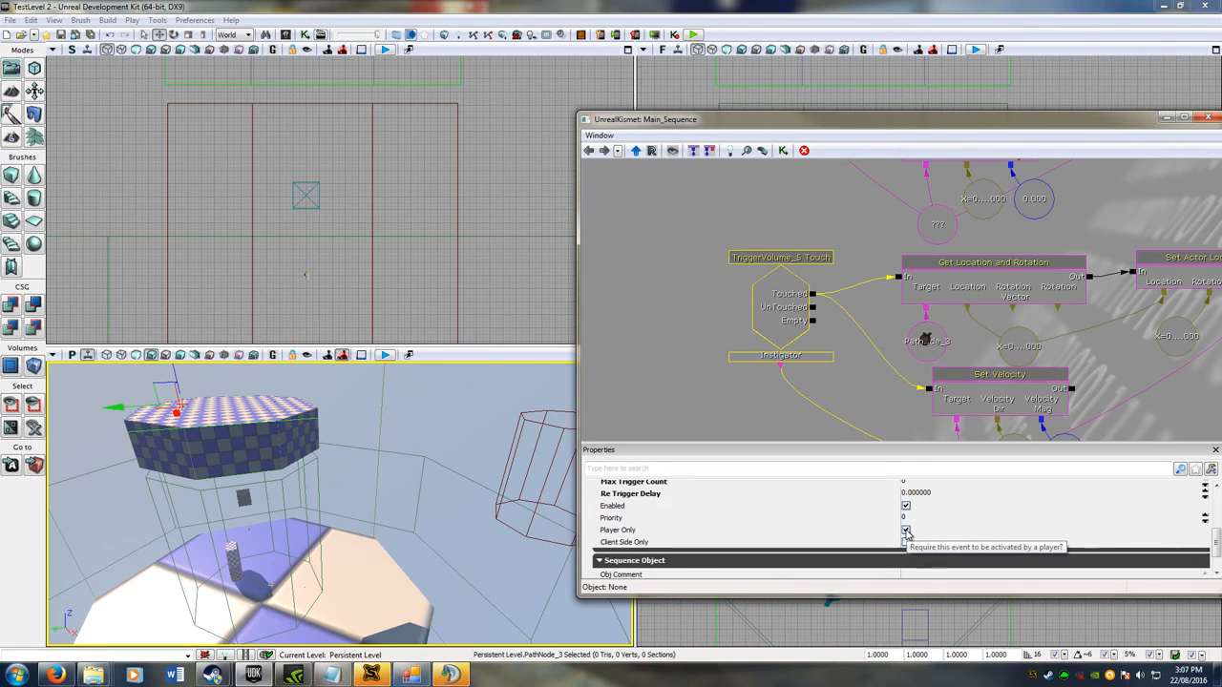
{"action": "left_click", "coordinate": [905, 531]}
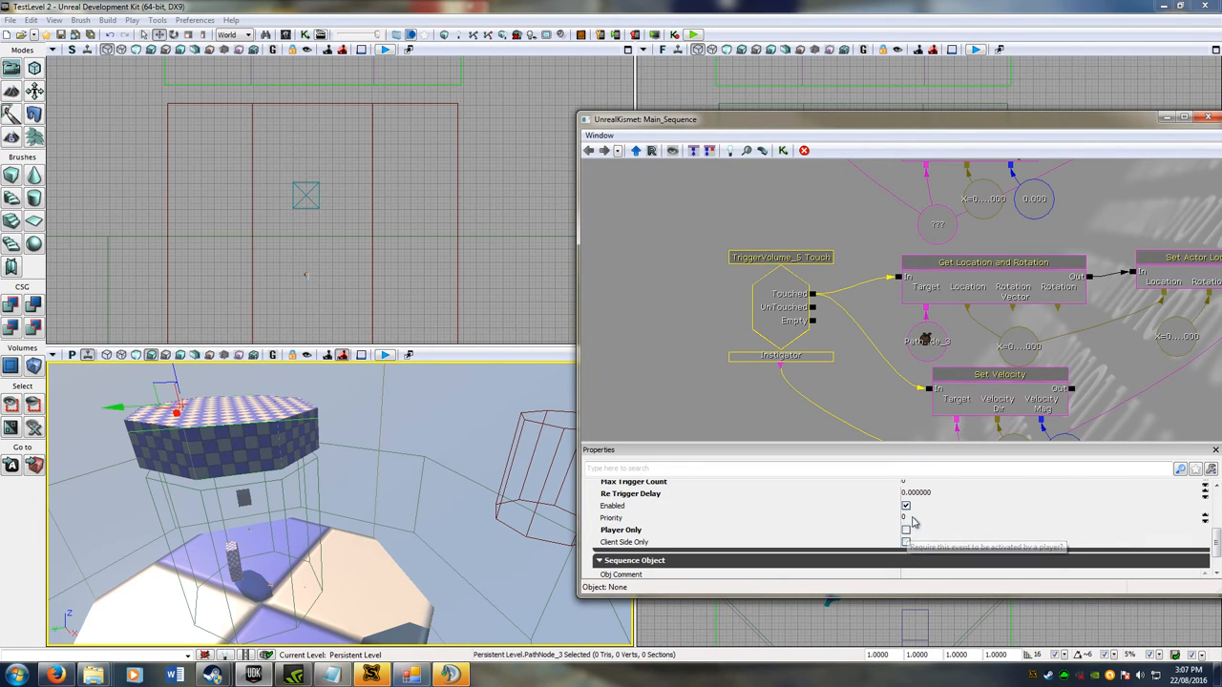
{"action": "mouse_move", "coordinate": [913, 523]}
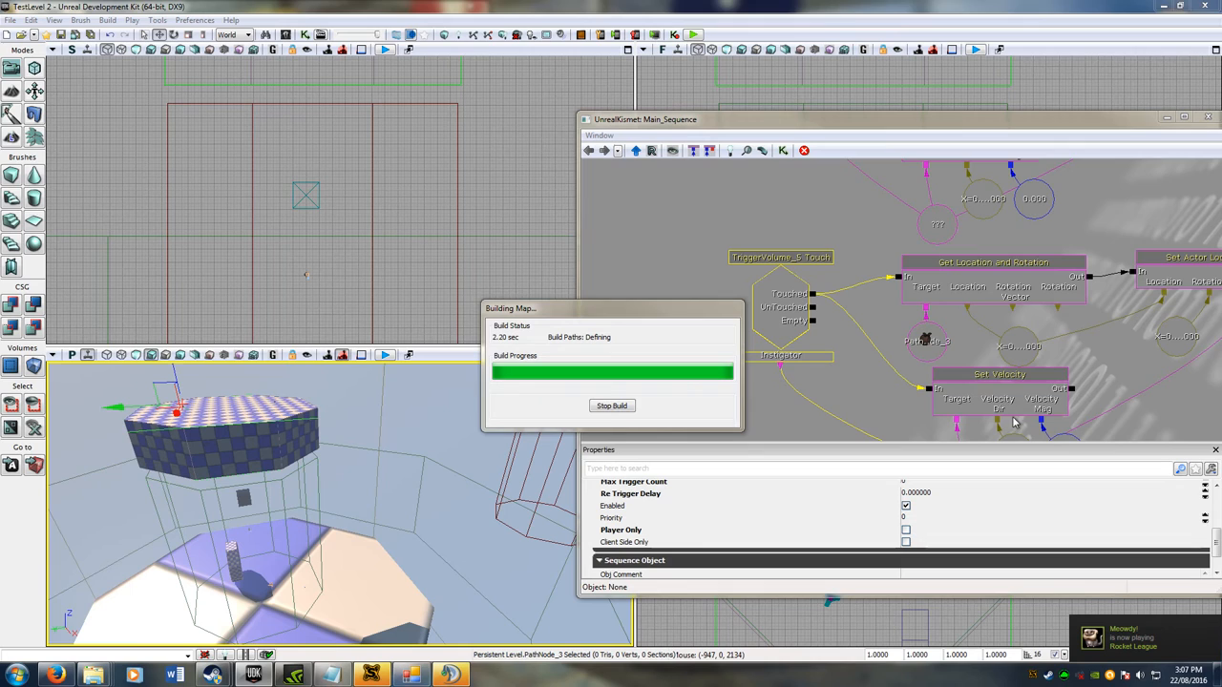
{"action": "mouse_move", "coordinate": [1050, 382]}
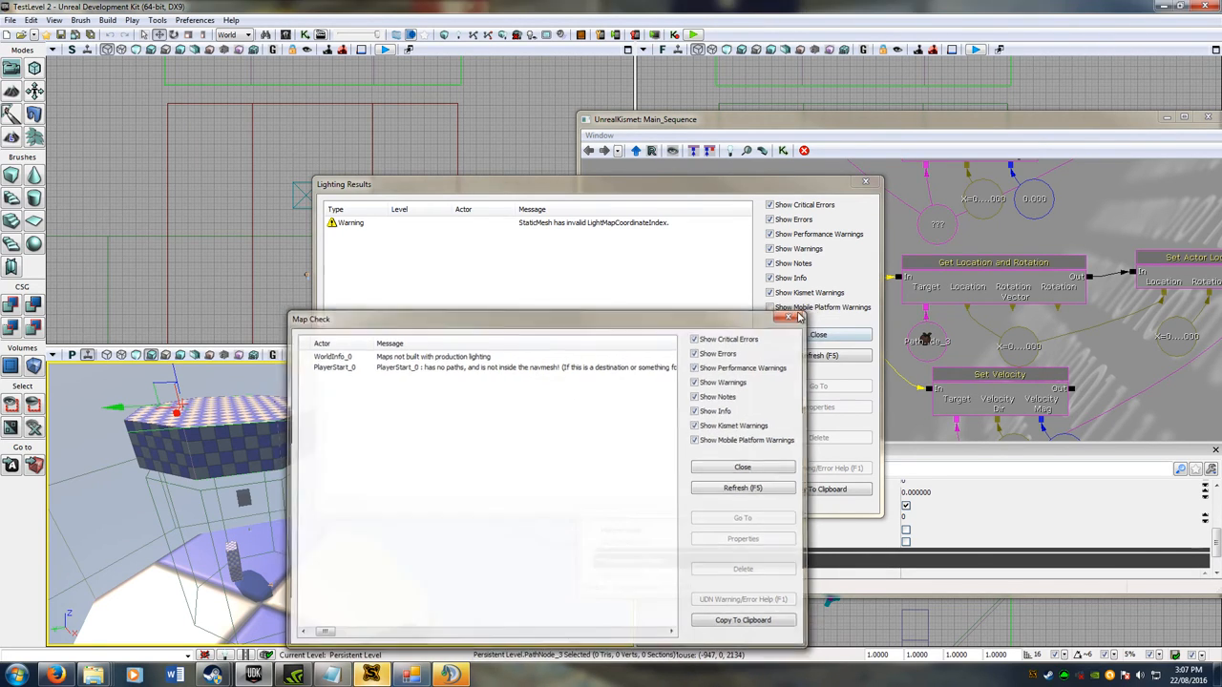
{"action": "left_click", "coordinate": [11, 19]}
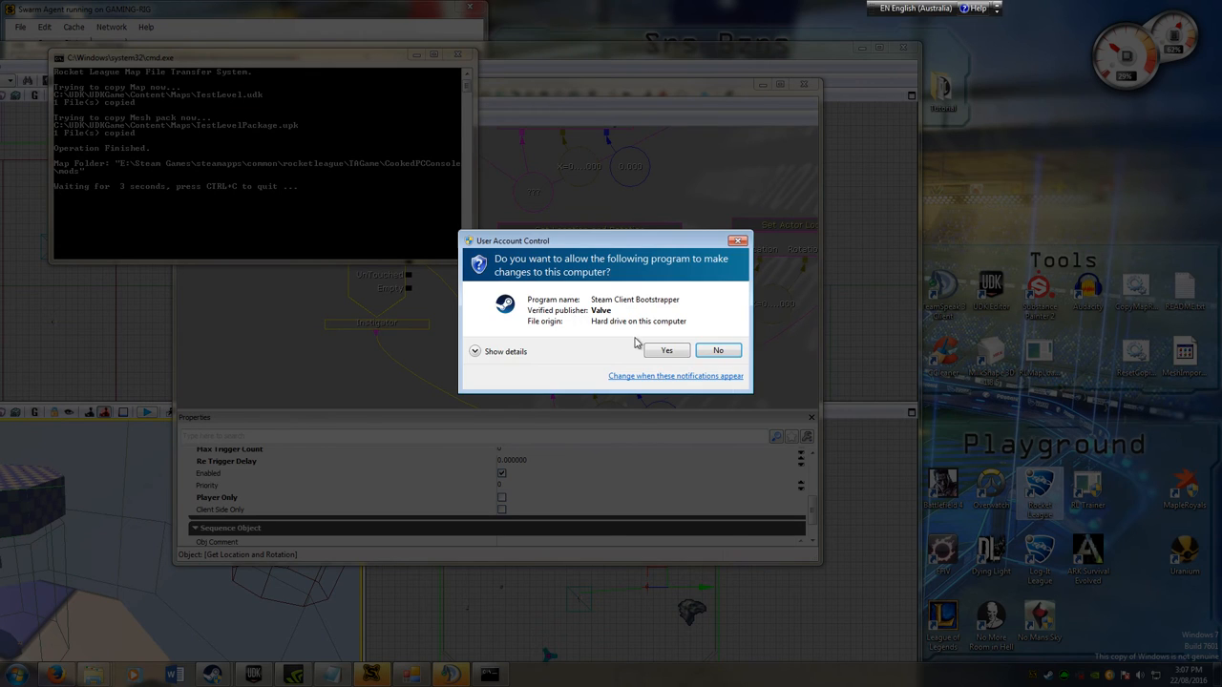
Step: Answer Yes to the UAC prompt for Steam Client Bootstrapper
{"action": "left_click", "coordinate": [666, 352]}
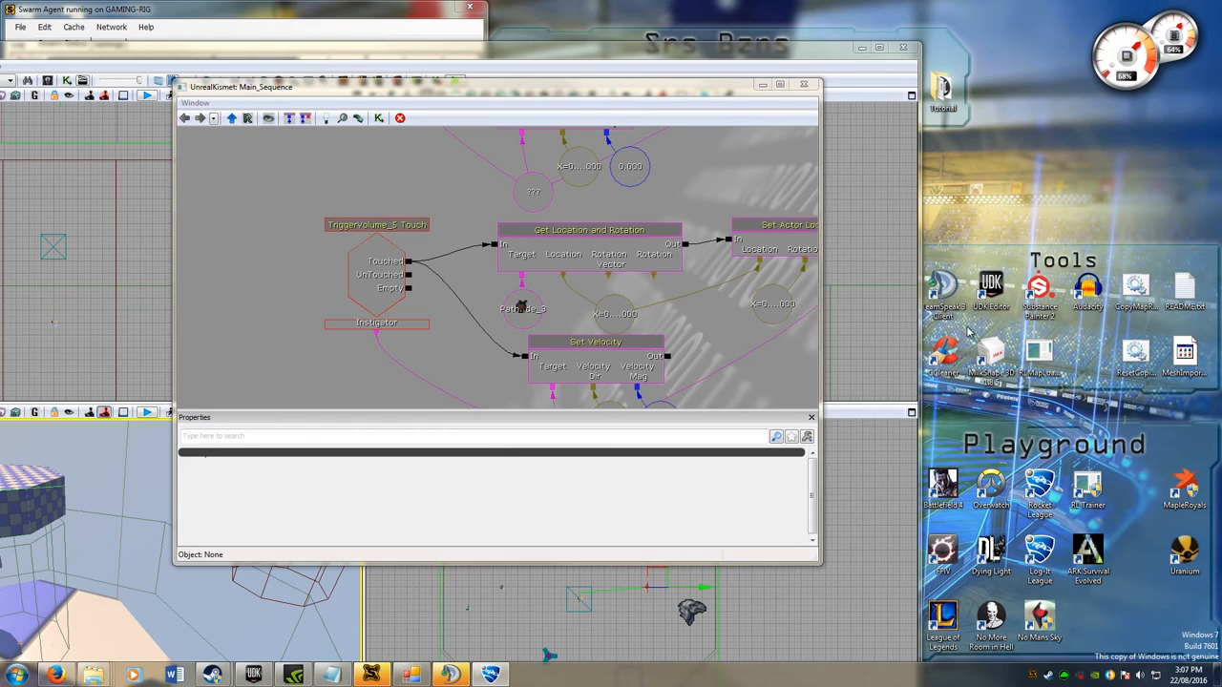
{"action": "mouse_move", "coordinate": [730, 321]}
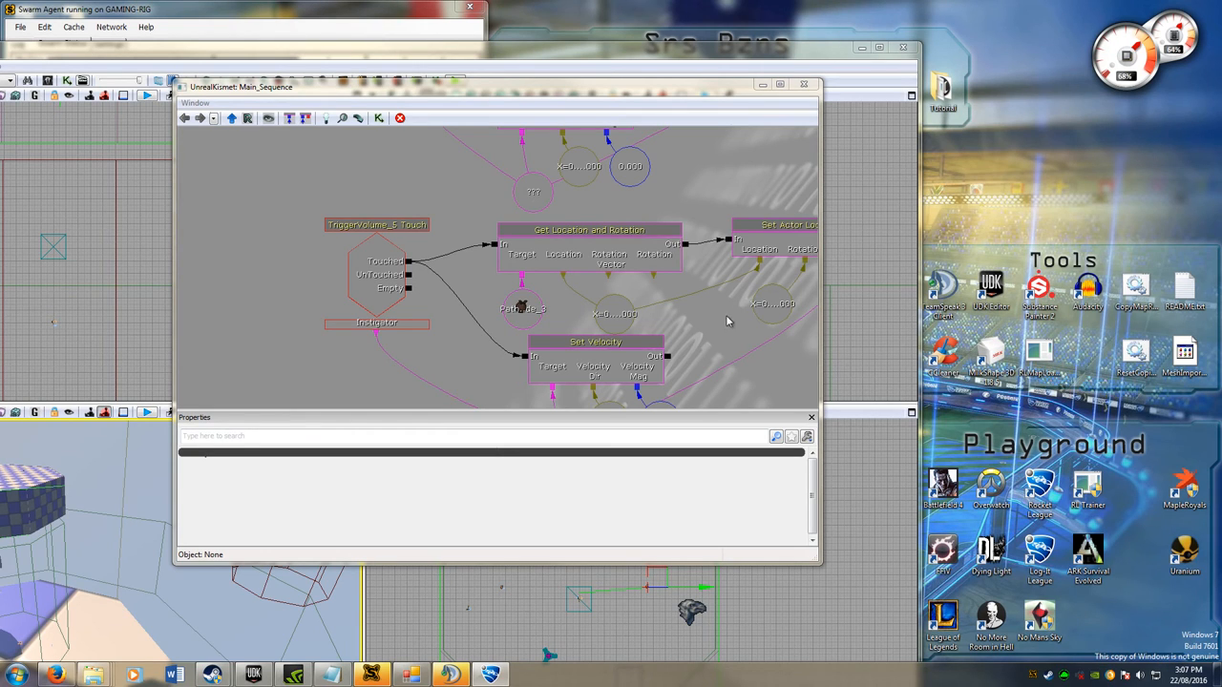
{"action": "mouse_move", "coordinate": [731, 283]}
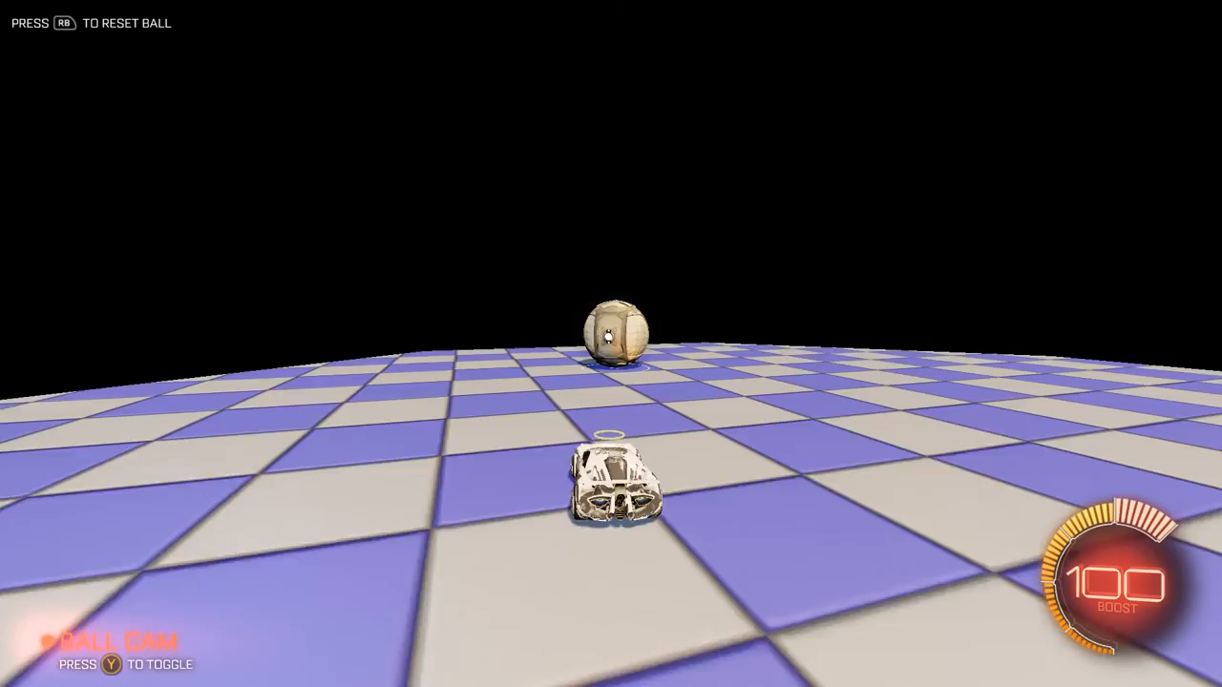
Step: Drive the custom map, exit to the main menu and confirm quitting Rocket League
{"action": "key", "text": "y"}
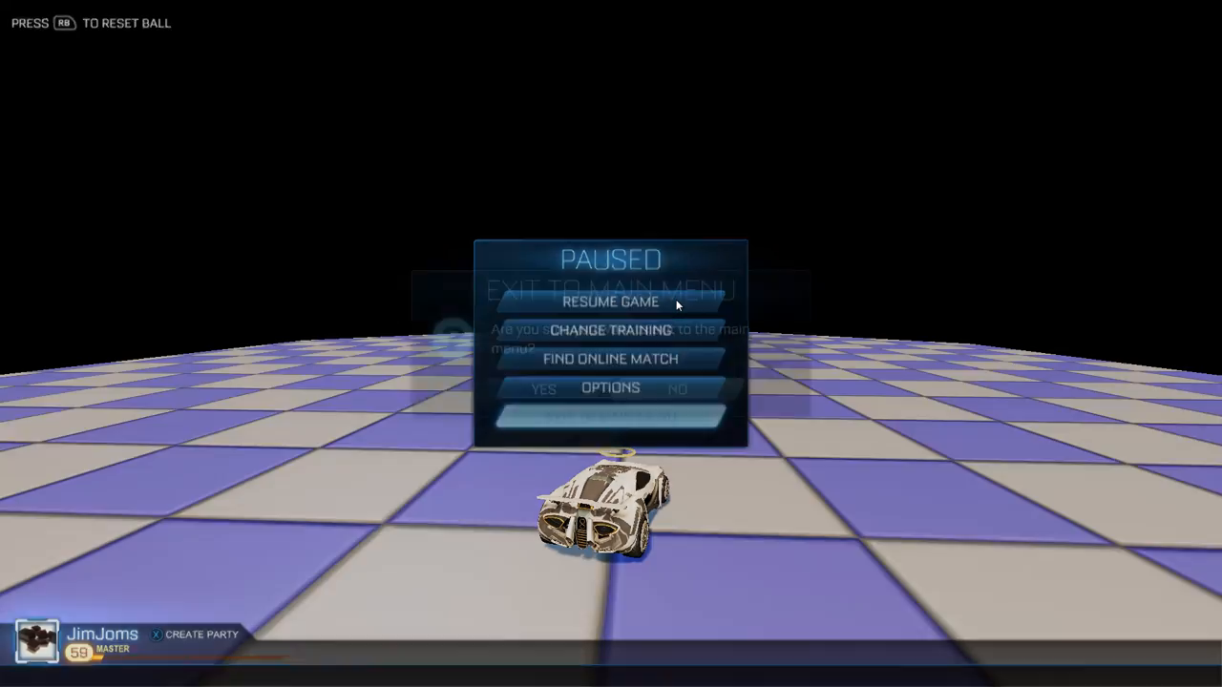
{"action": "left_click", "coordinate": [543, 390]}
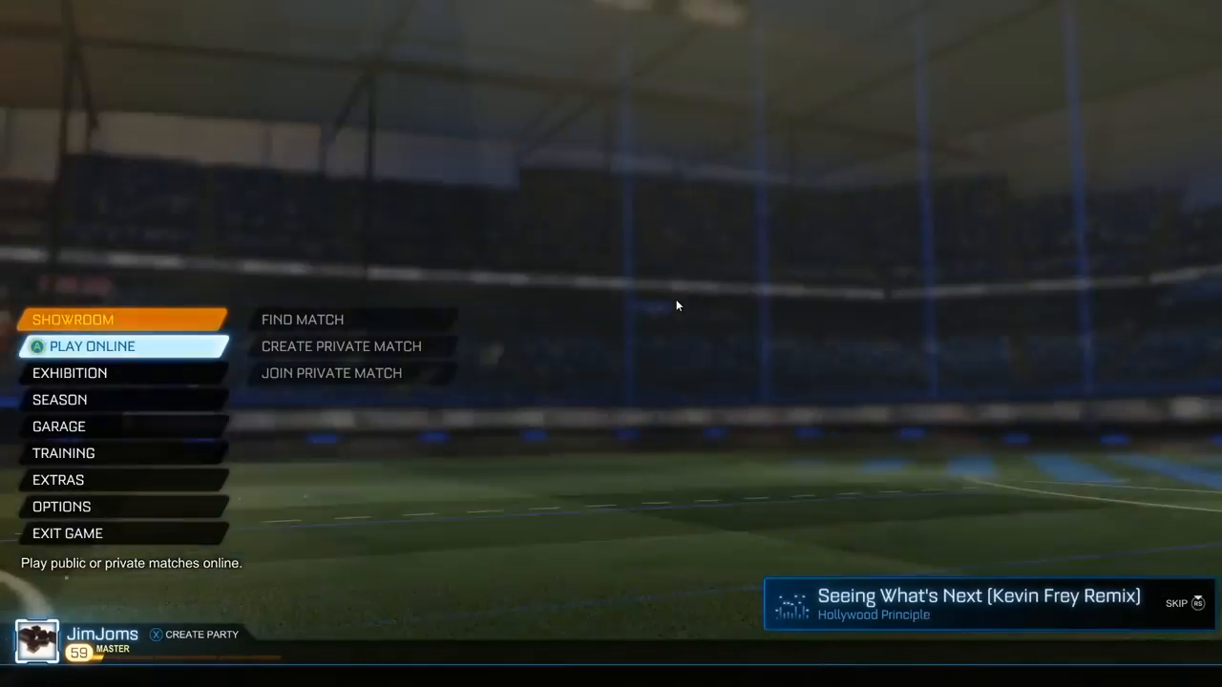
{"action": "left_click", "coordinate": [67, 533]}
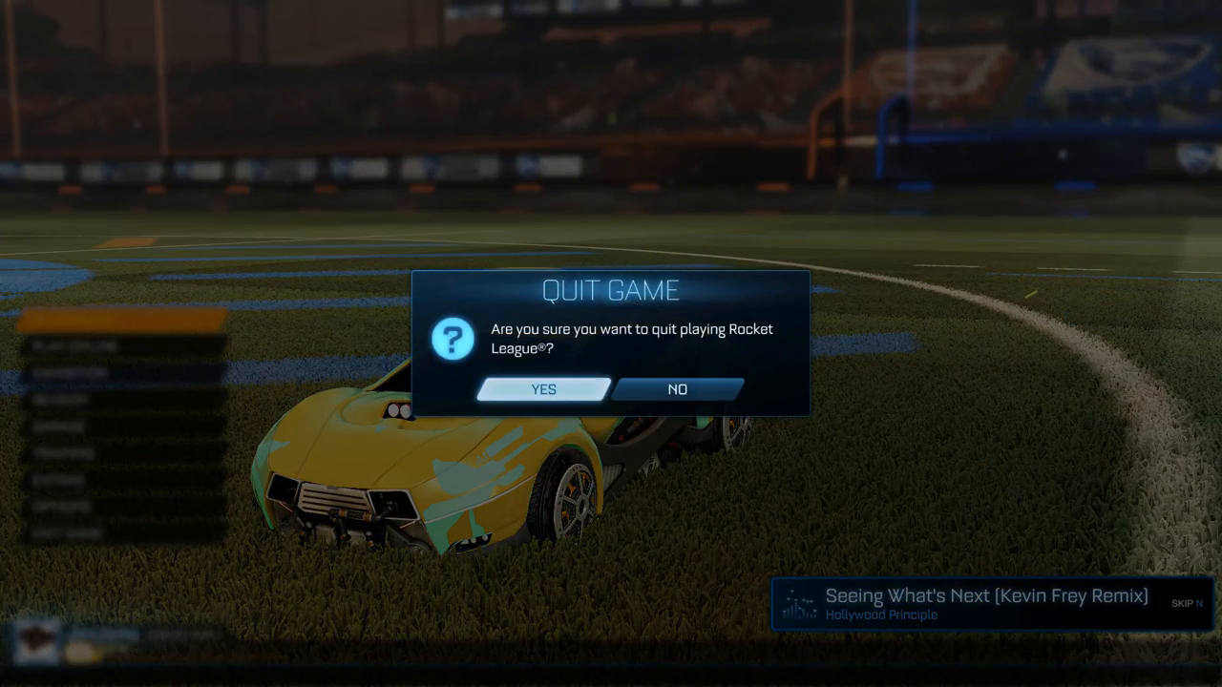
{"action": "left_click", "coordinate": [544, 390]}
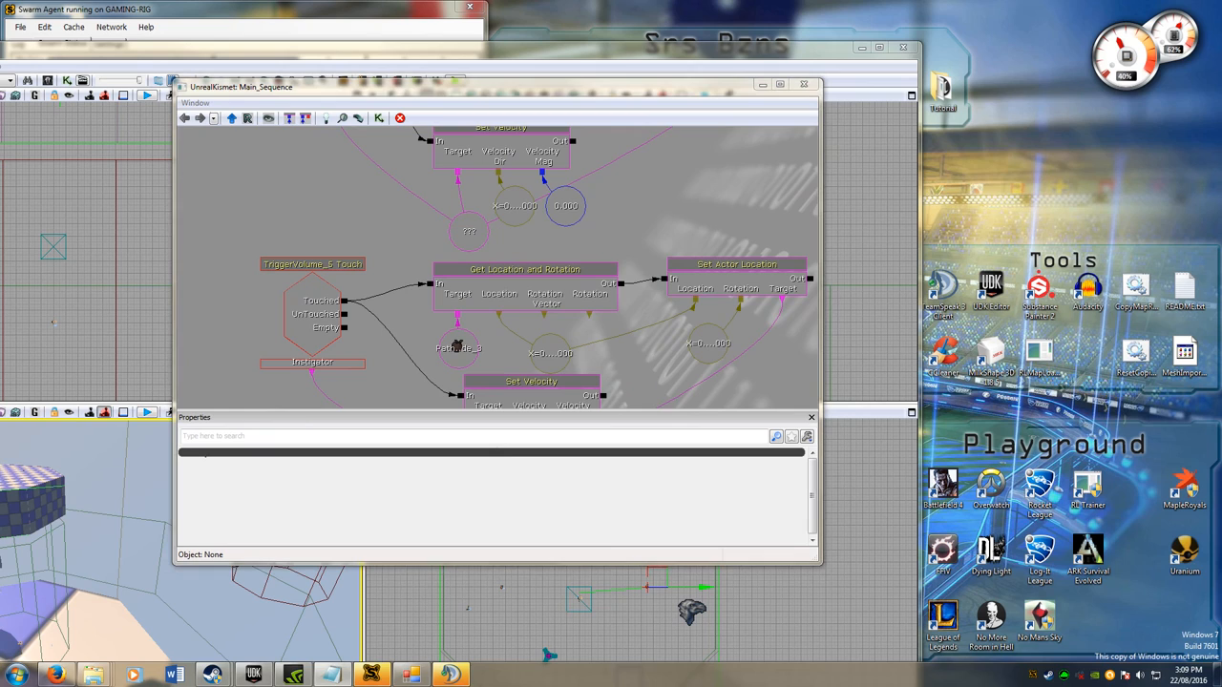
{"action": "mouse_move", "coordinate": [857, 223]}
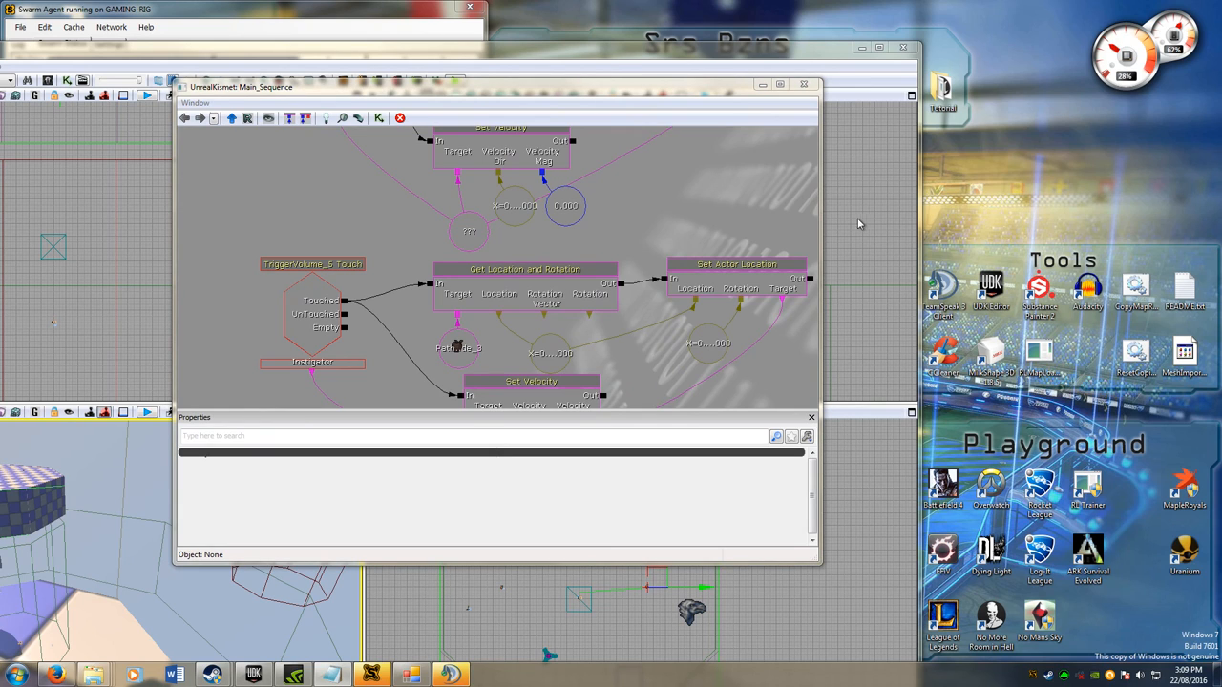